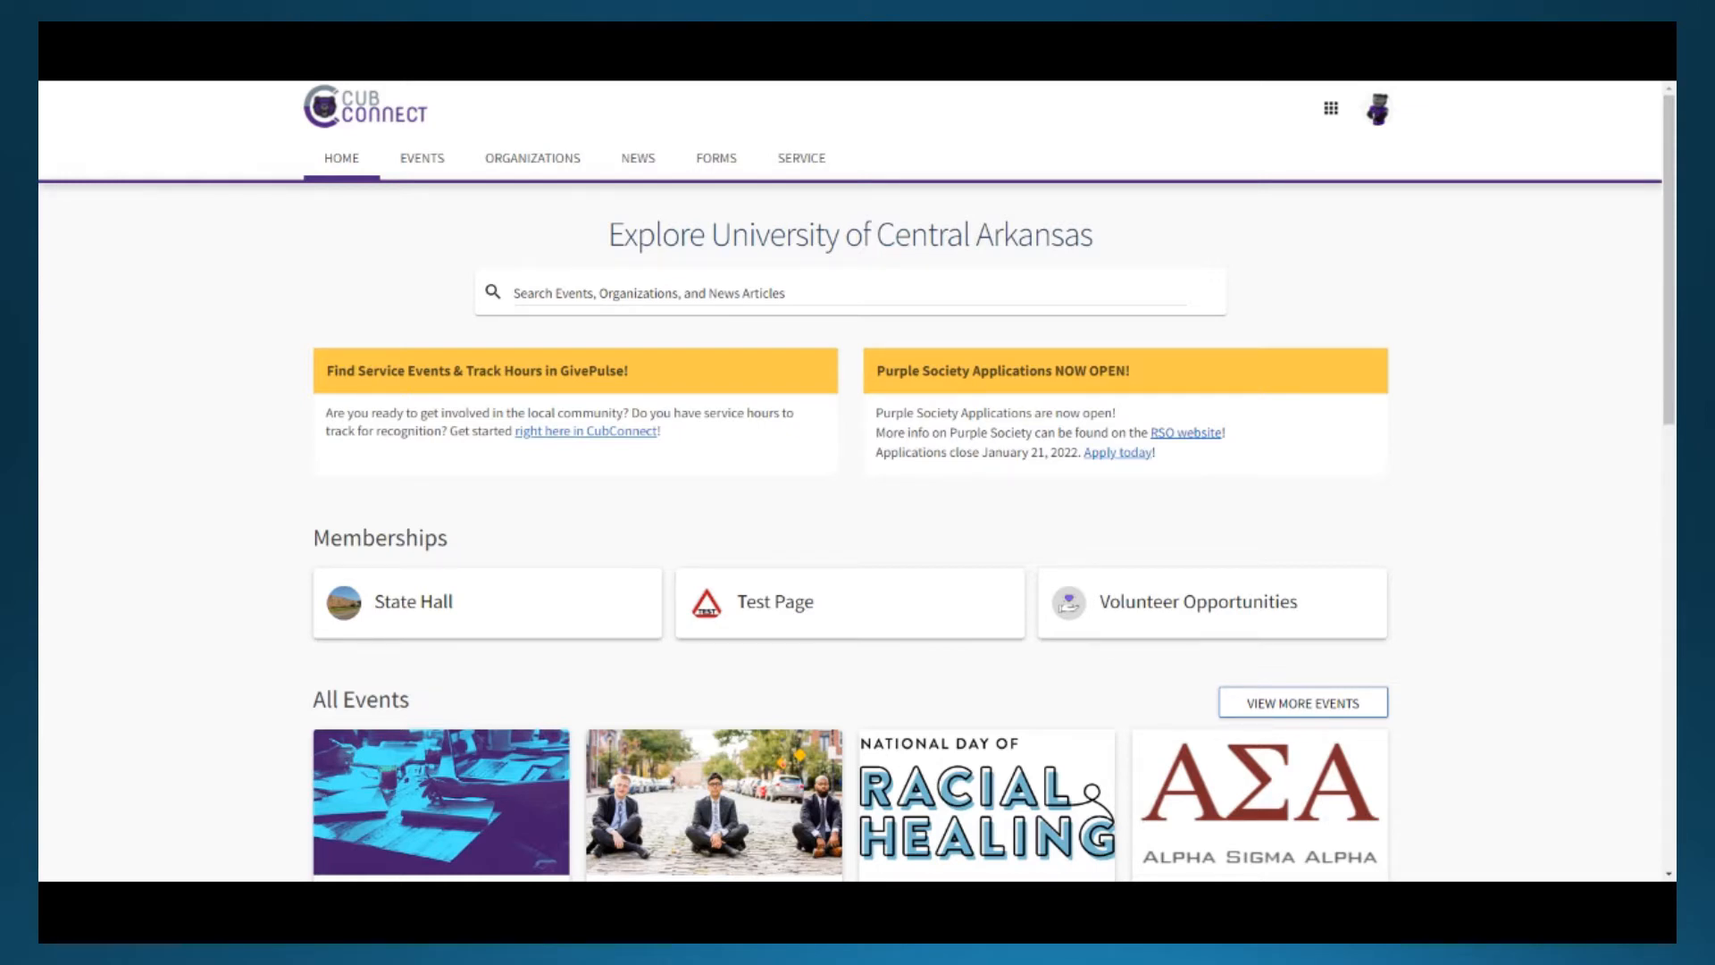
pyautogui.moveTo(867, 590)
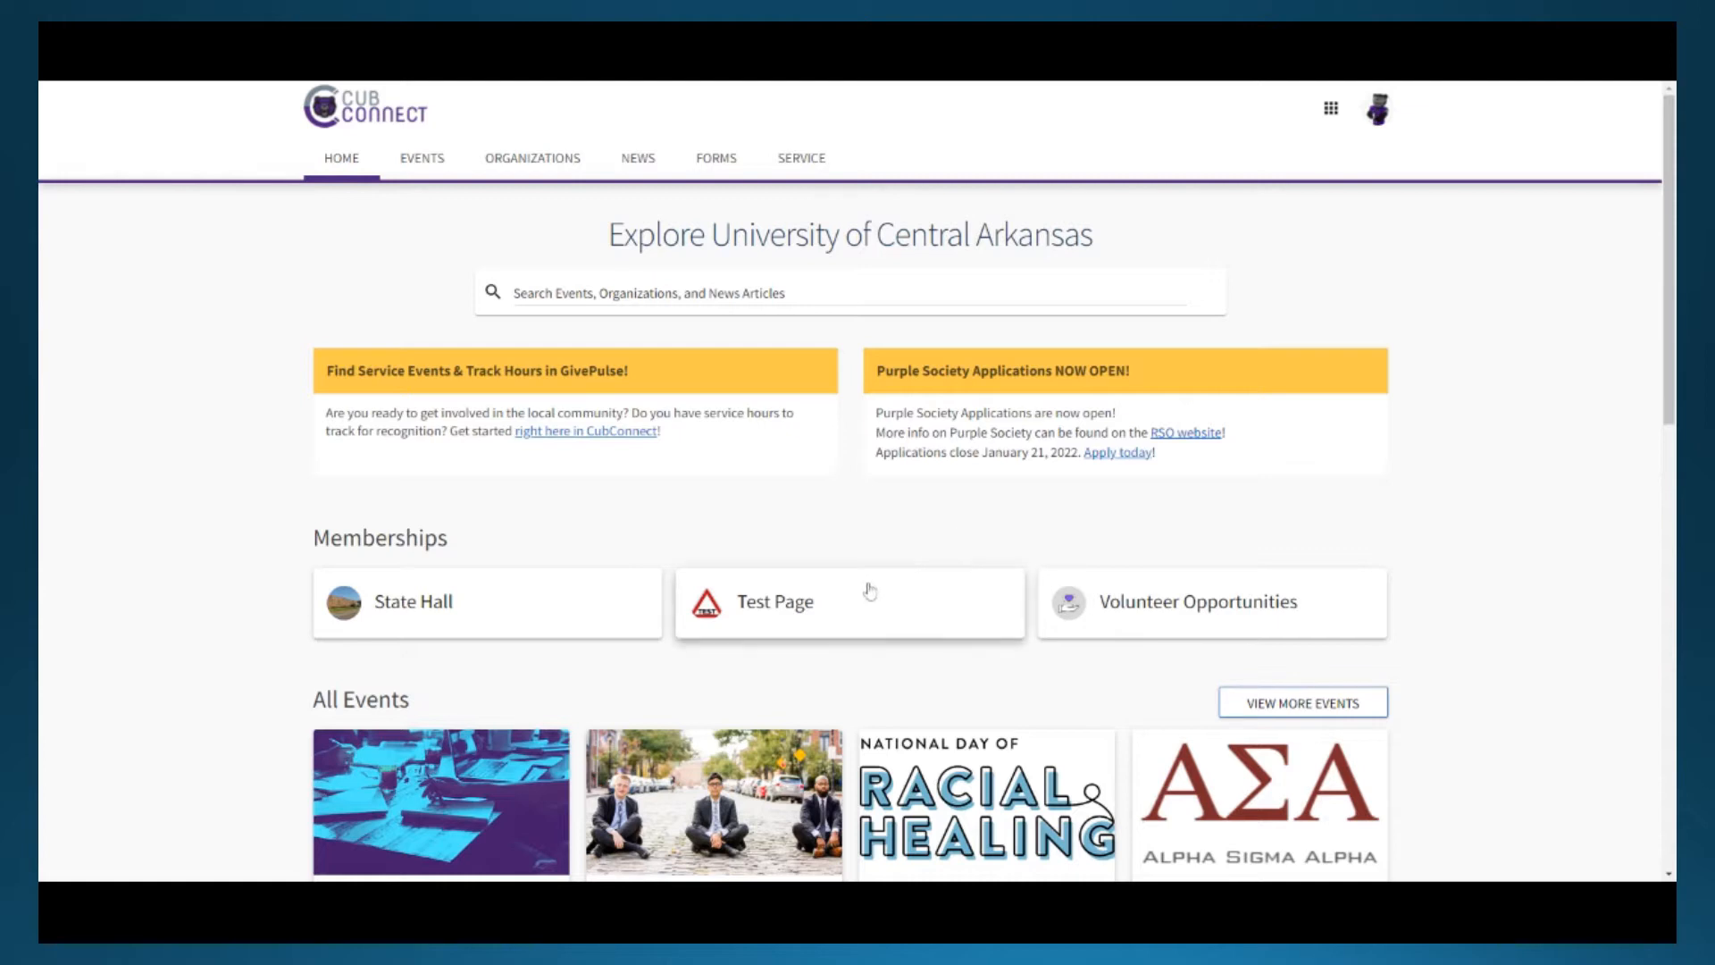
# - Open the Test Page organization card under Memberships on the home page
pyautogui.click(774, 601)
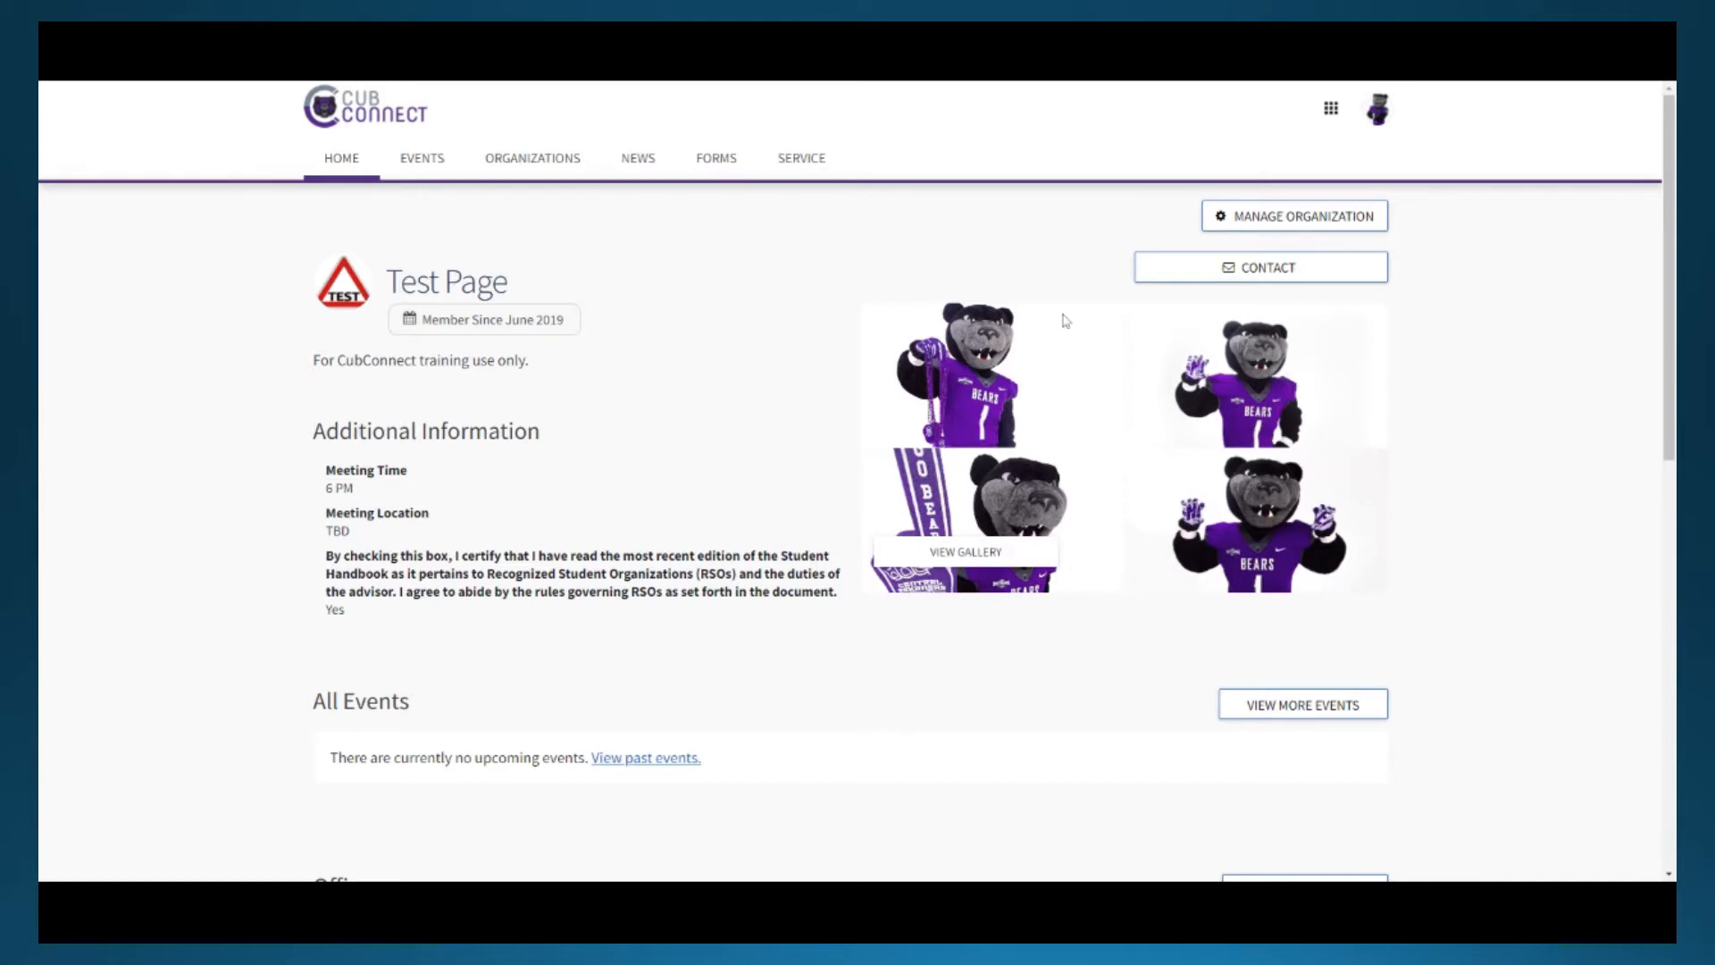
pyautogui.moveTo(1330, 240)
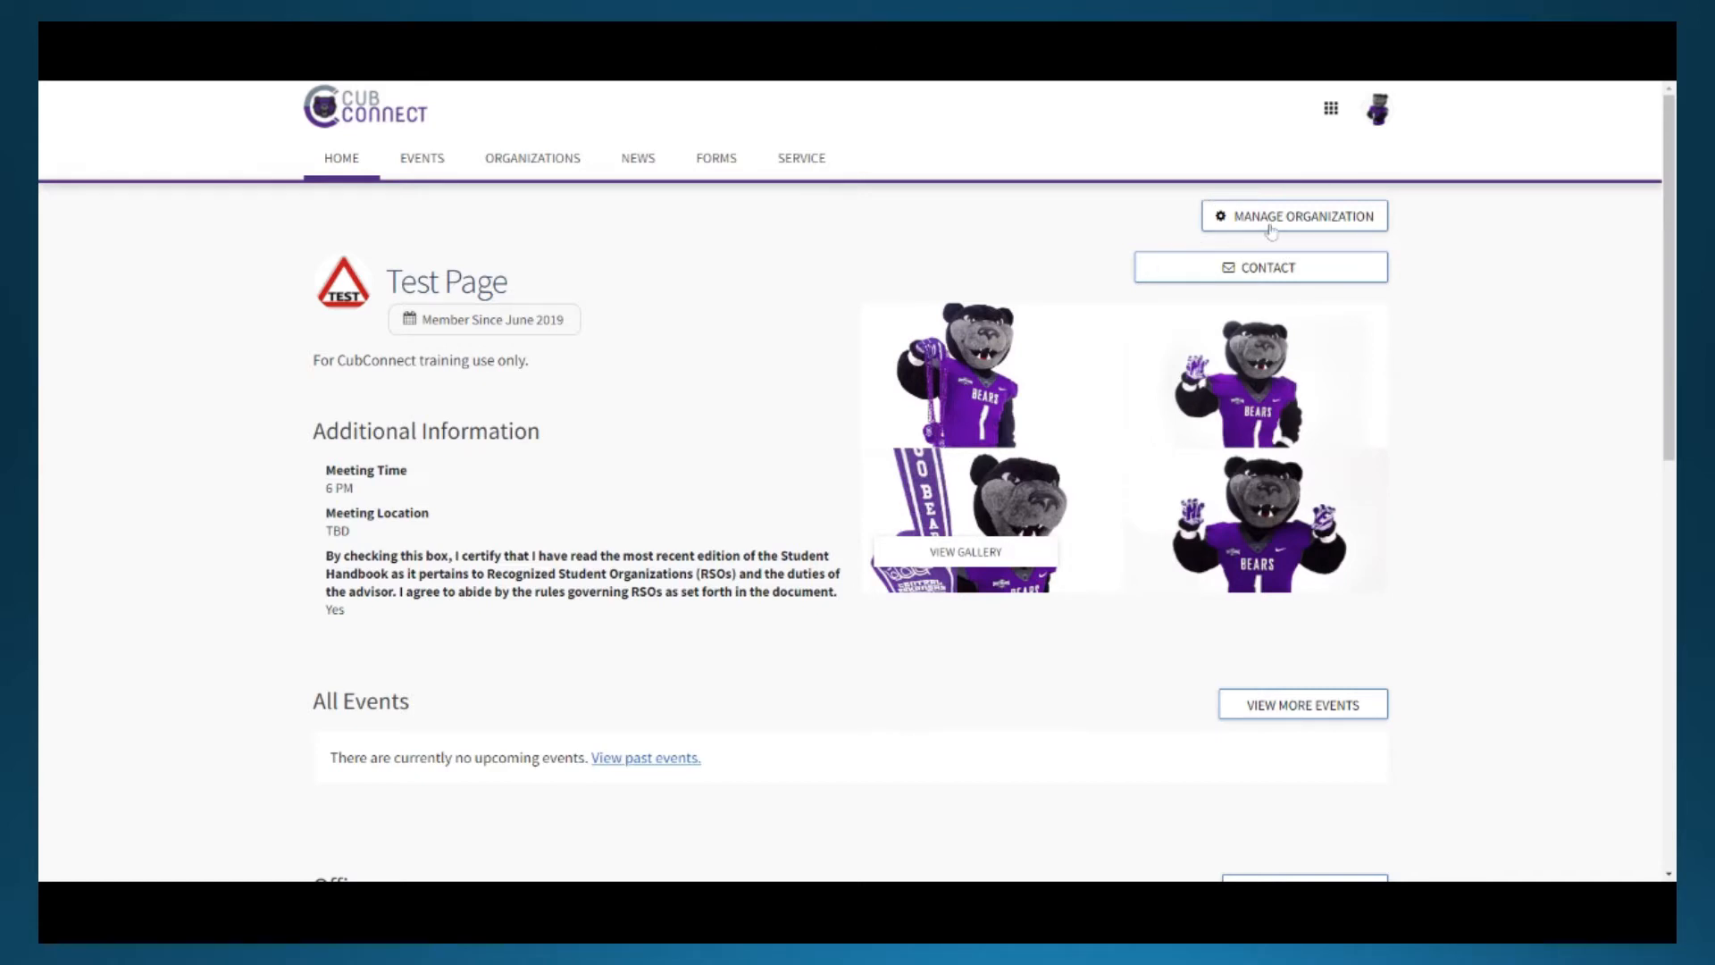
# - Go to the organization's Manage Organization area, then Events under Organization Tools
pyautogui.click(1292, 215)
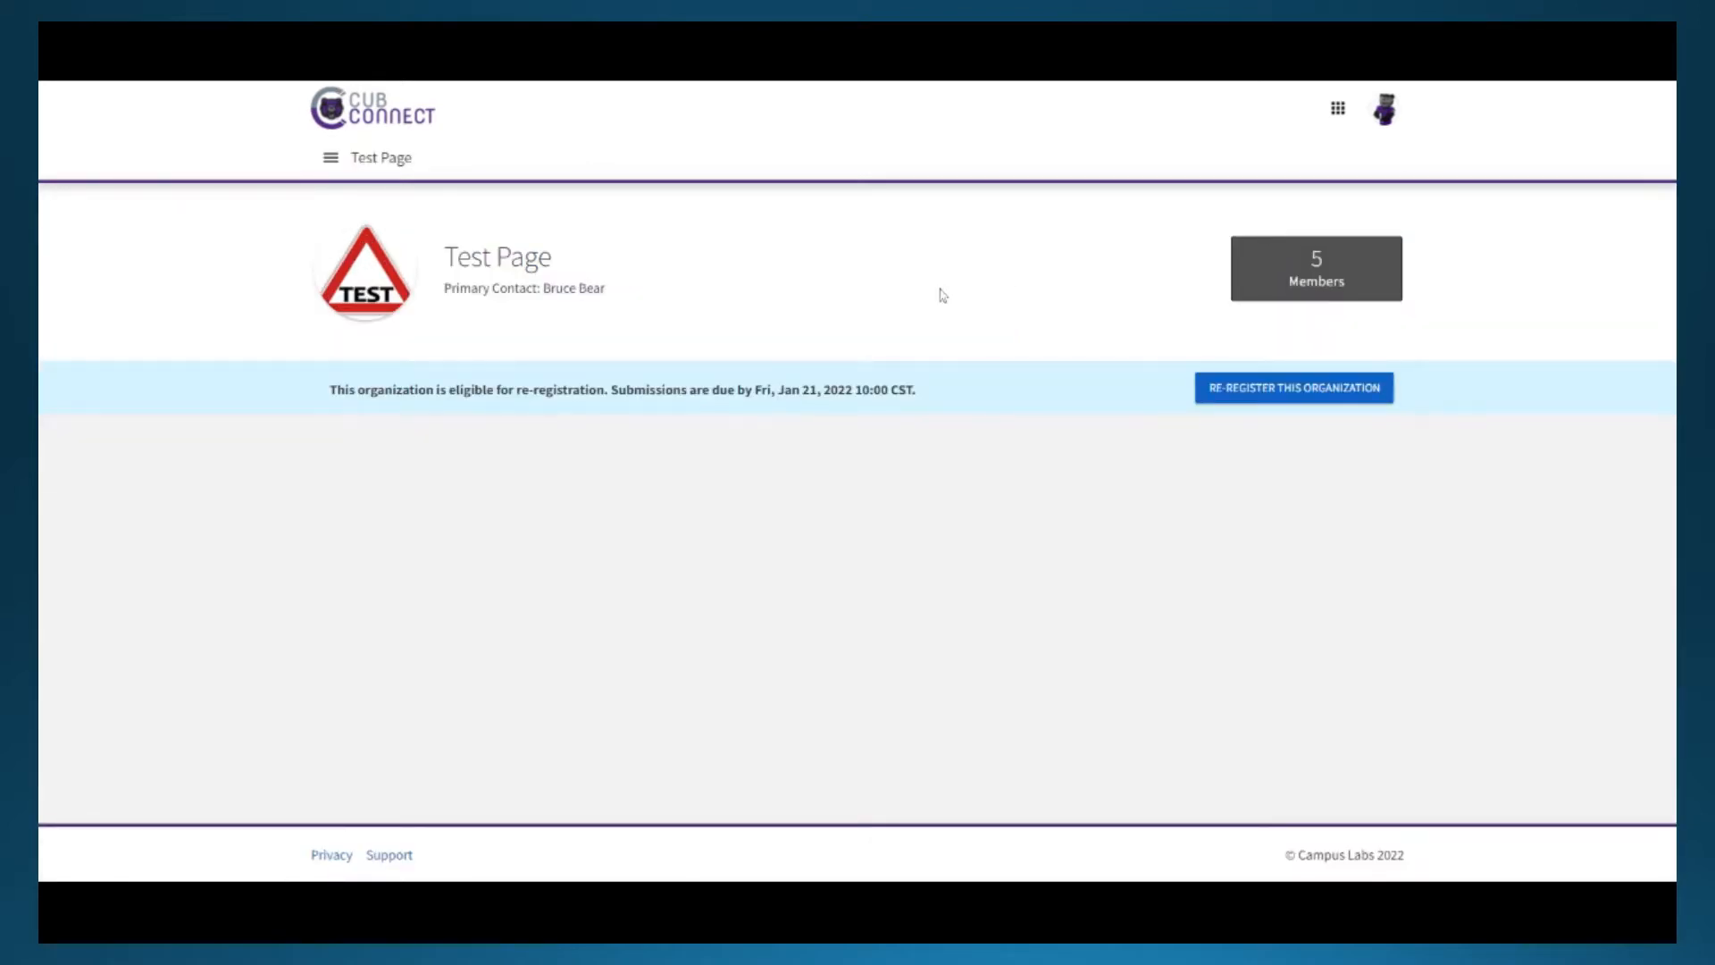
pyautogui.moveTo(775, 322)
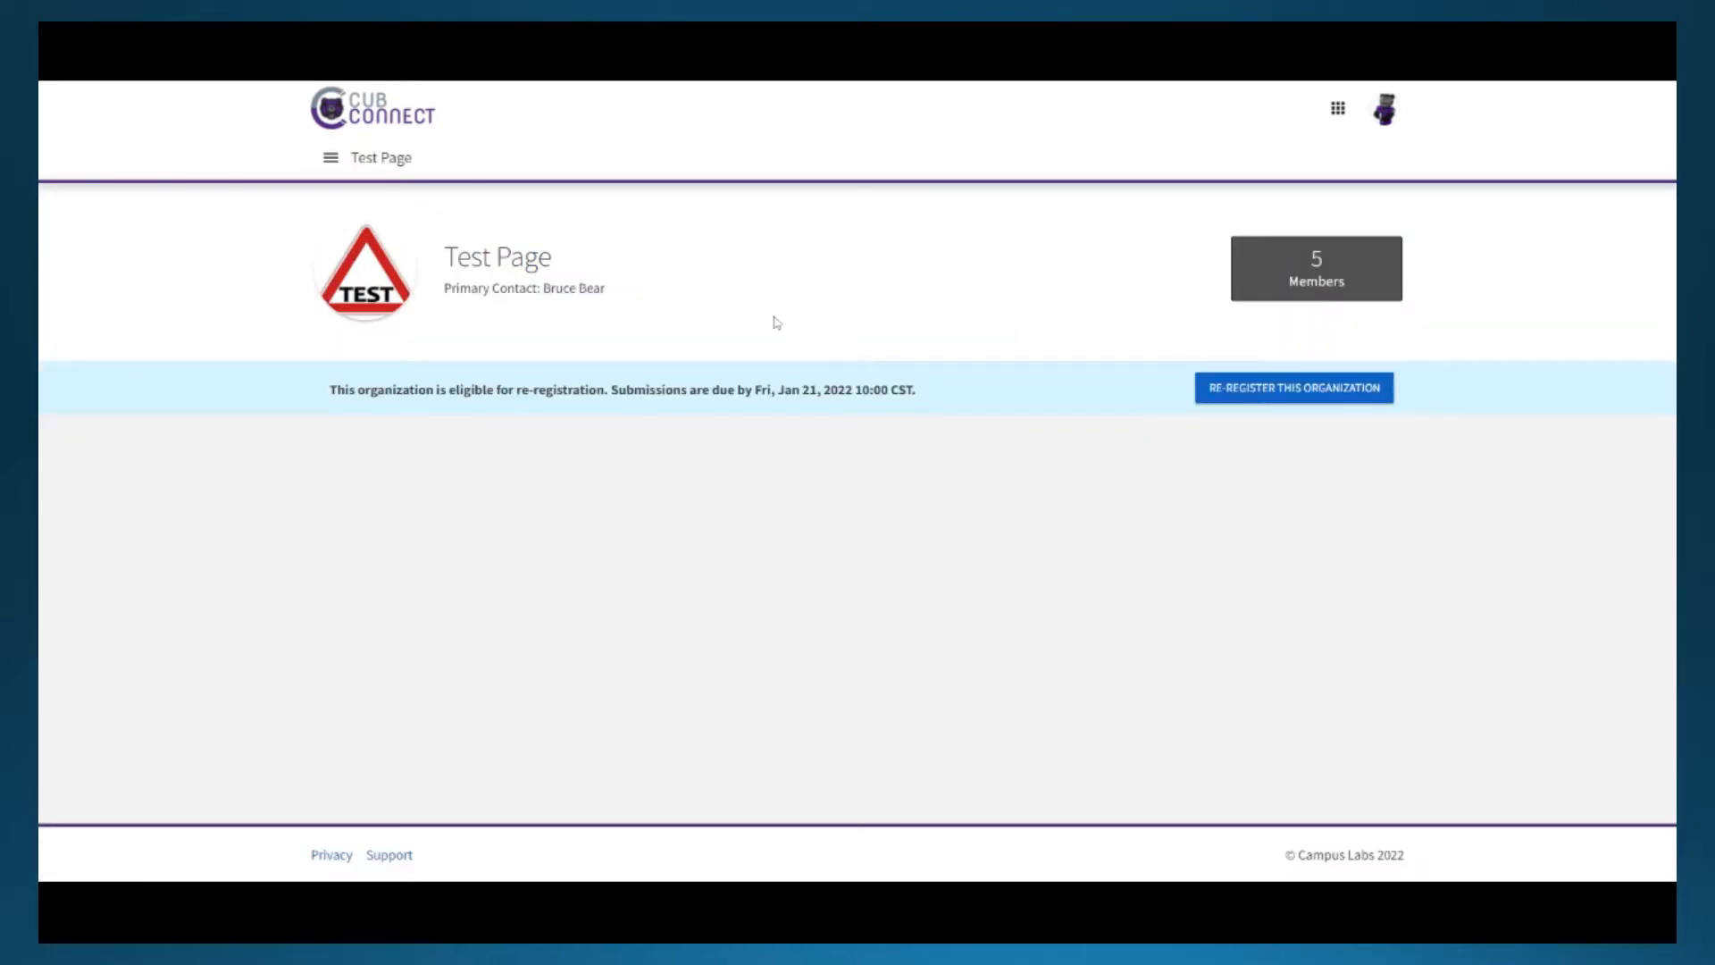
pyautogui.moveTo(329, 157)
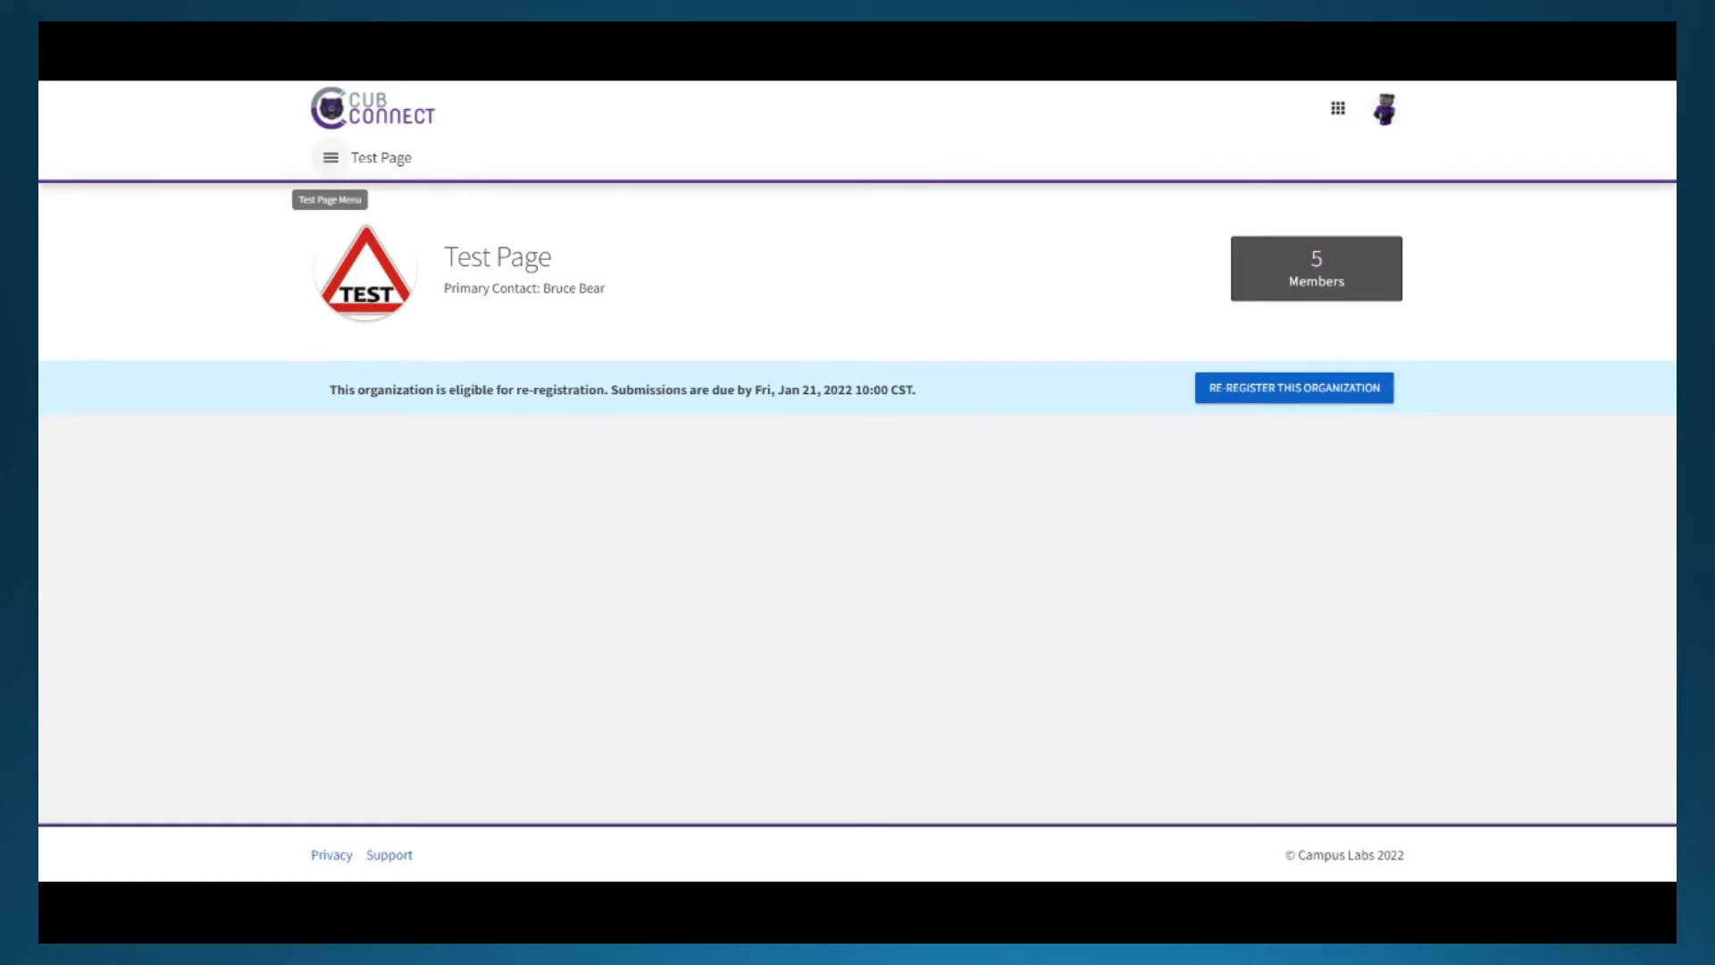
pyautogui.click(330, 157)
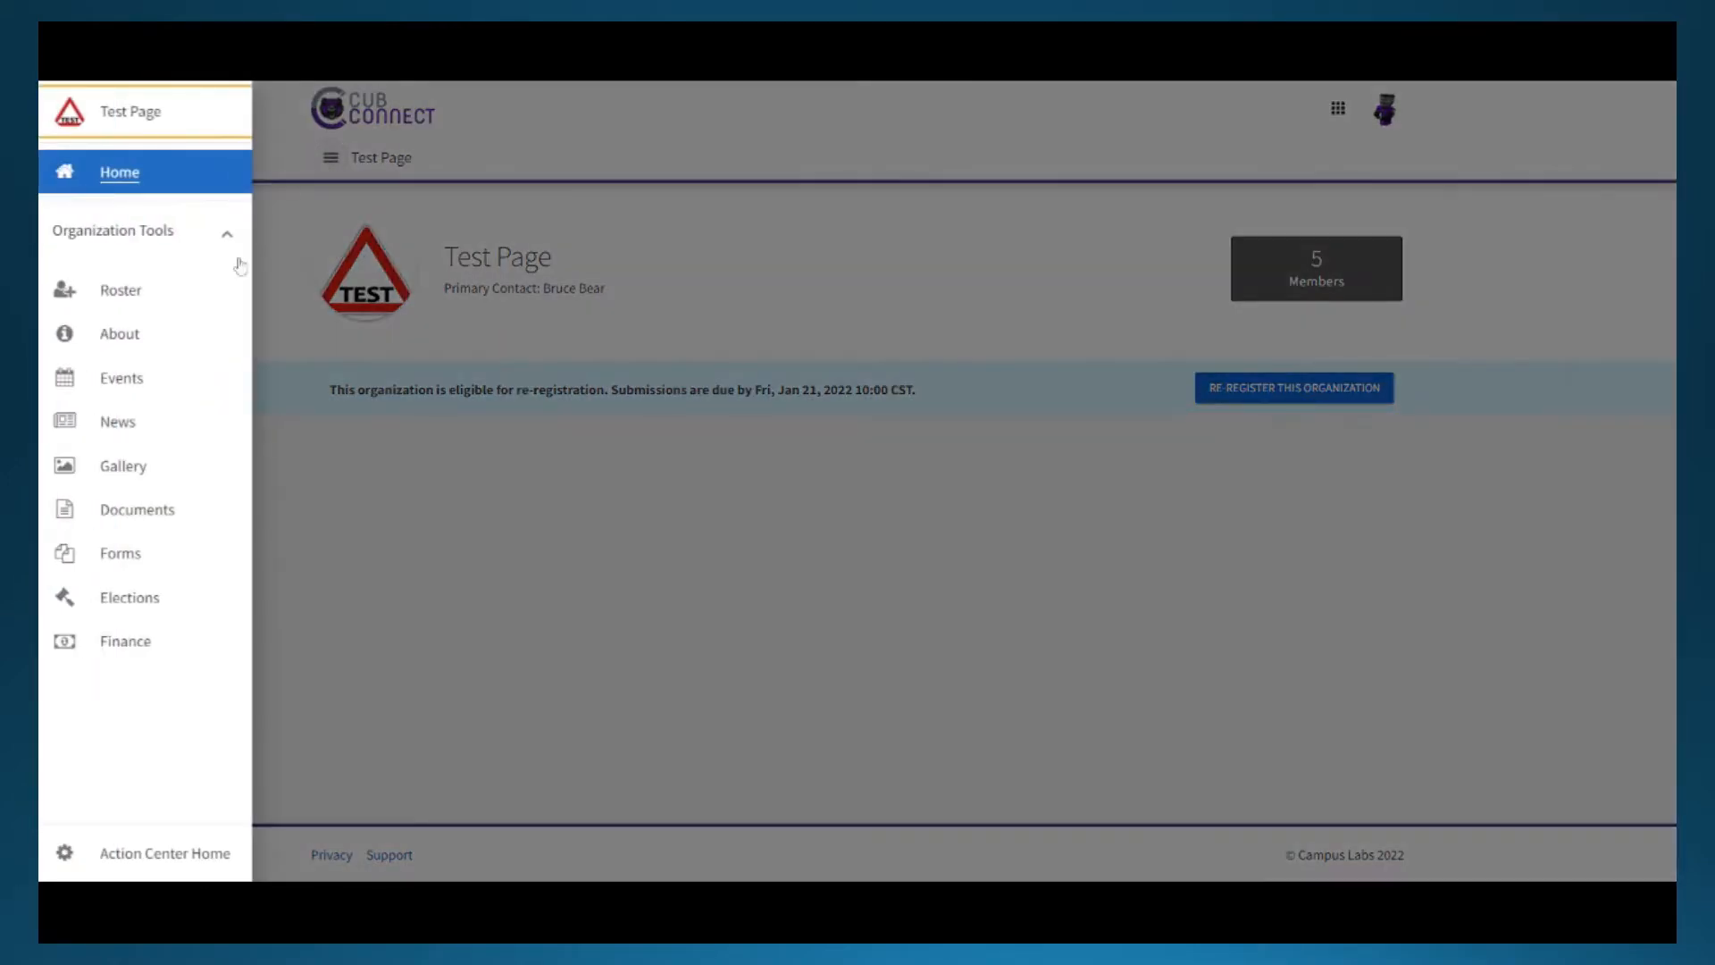
pyautogui.click(121, 377)
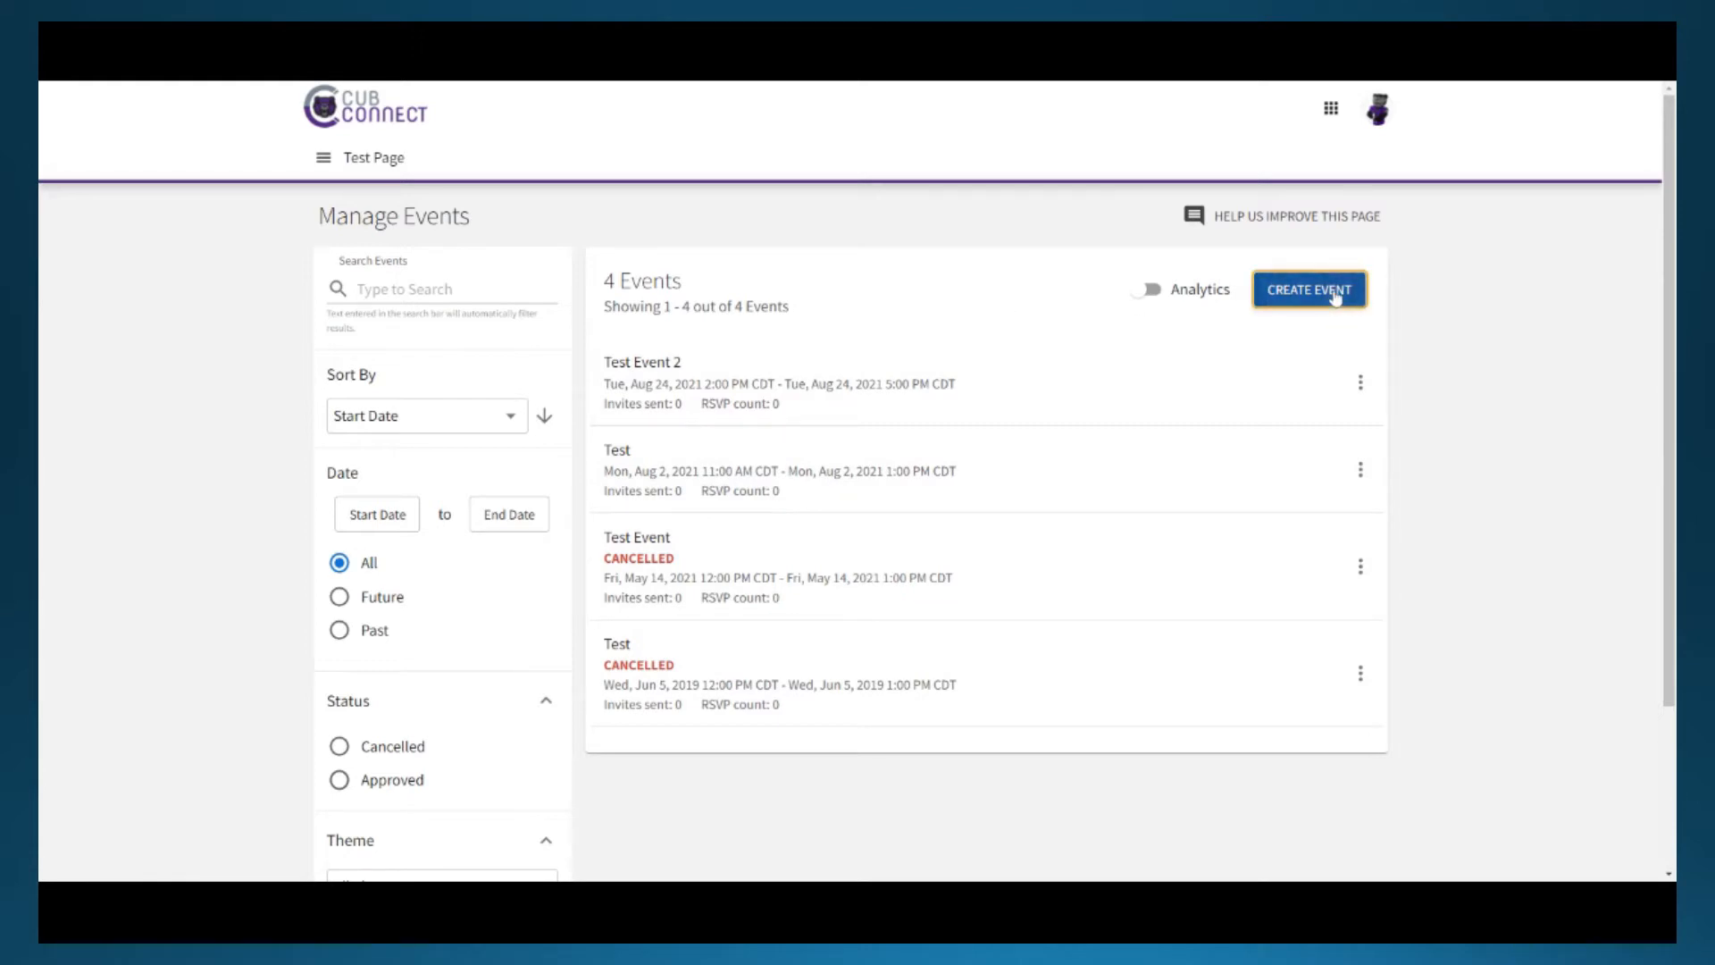
# - Start a new event titled 'Test' with the Group Business theme
pyautogui.click(1308, 289)
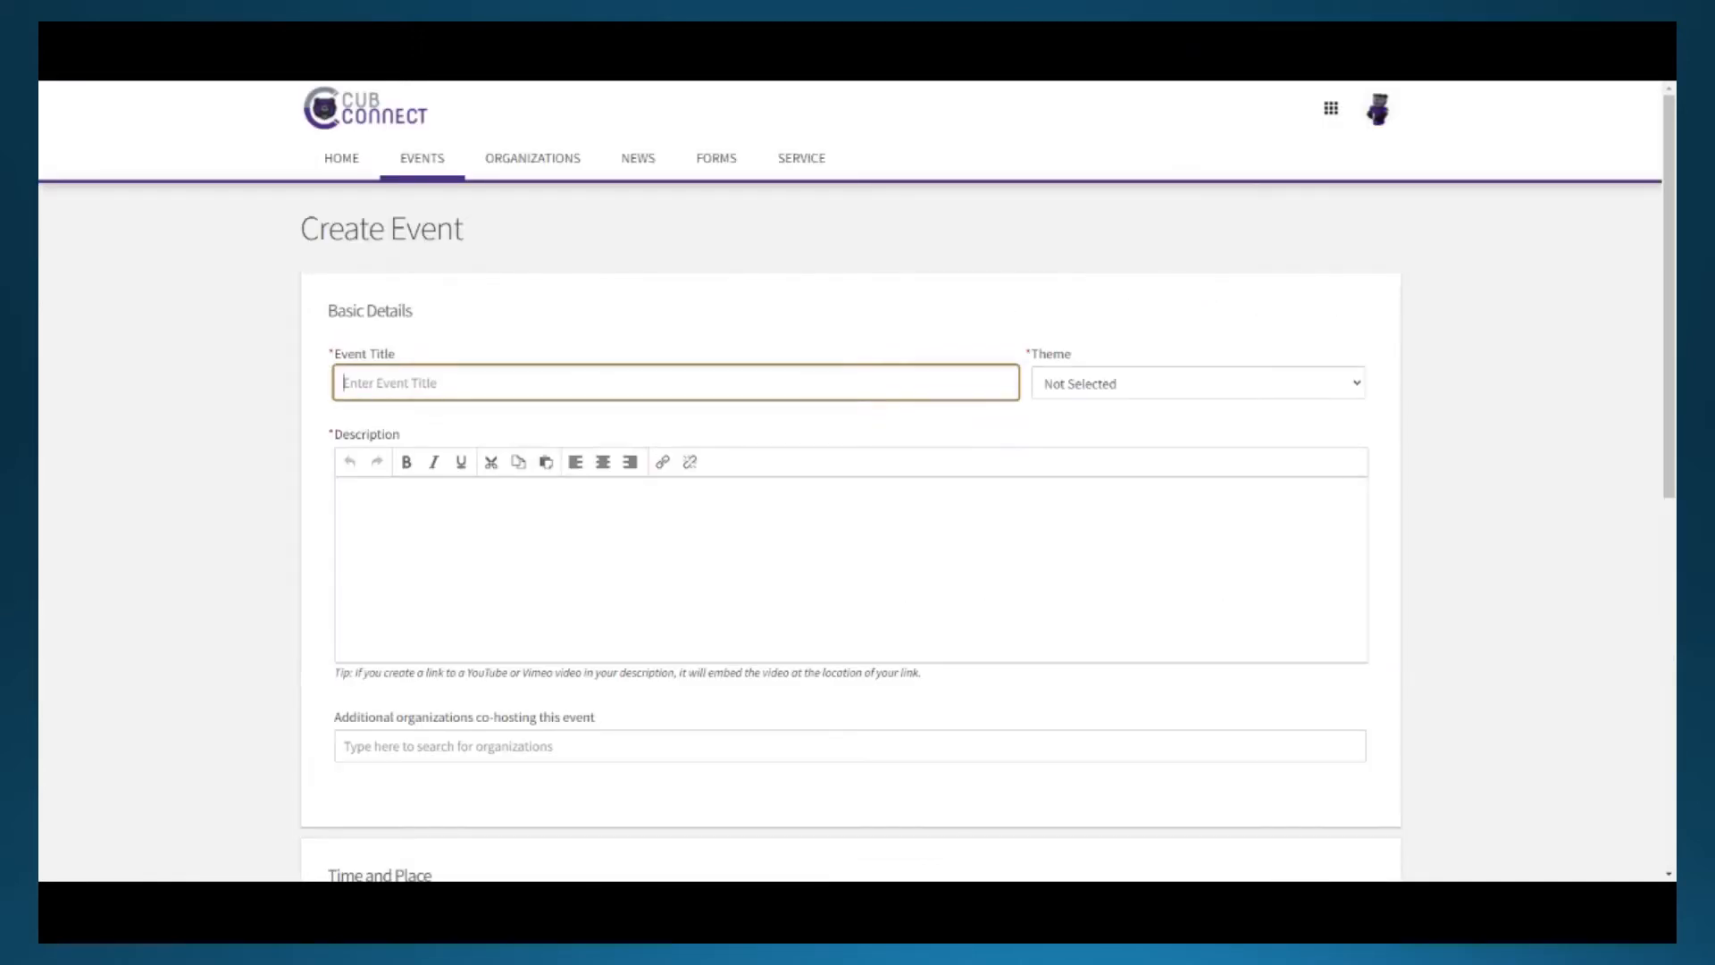
pyautogui.write('Test')
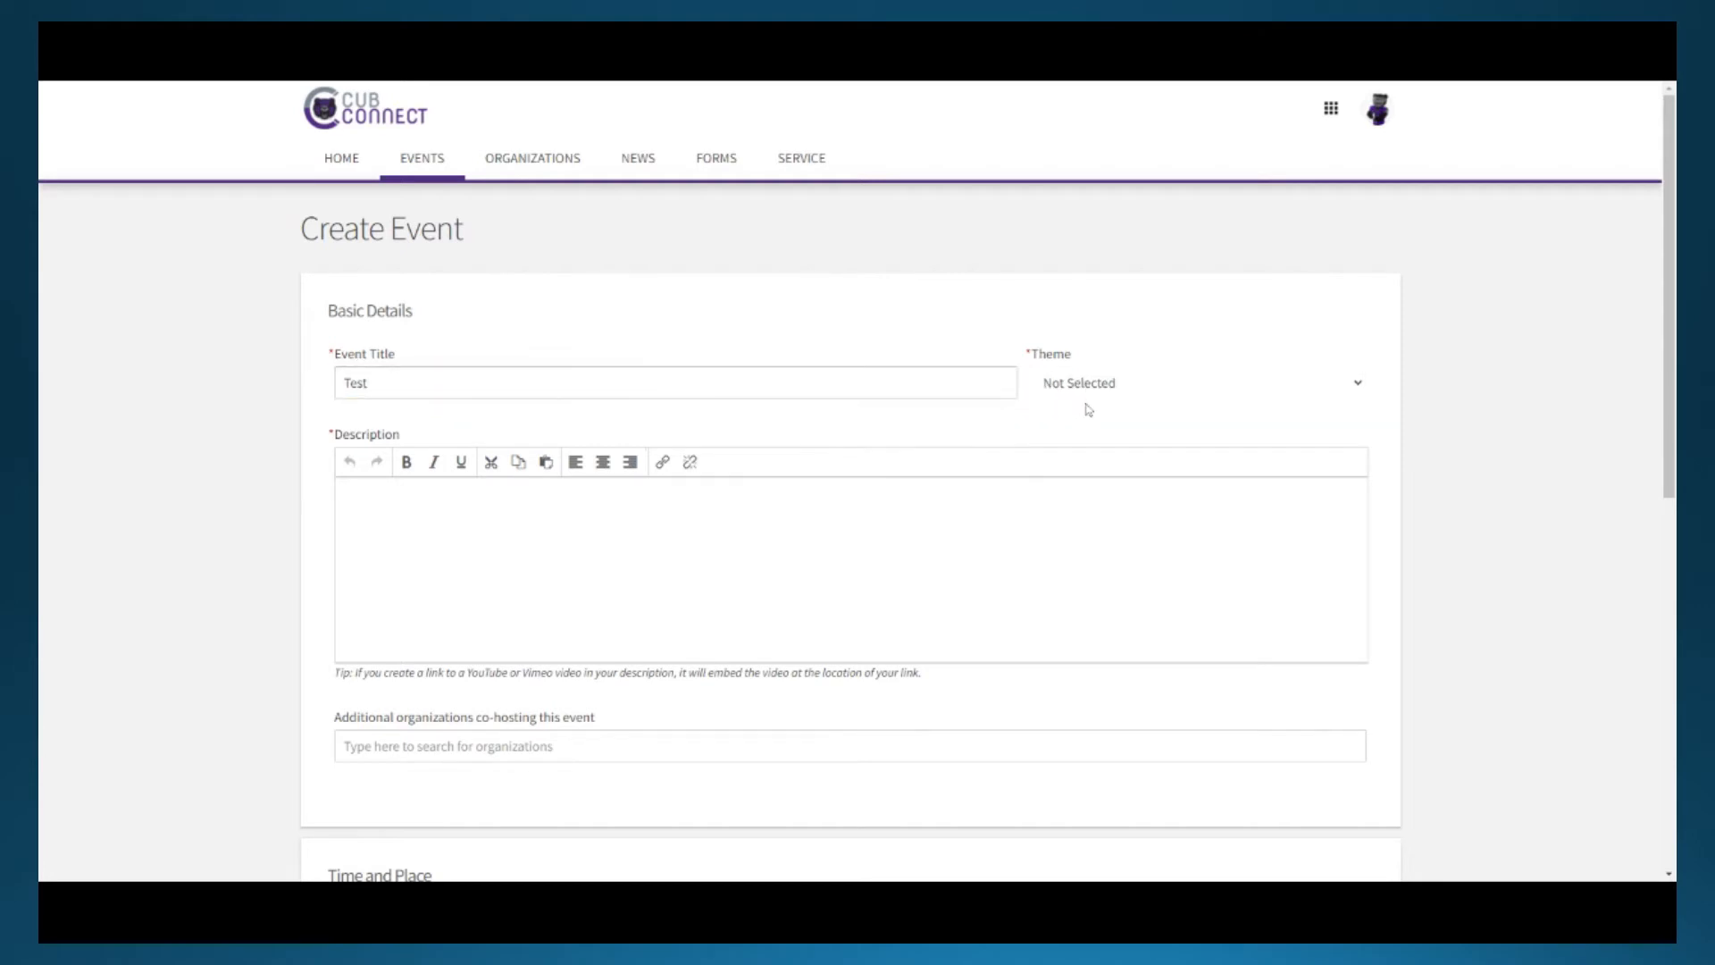
pyautogui.click(1197, 383)
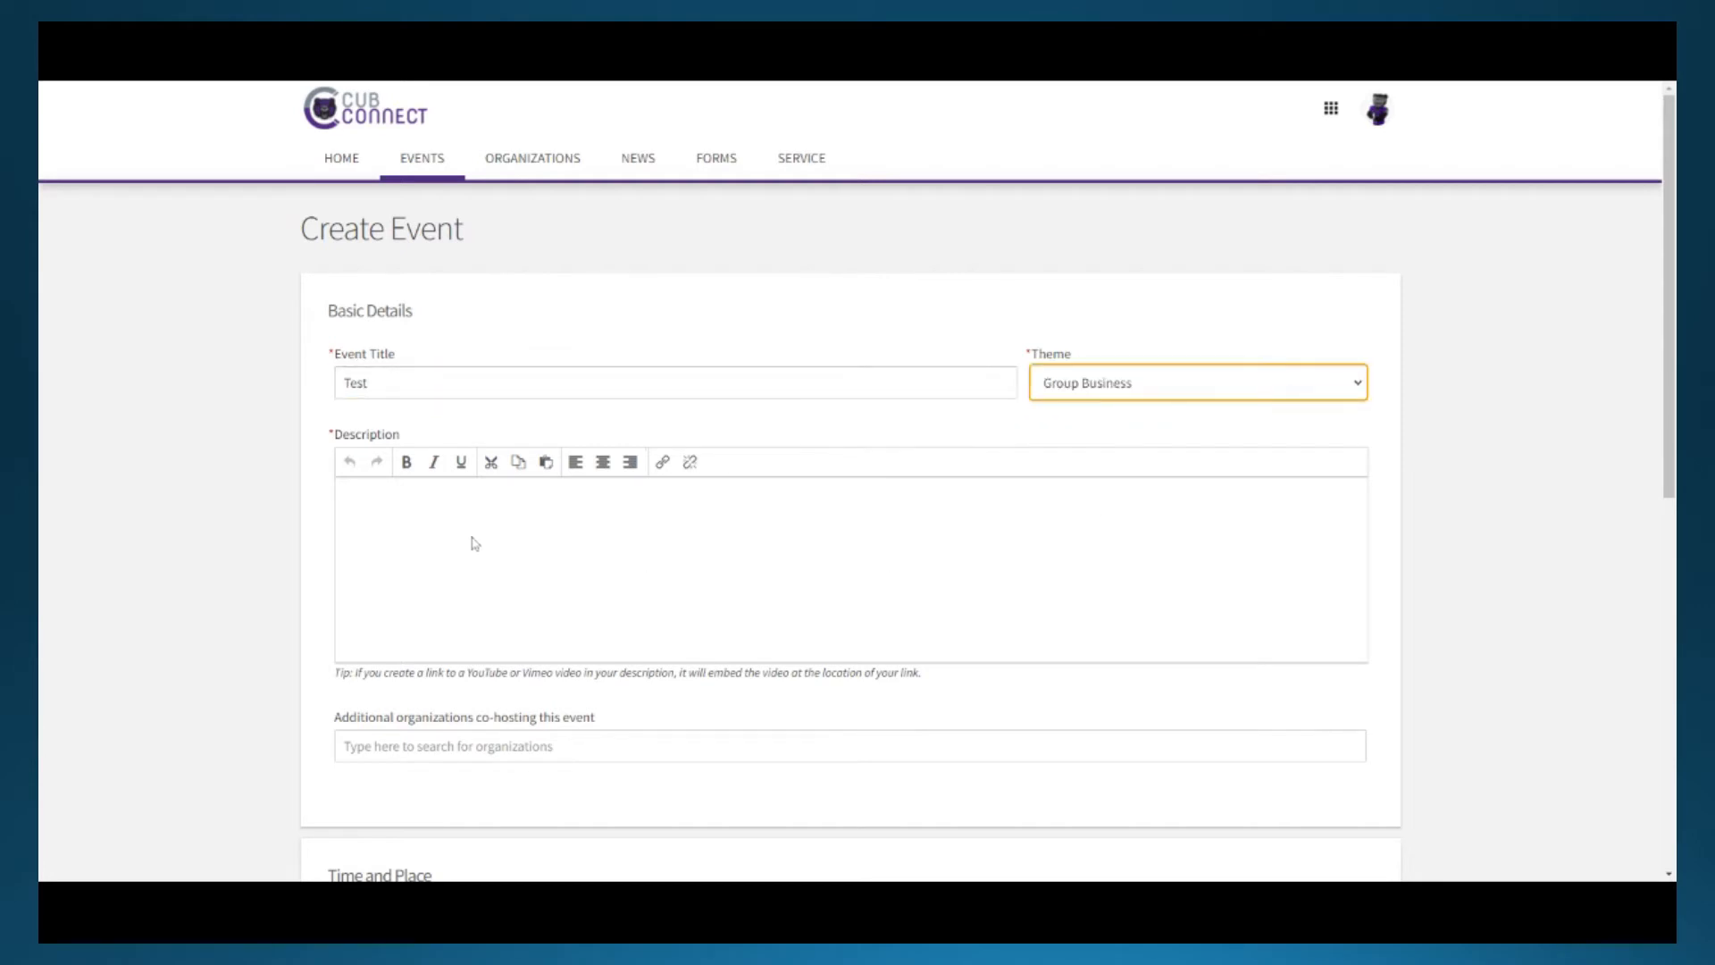
# - Describe it as 'Test event for training purposes.' and add Recognized Student Organizations as co-host
pyautogui.write('Test event')
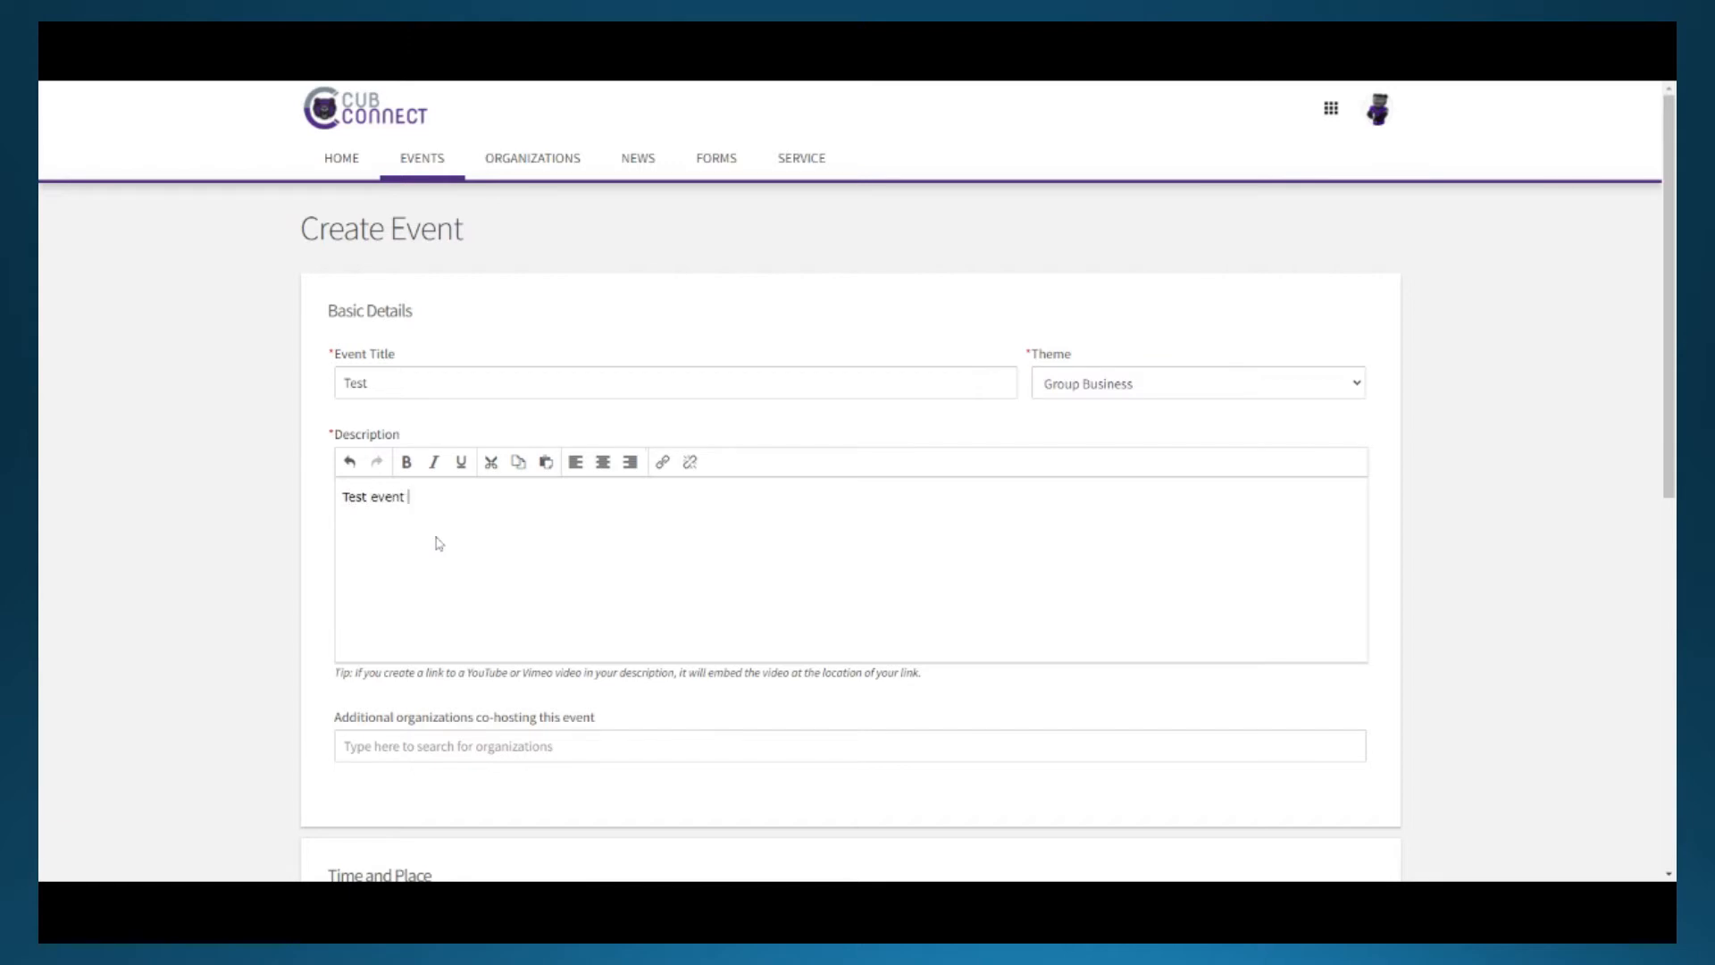
pyautogui.write('for training purpos')
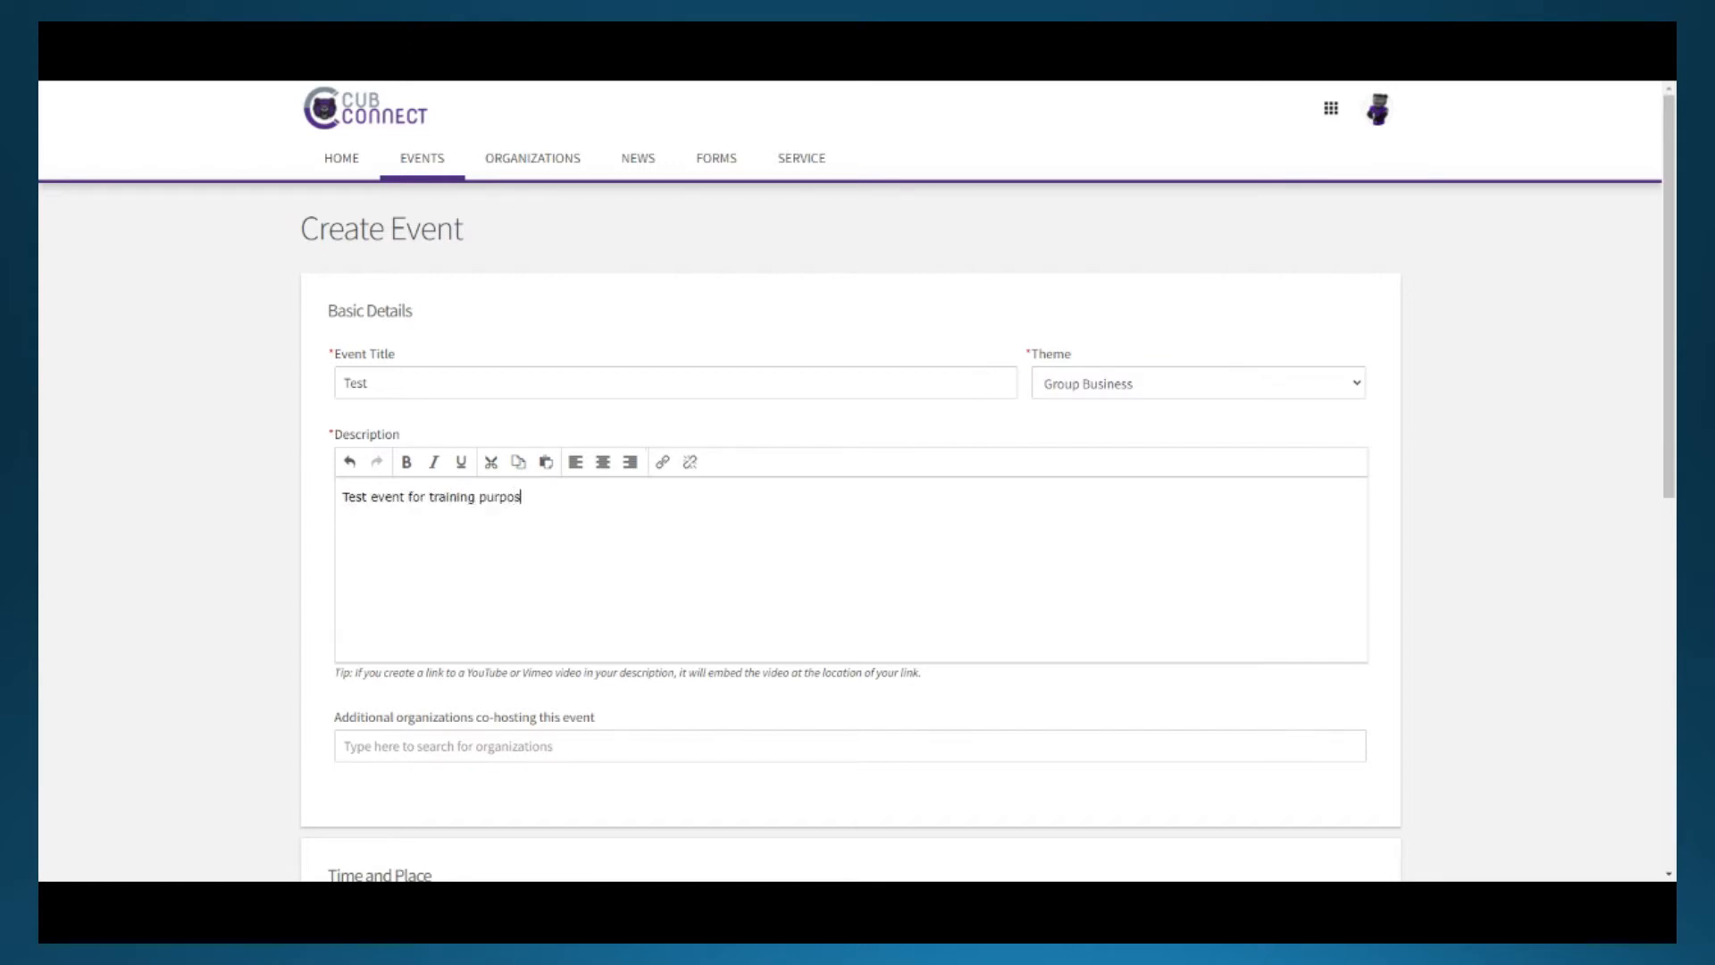
pyautogui.write('es.')
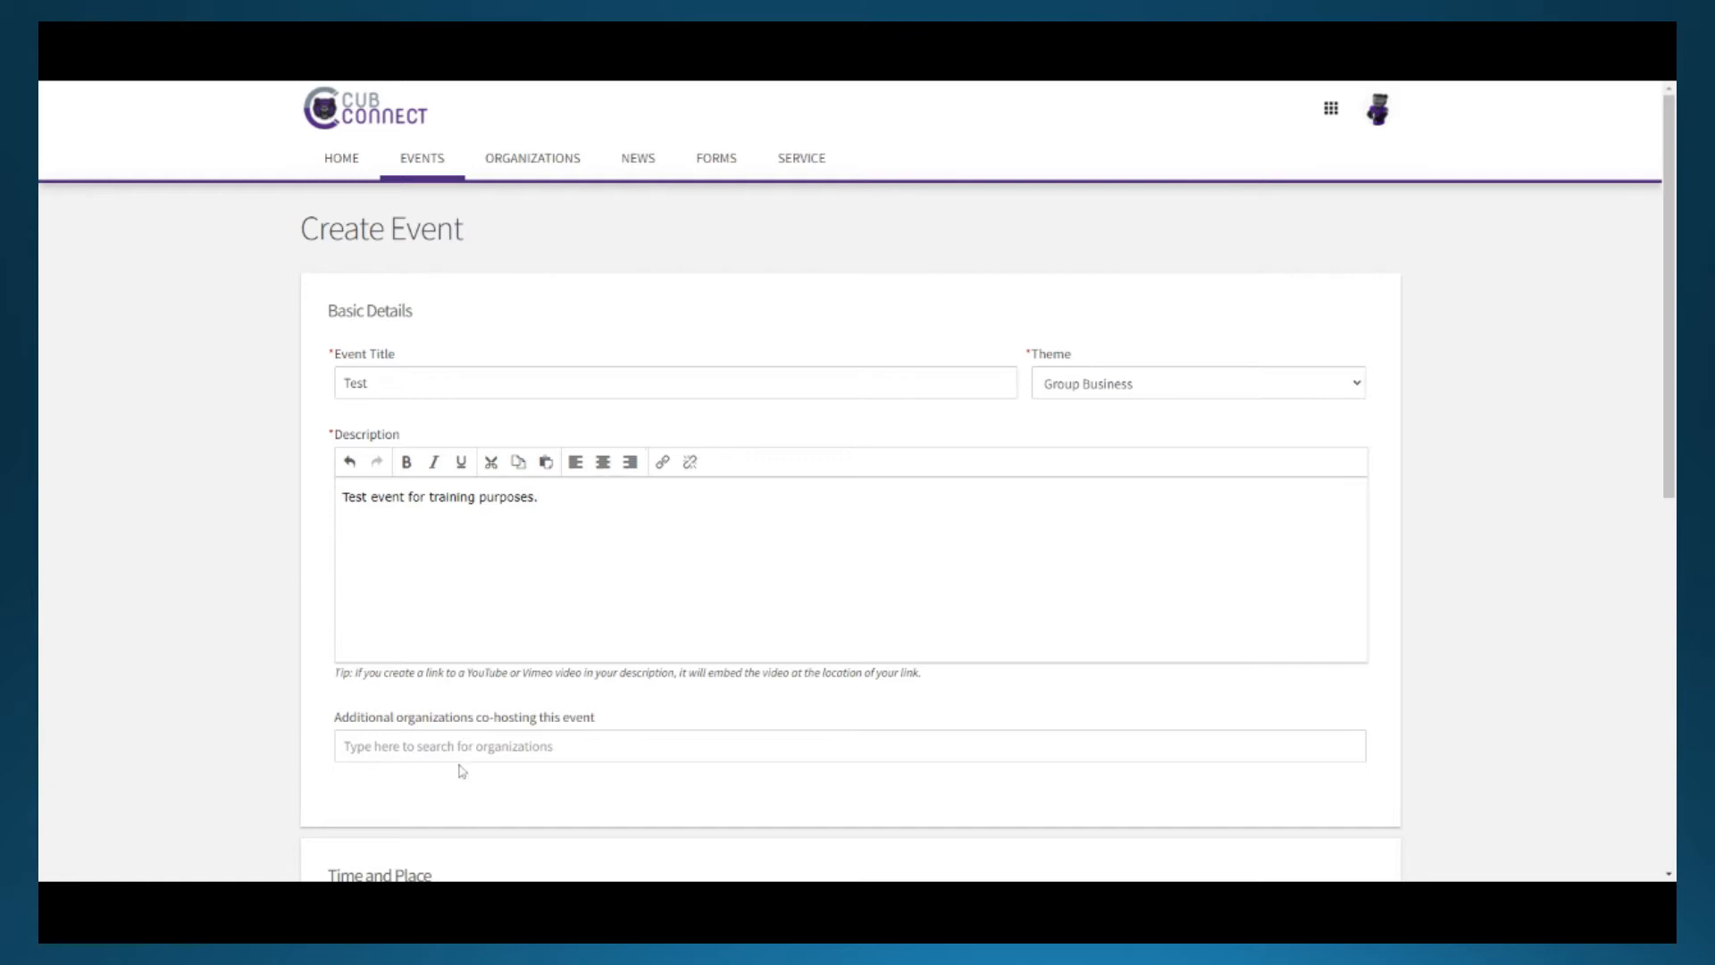
pyautogui.write('Recogn')
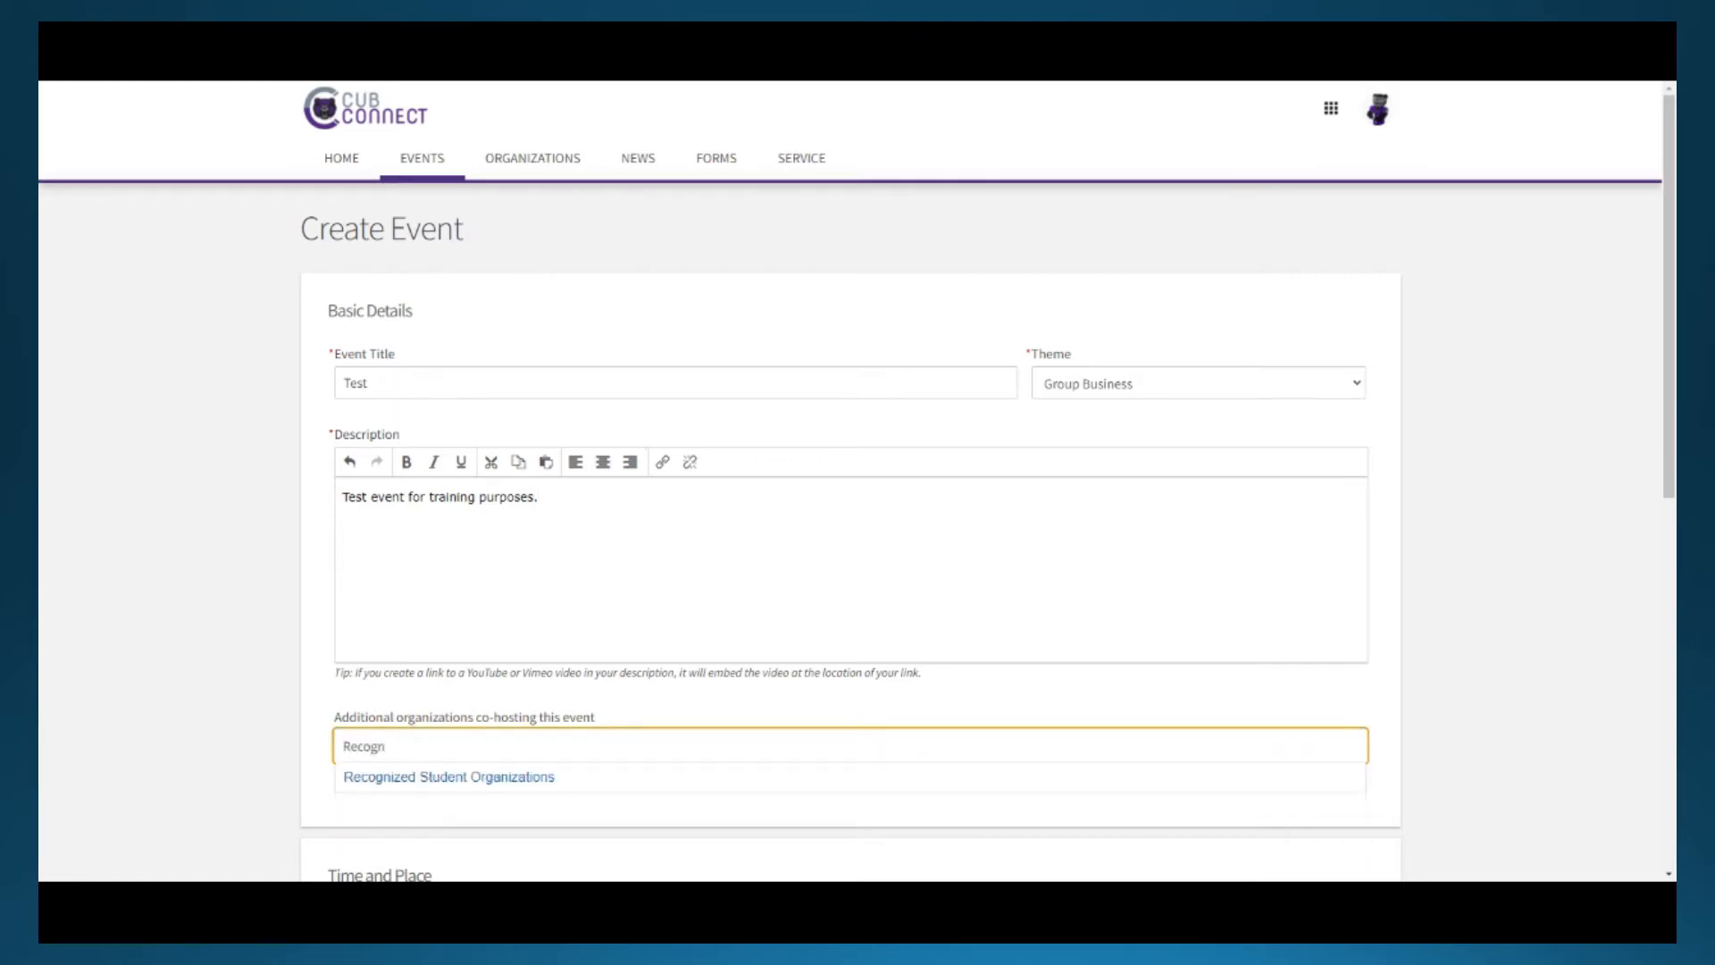
pyautogui.click(448, 777)
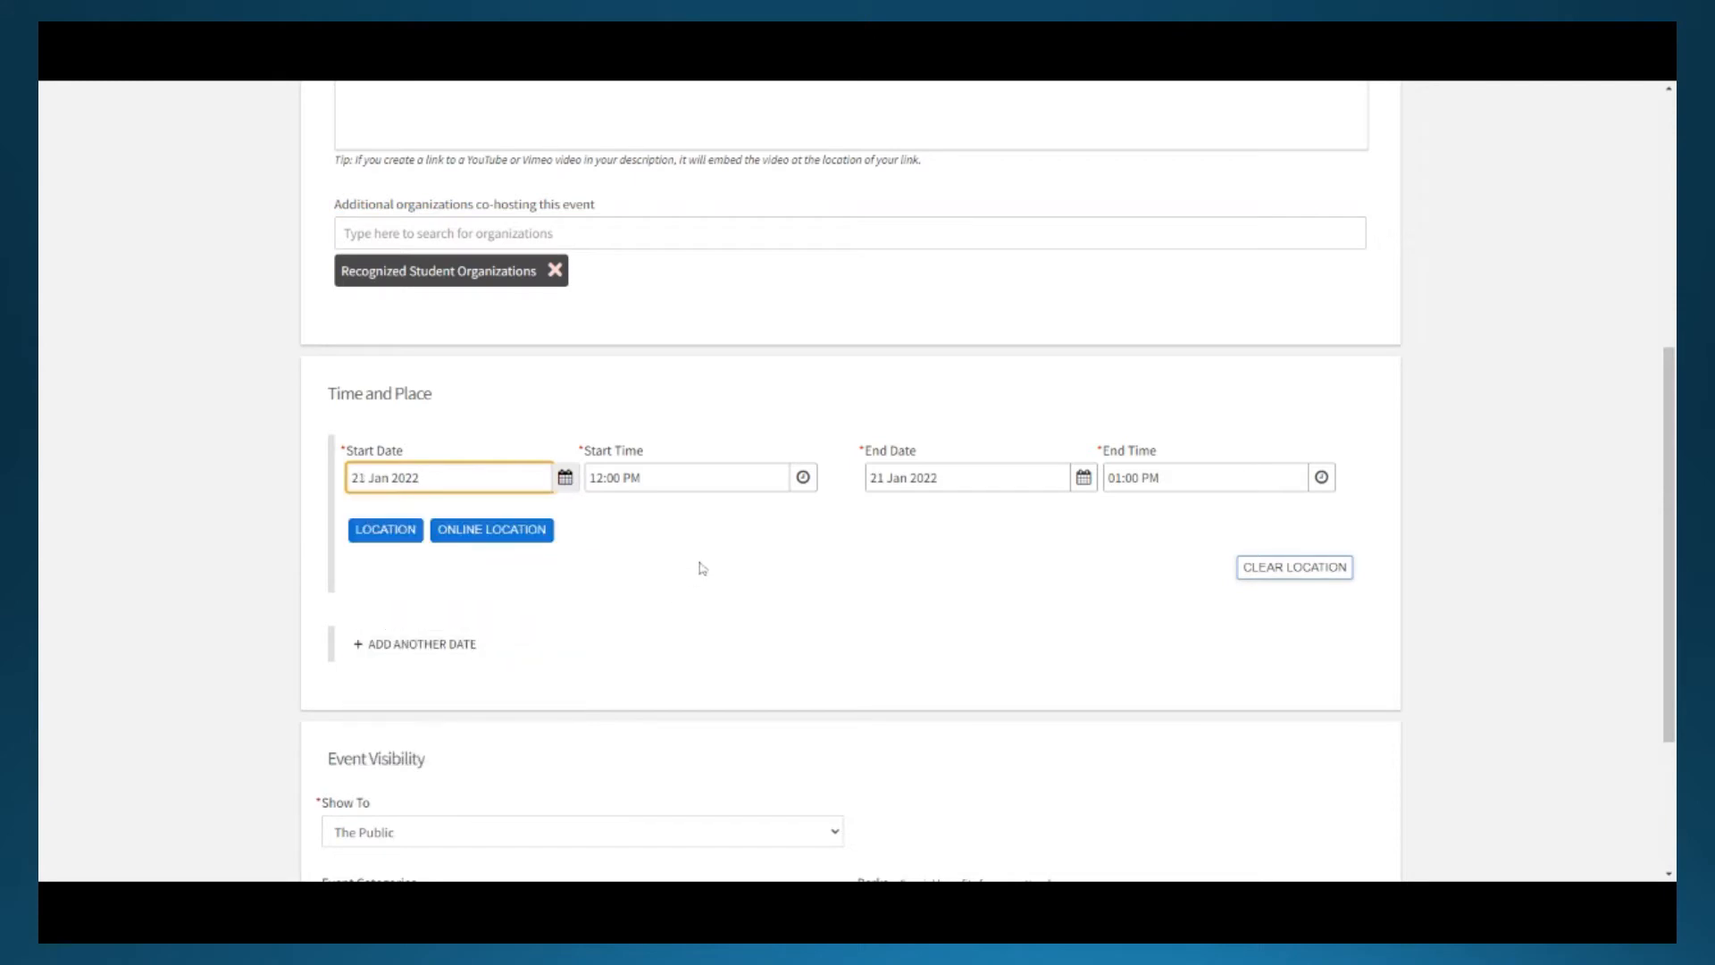
# - Set the event's start time to 01:00 PM on 21 Jan 2022
pyautogui.click(686, 477)
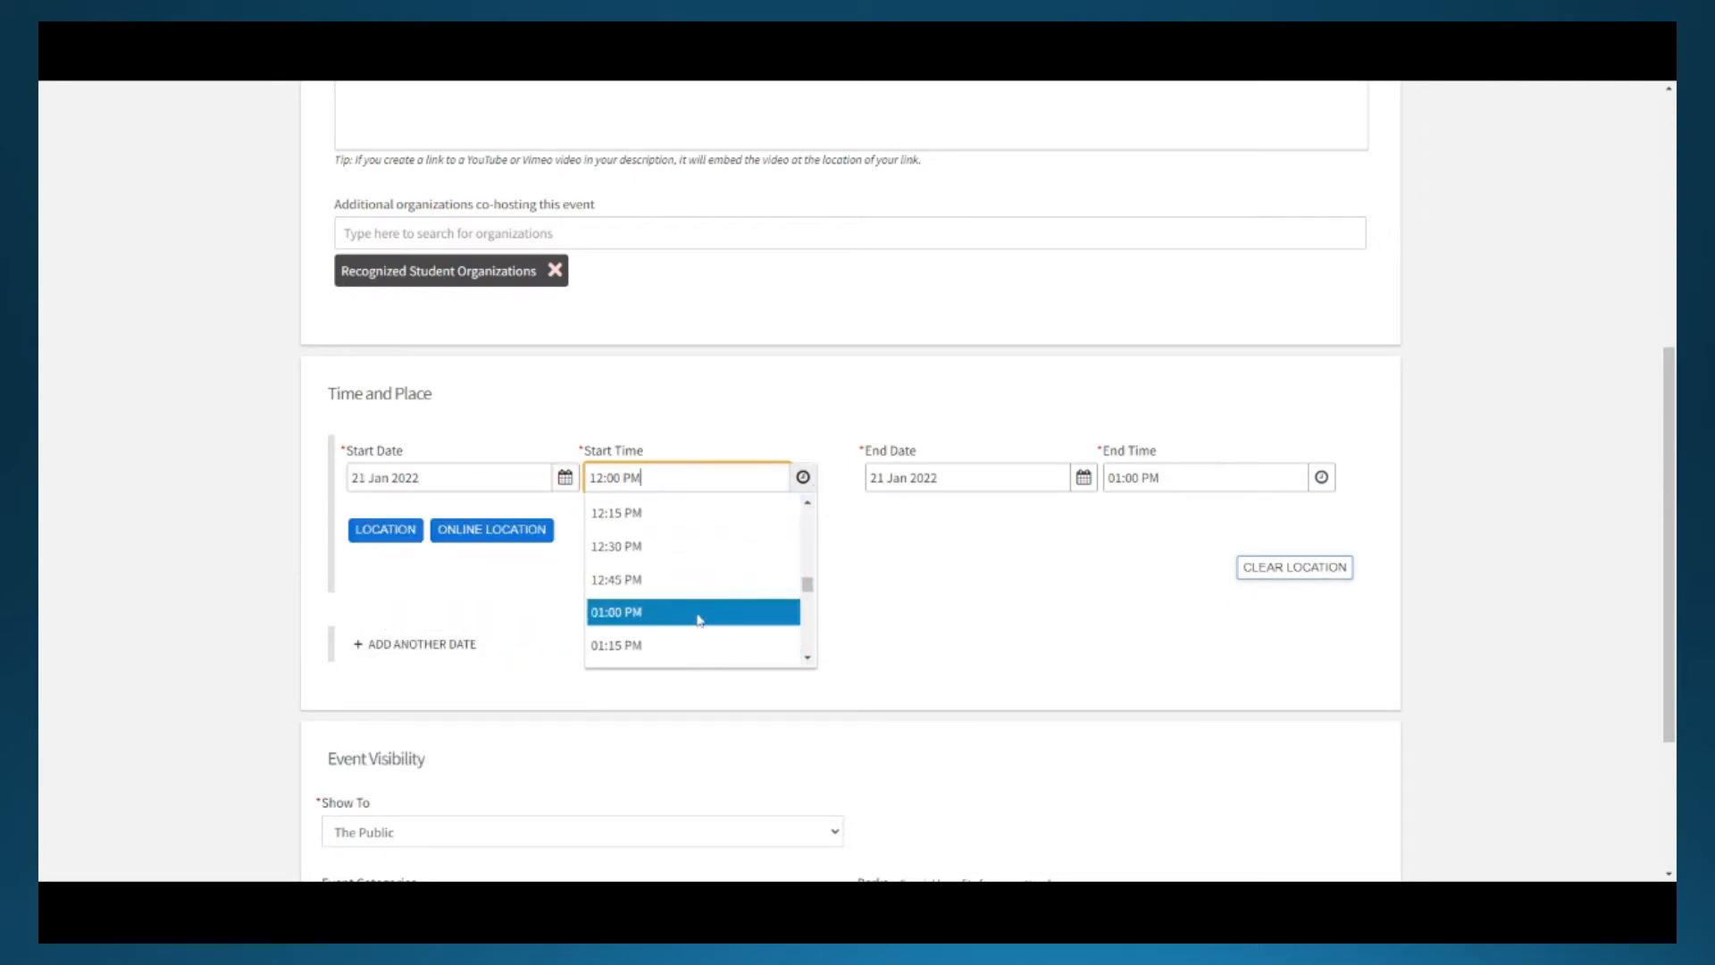
pyautogui.click(616, 611)
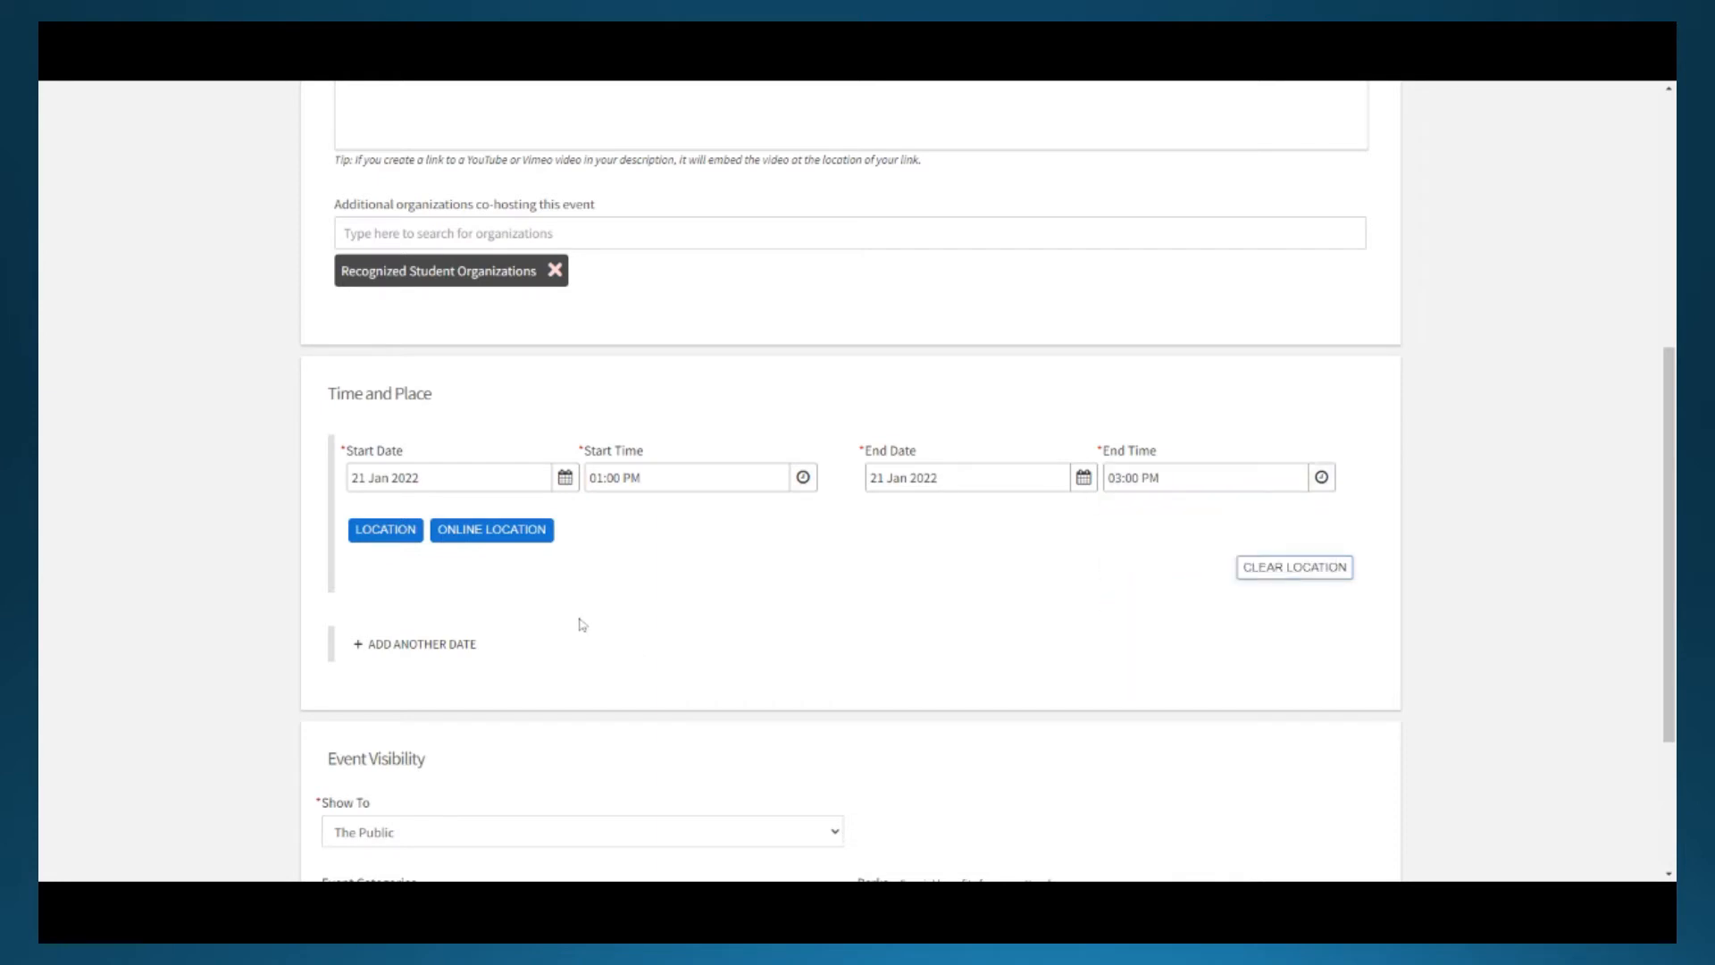
# - Add location UCA, 201 Donaghey Avenue, Conway, Arkansas with a map, plus a Zoom online link
pyautogui.click(384, 530)
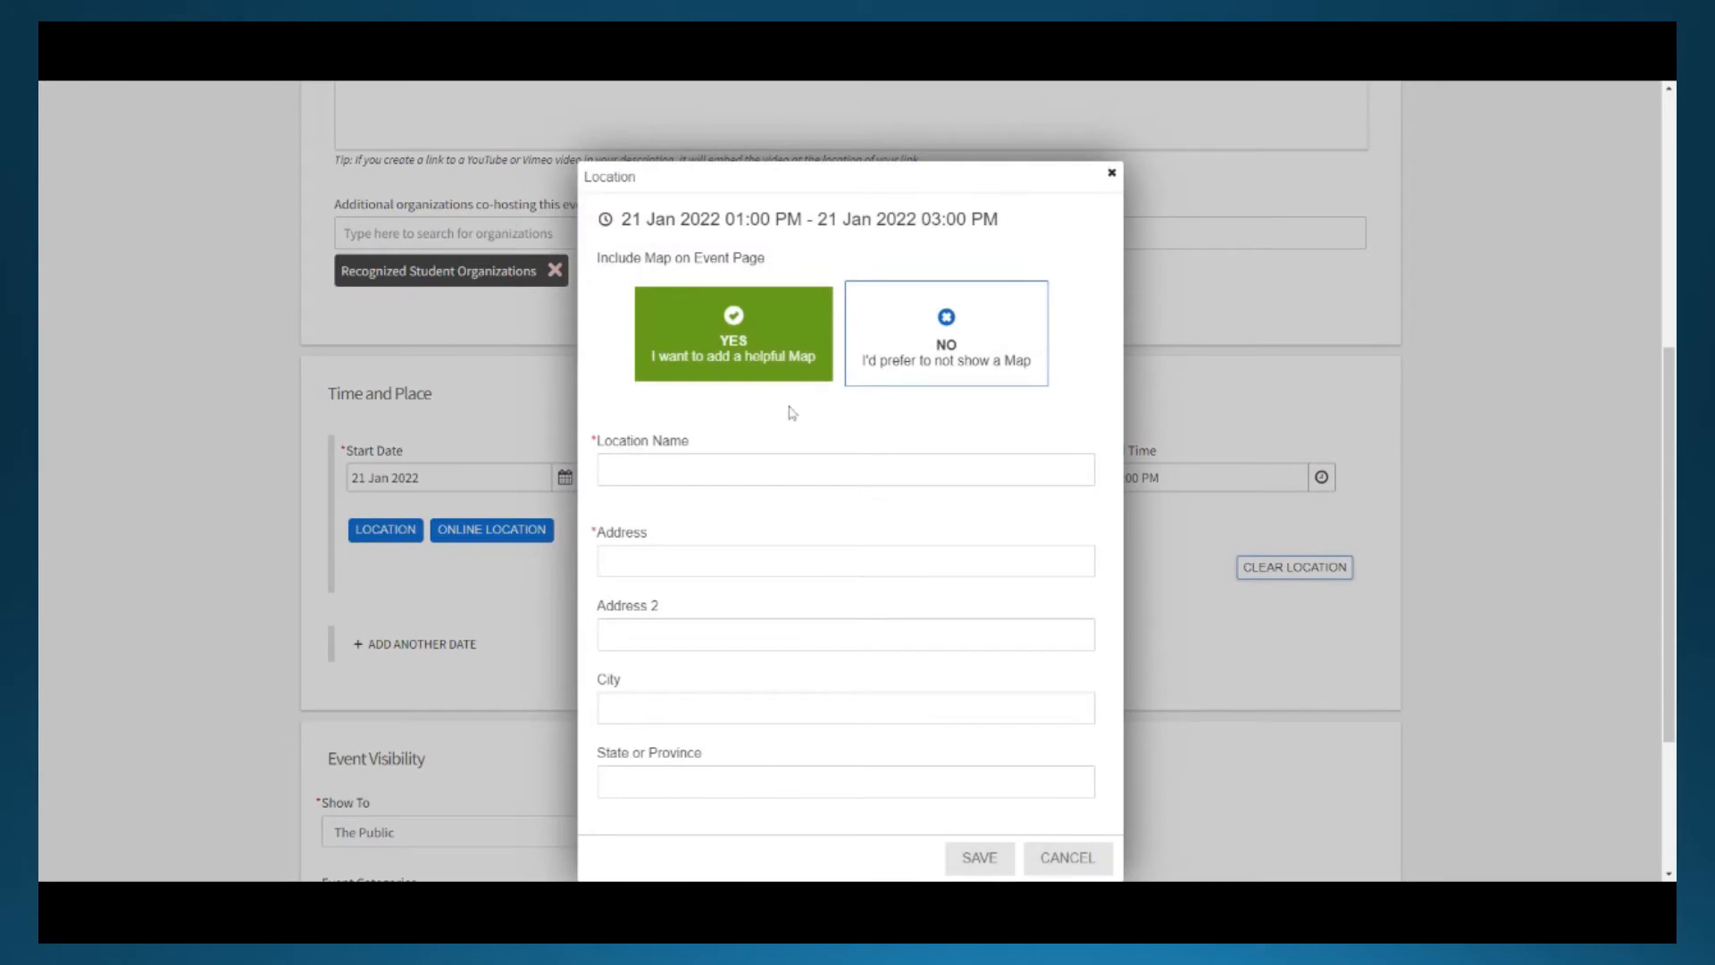
pyautogui.click(945, 333)
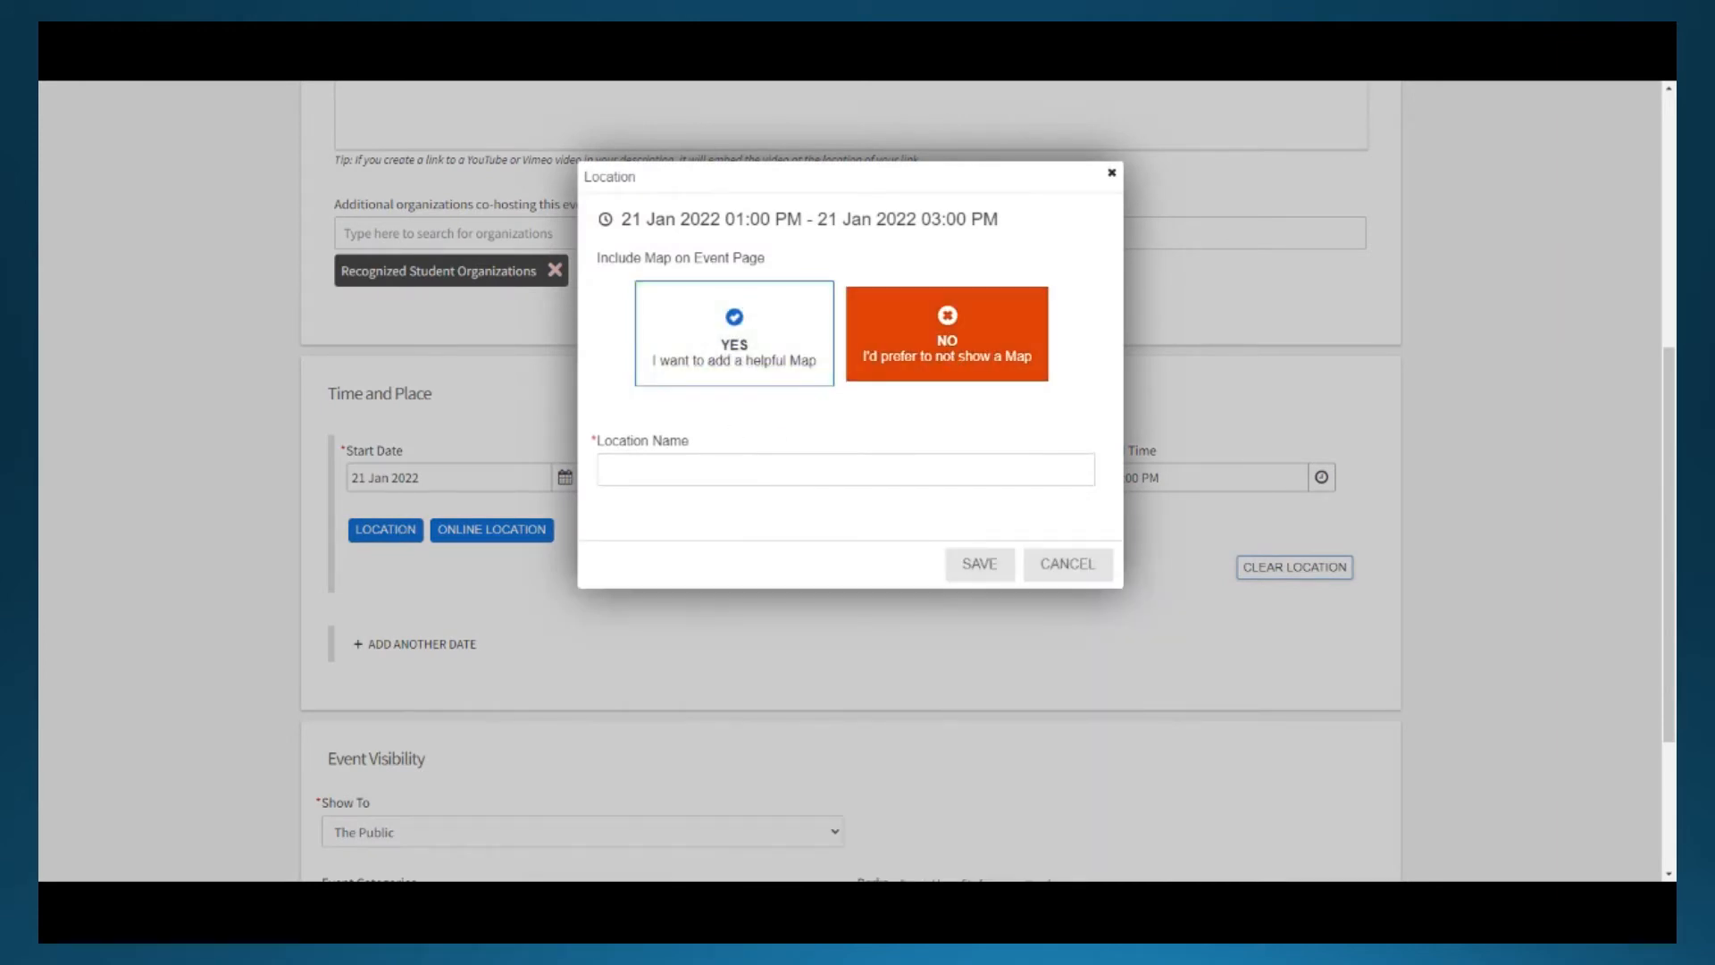
pyautogui.write('UCA')
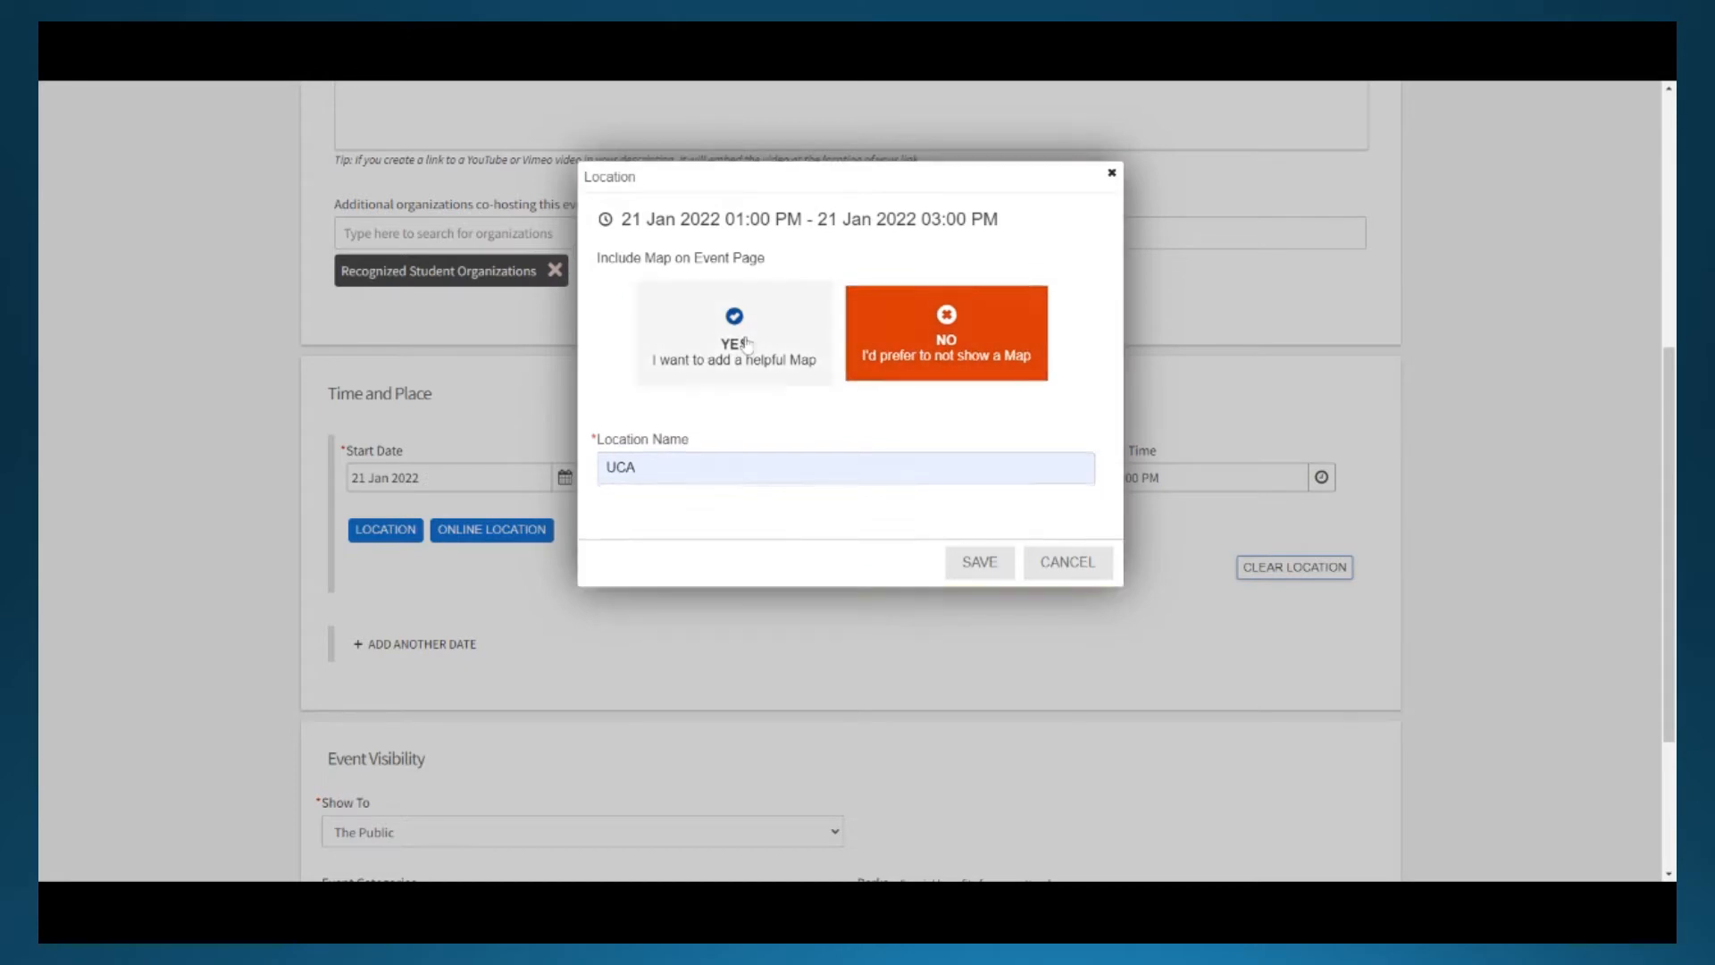
pyautogui.click(732, 333)
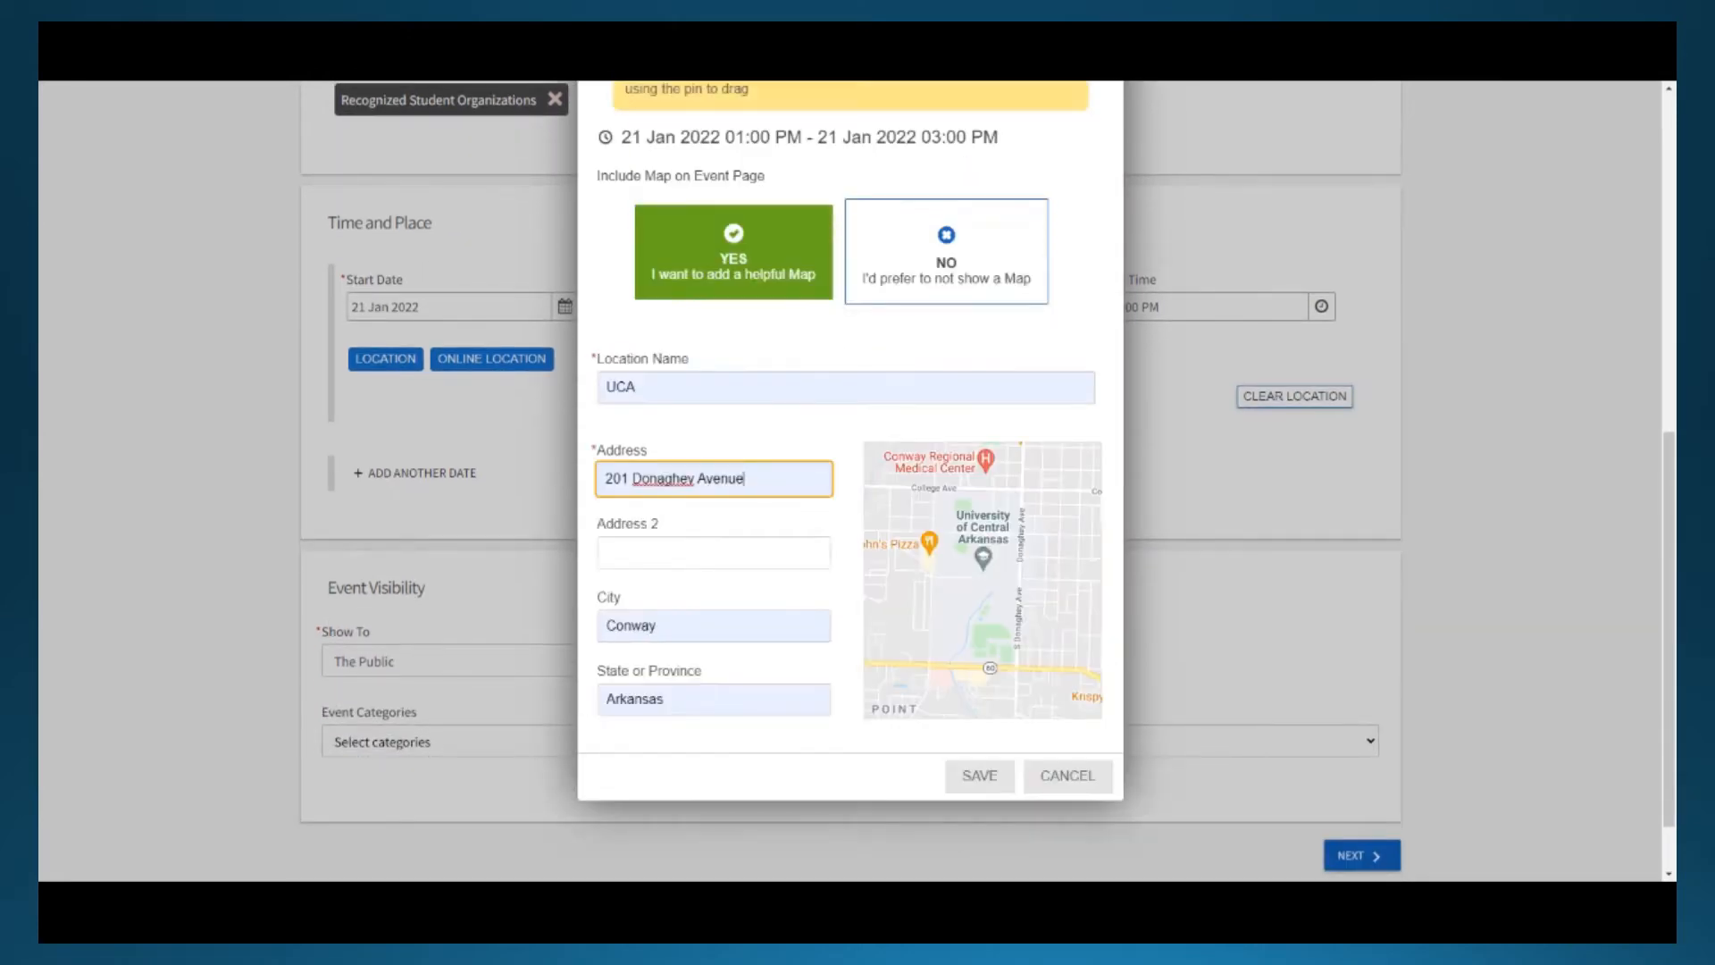
pyautogui.click(973, 468)
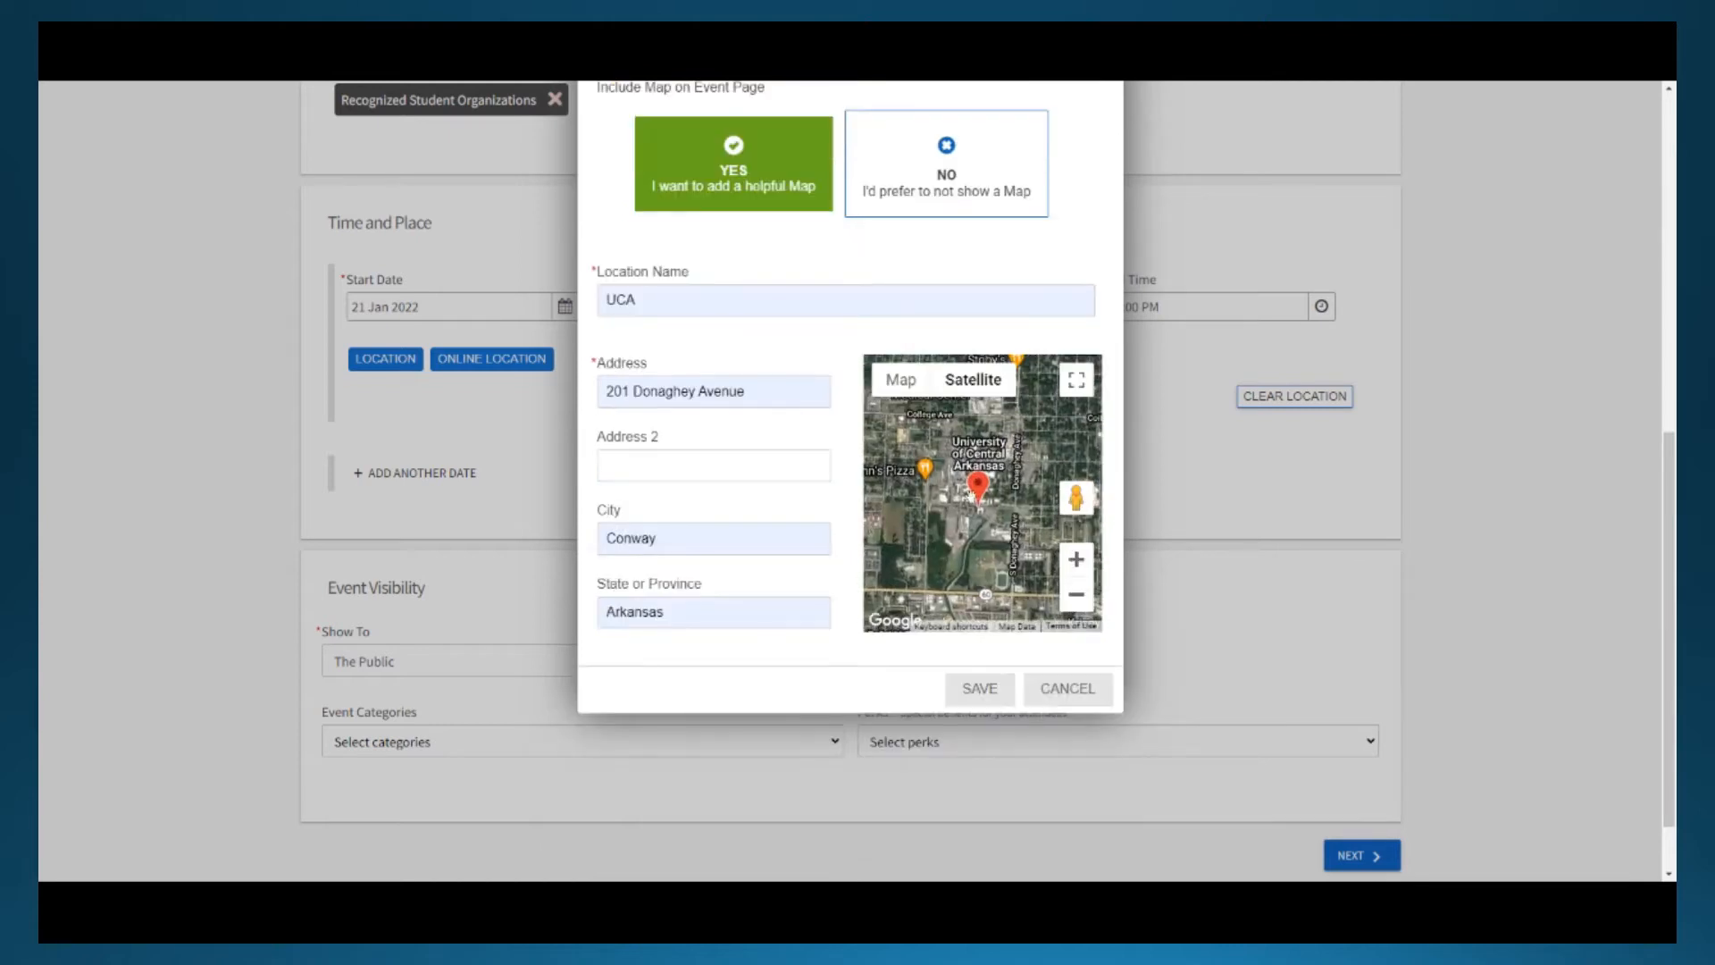
pyautogui.click(976, 687)
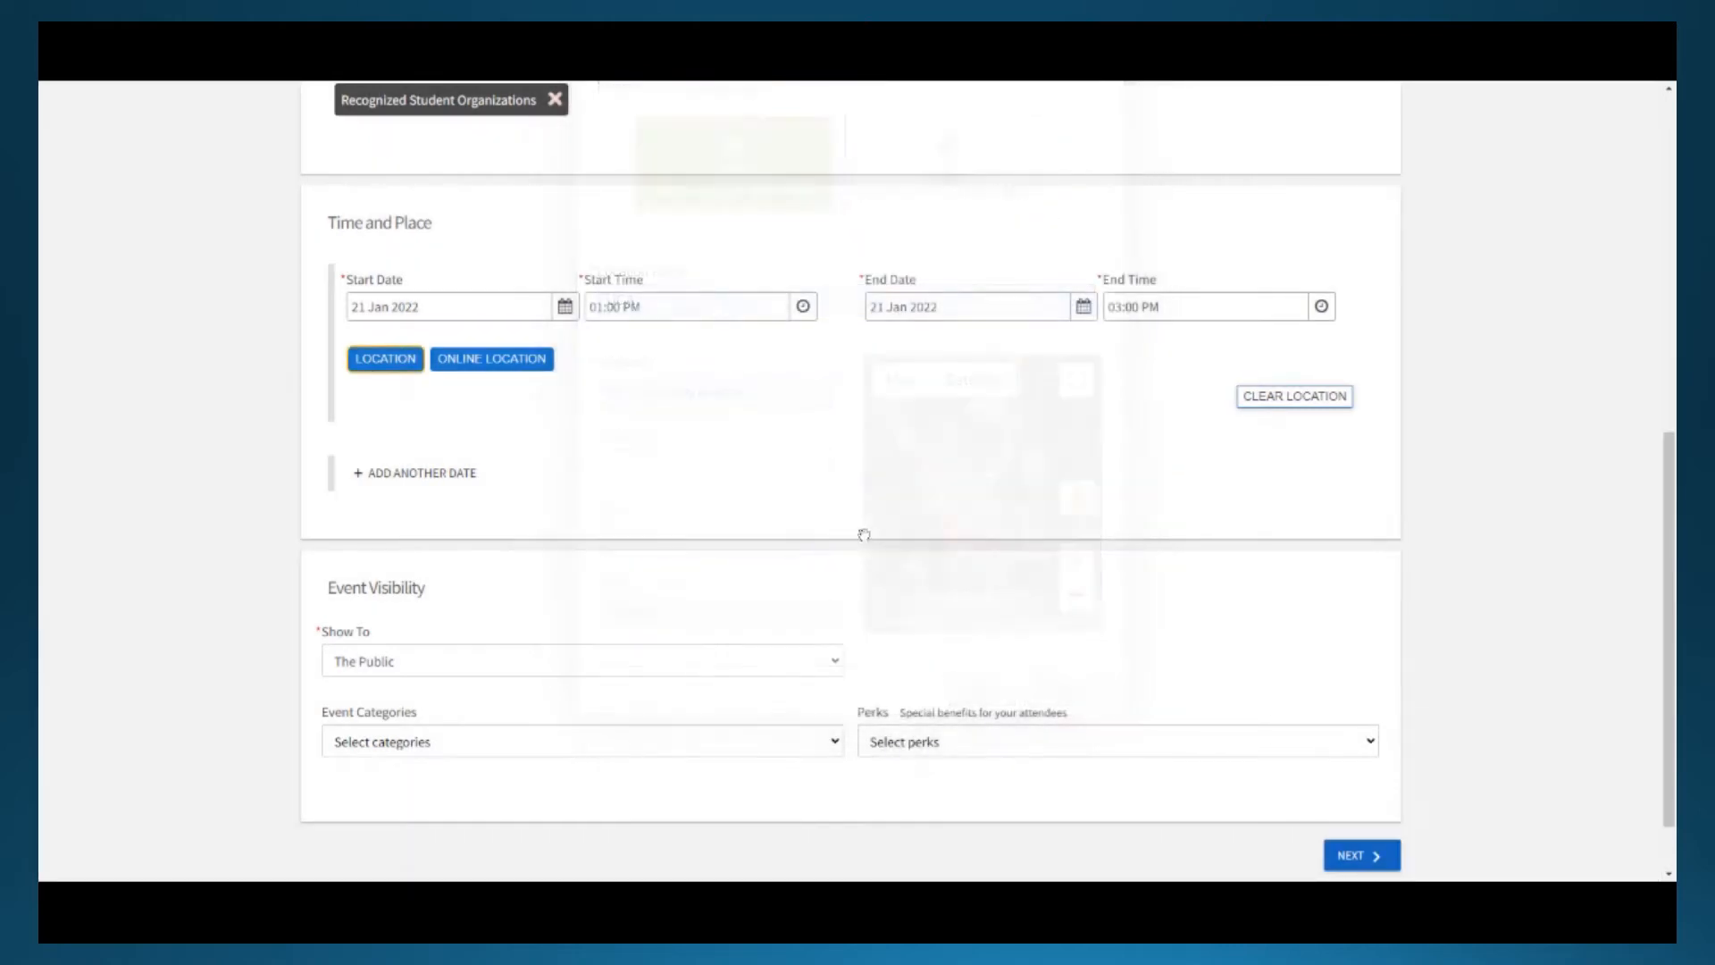
pyautogui.click(491, 359)
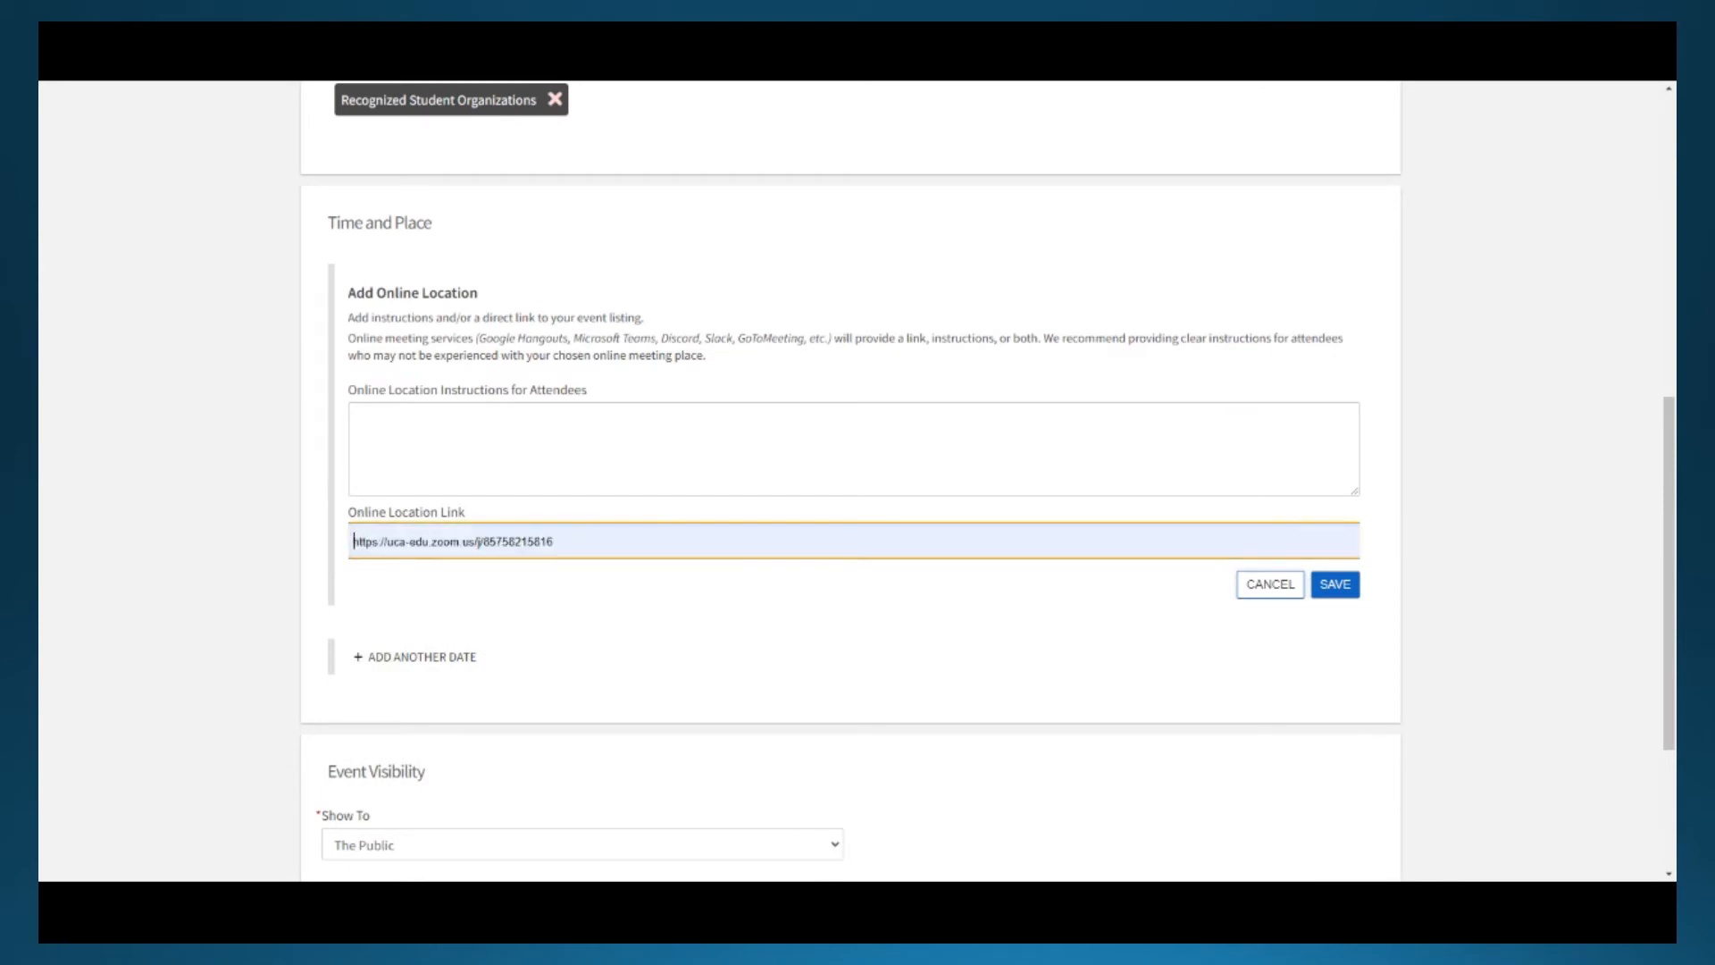
pyautogui.click(1334, 583)
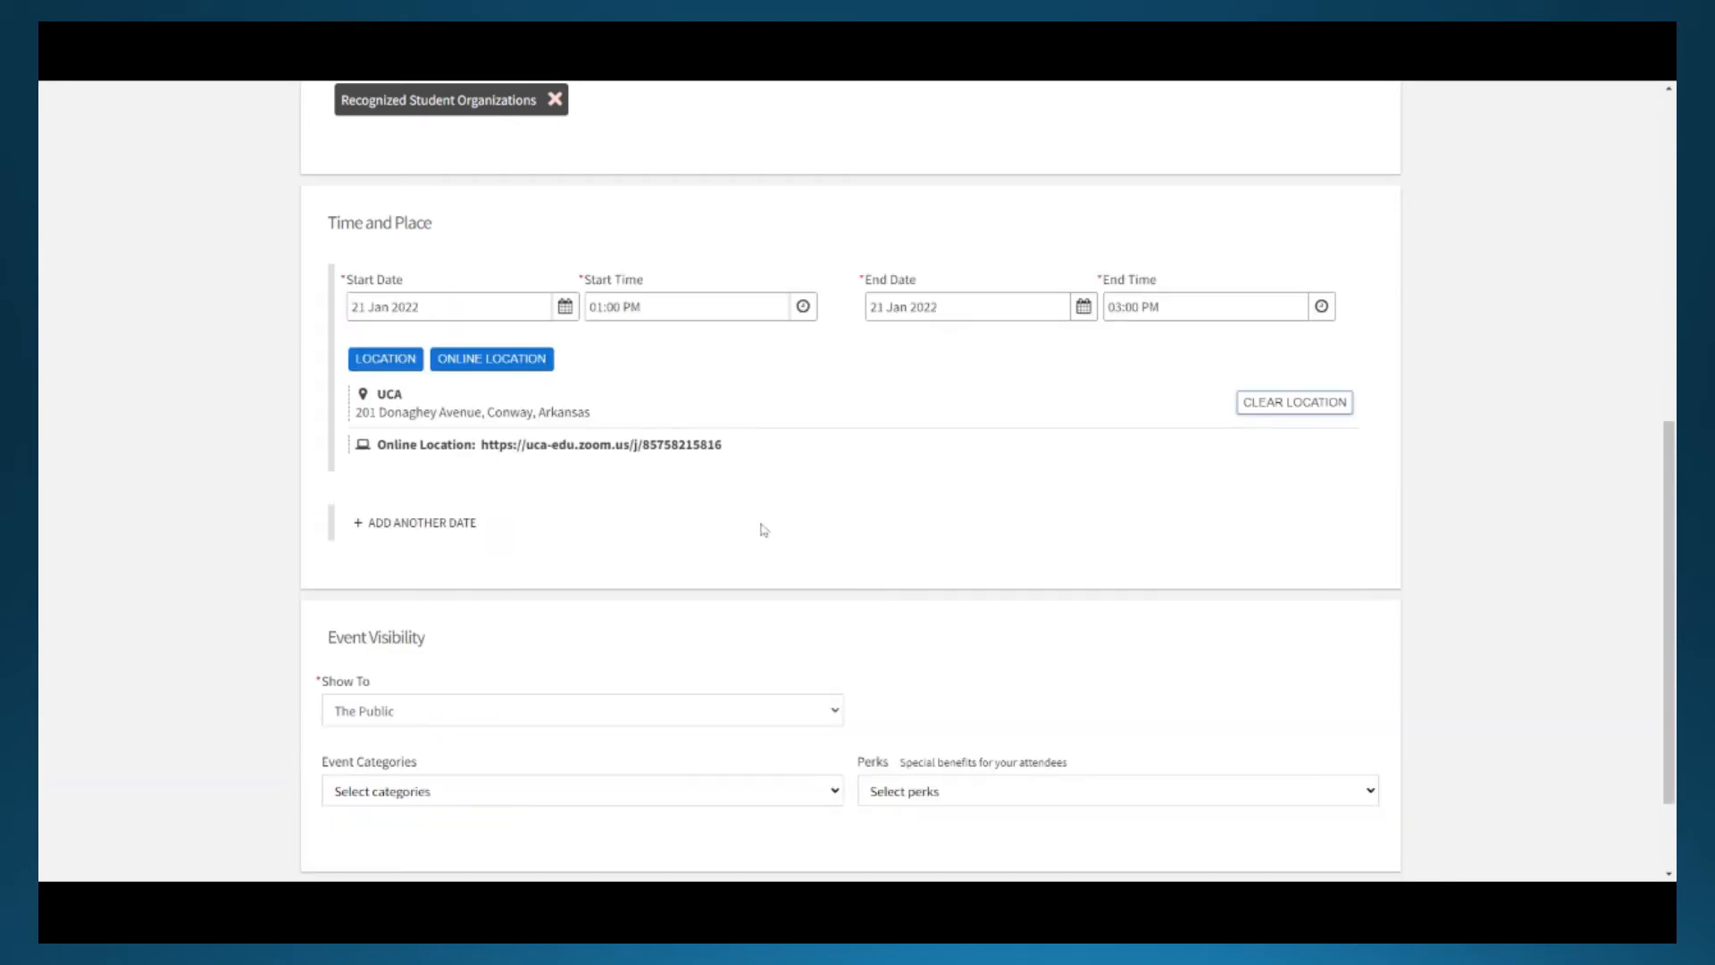
# - Set additional dates 28 Jan and 04 Feb 2022, each 01:00–02:00 PM
pyautogui.click(414, 521)
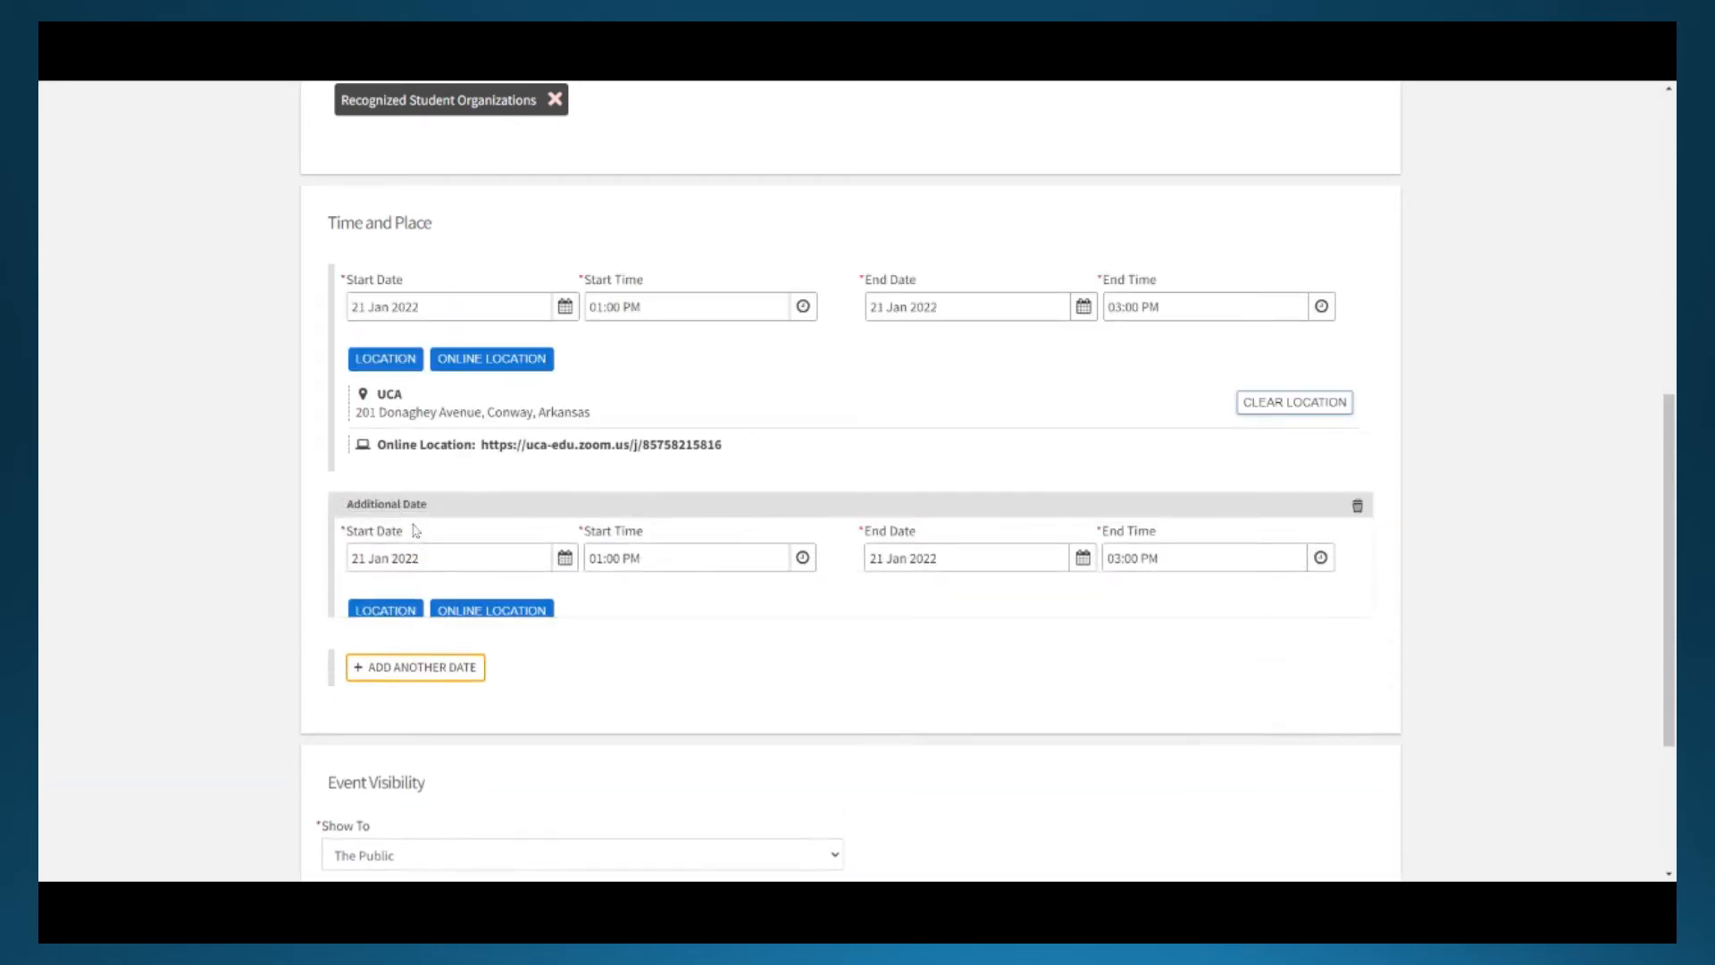
pyautogui.click(449, 557)
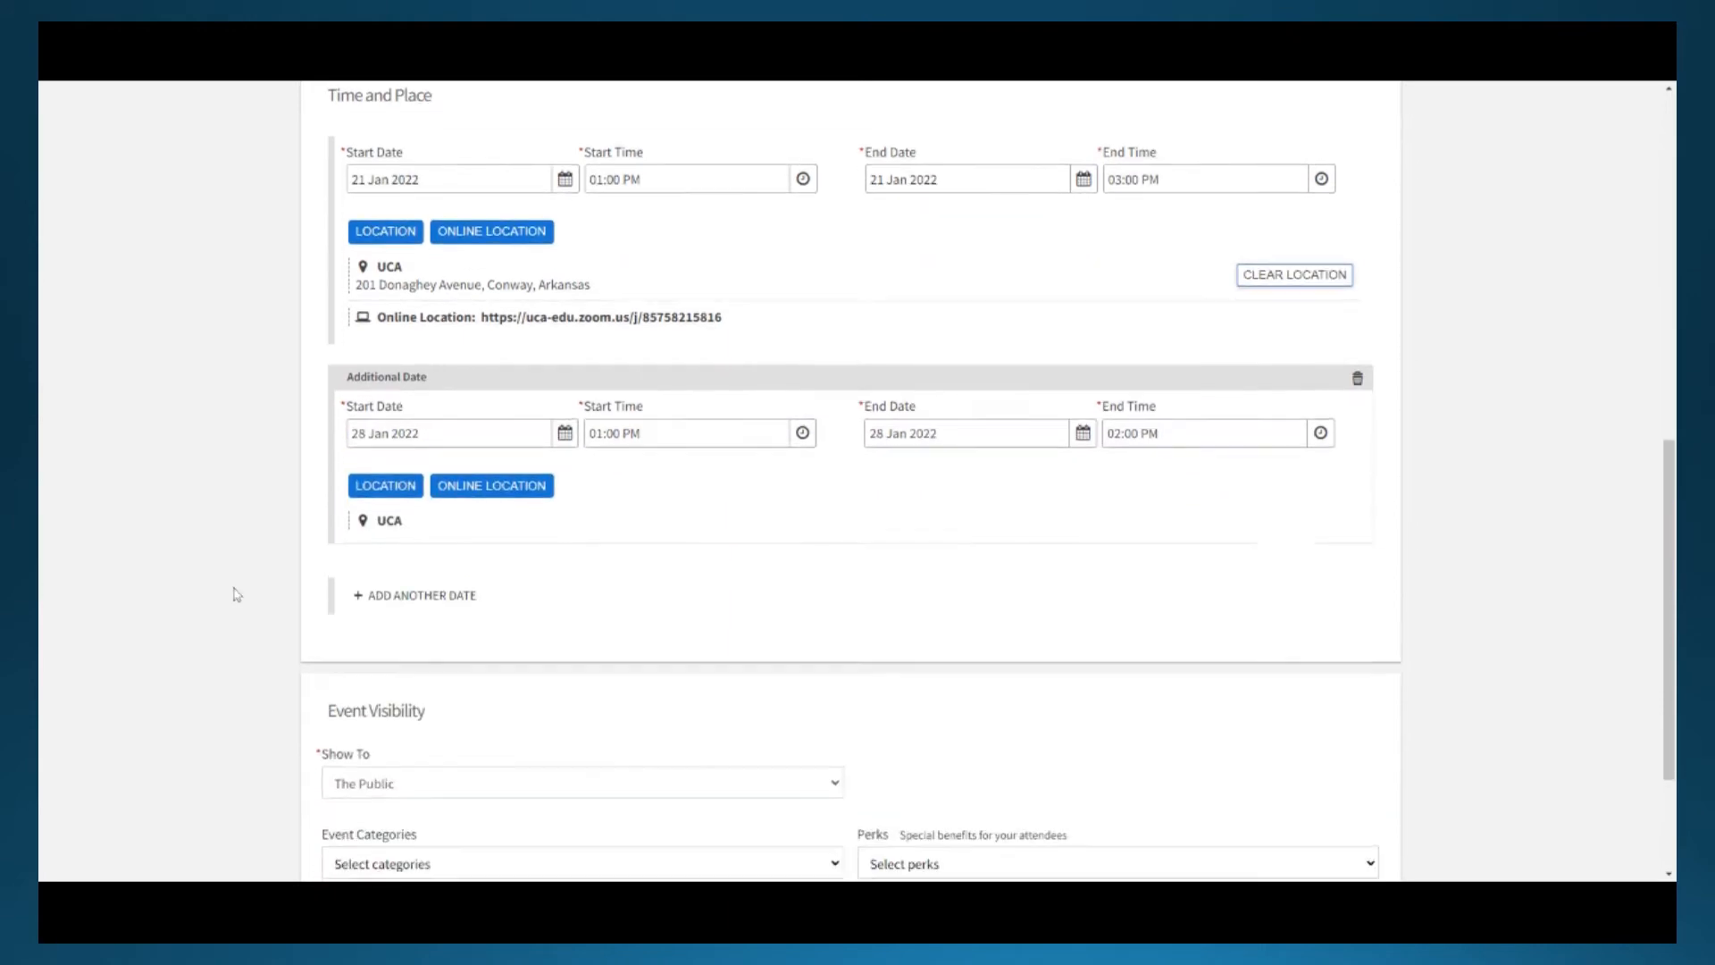
pyautogui.click(414, 595)
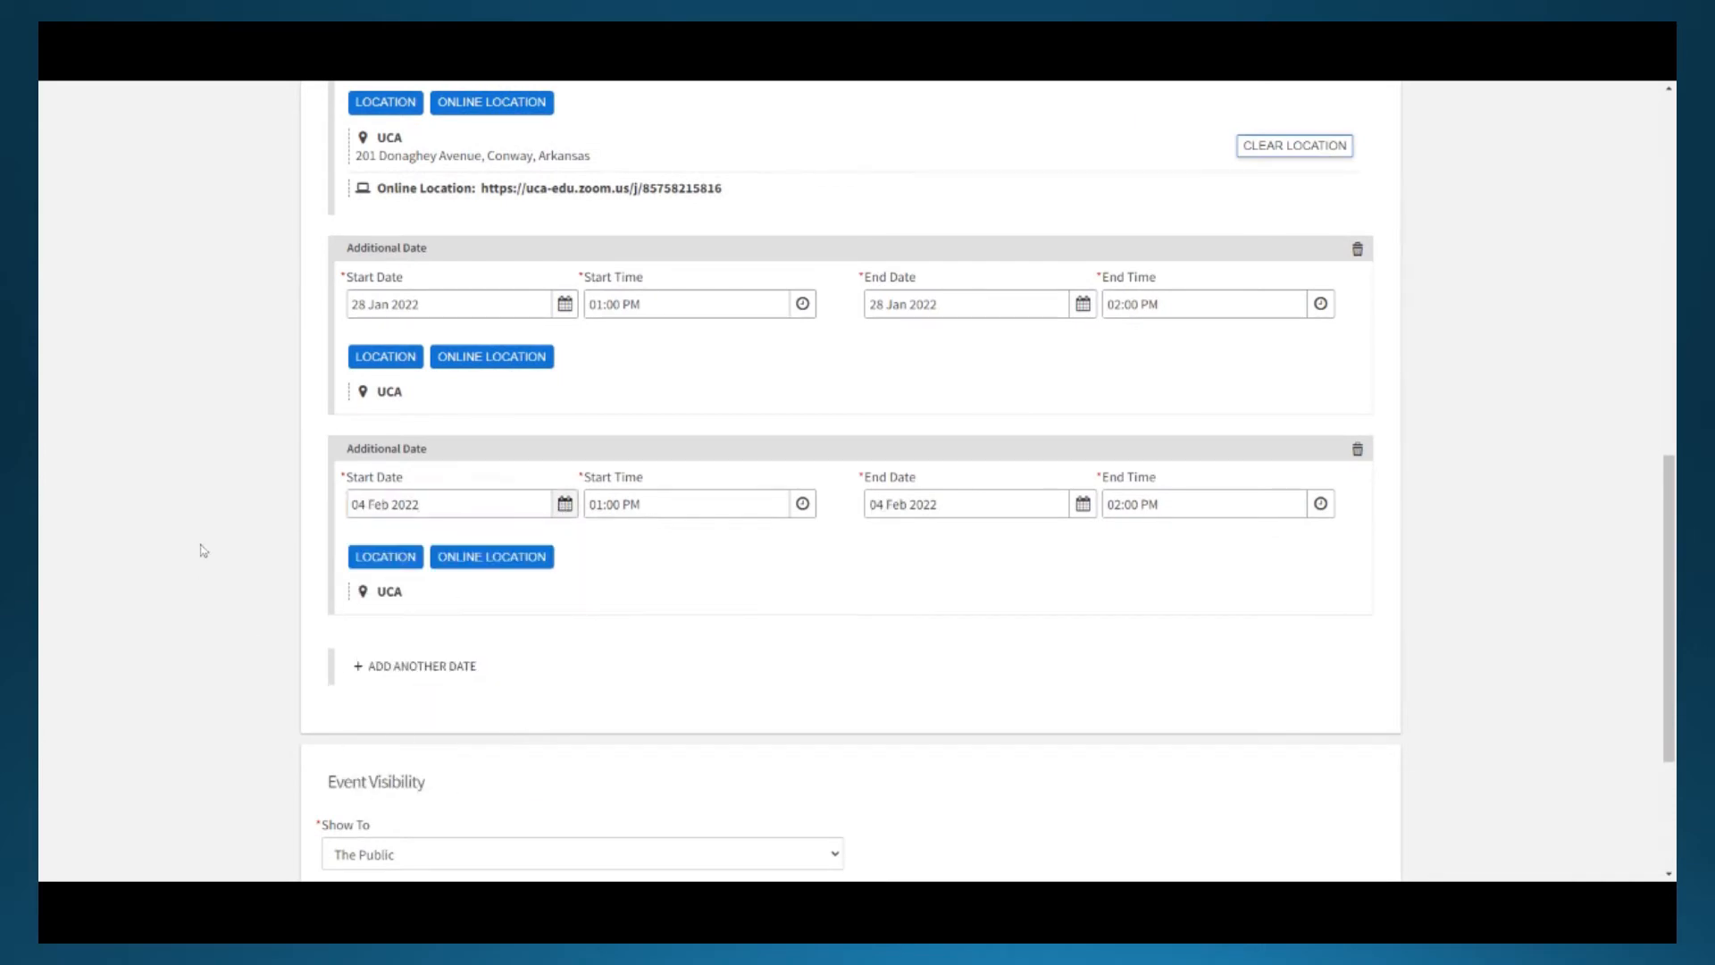
pyautogui.scroll(-3)
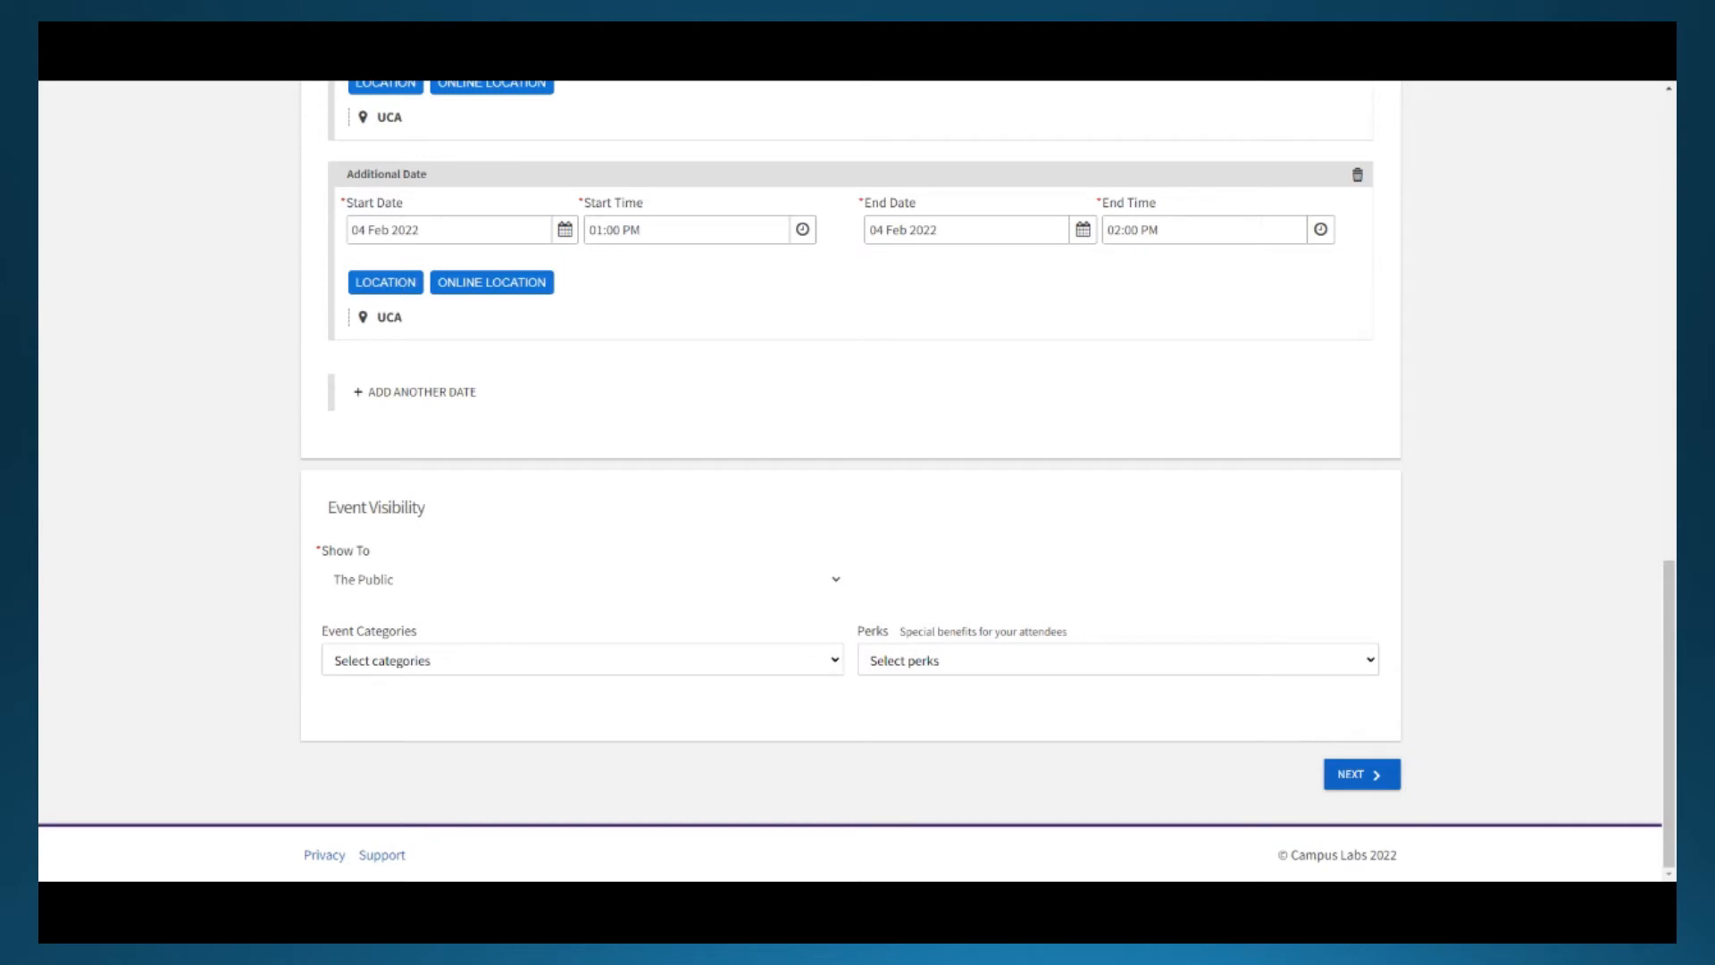
pyautogui.moveTo(540, 601)
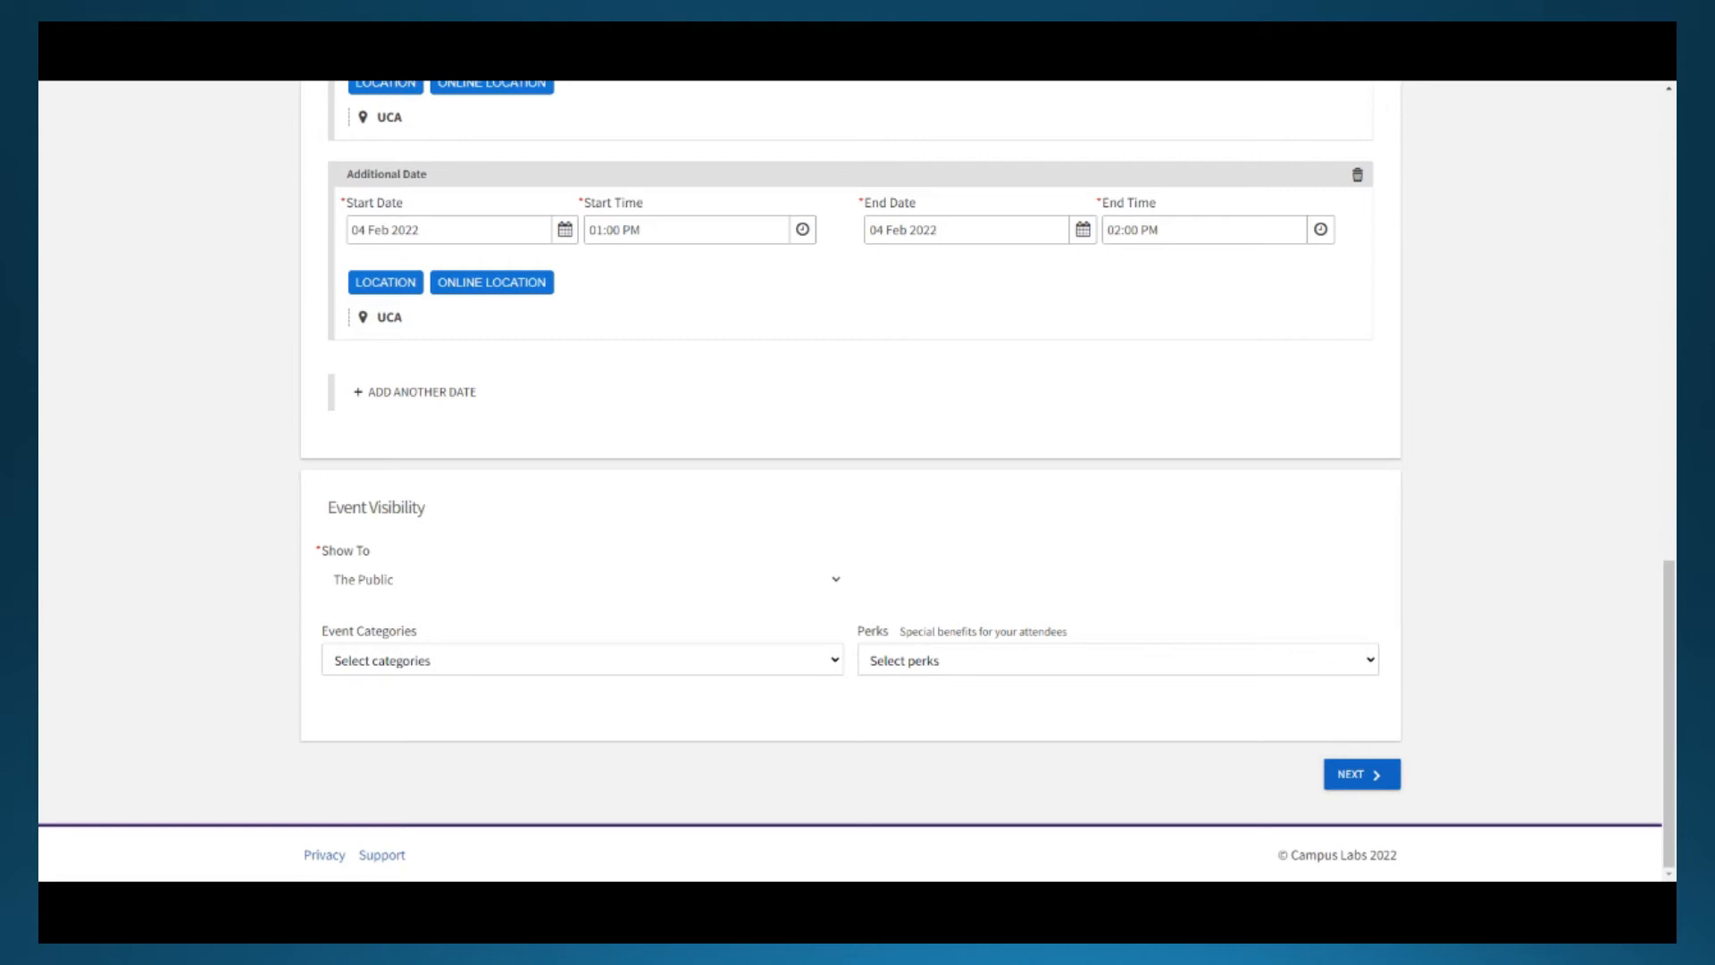
# - Show the event to Students & staff, categorize as Office of Student Life, add Free Food and Free Stuff perks
pyautogui.click(581, 580)
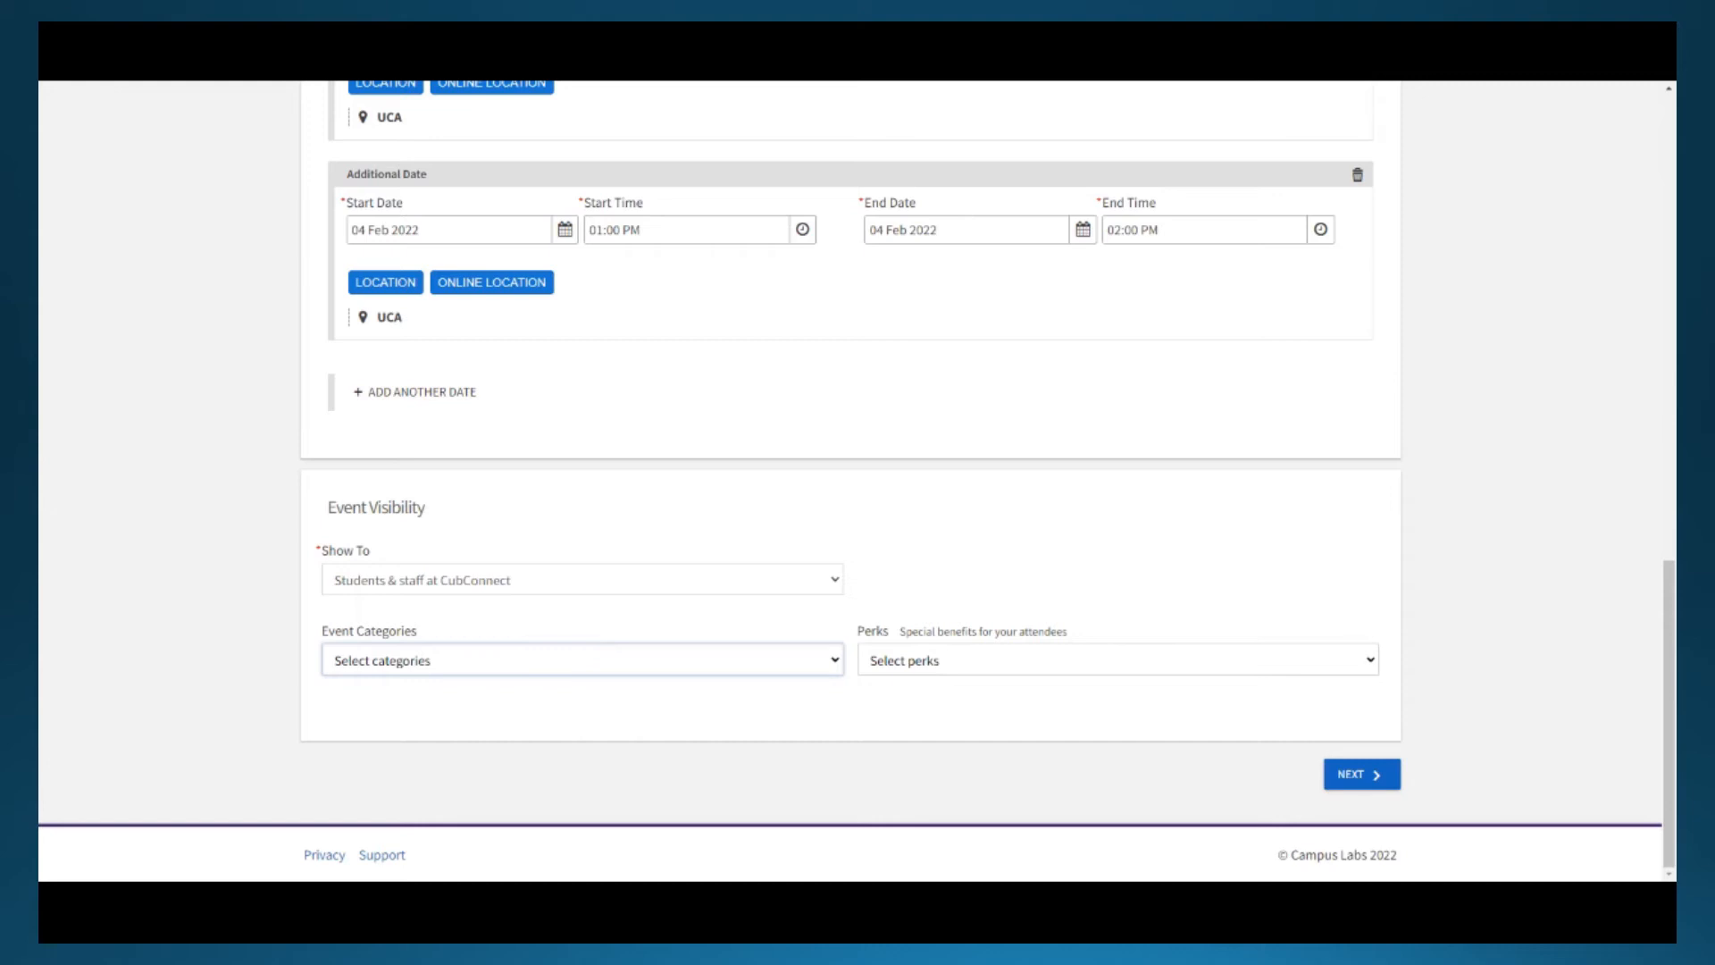
pyautogui.click(580, 659)
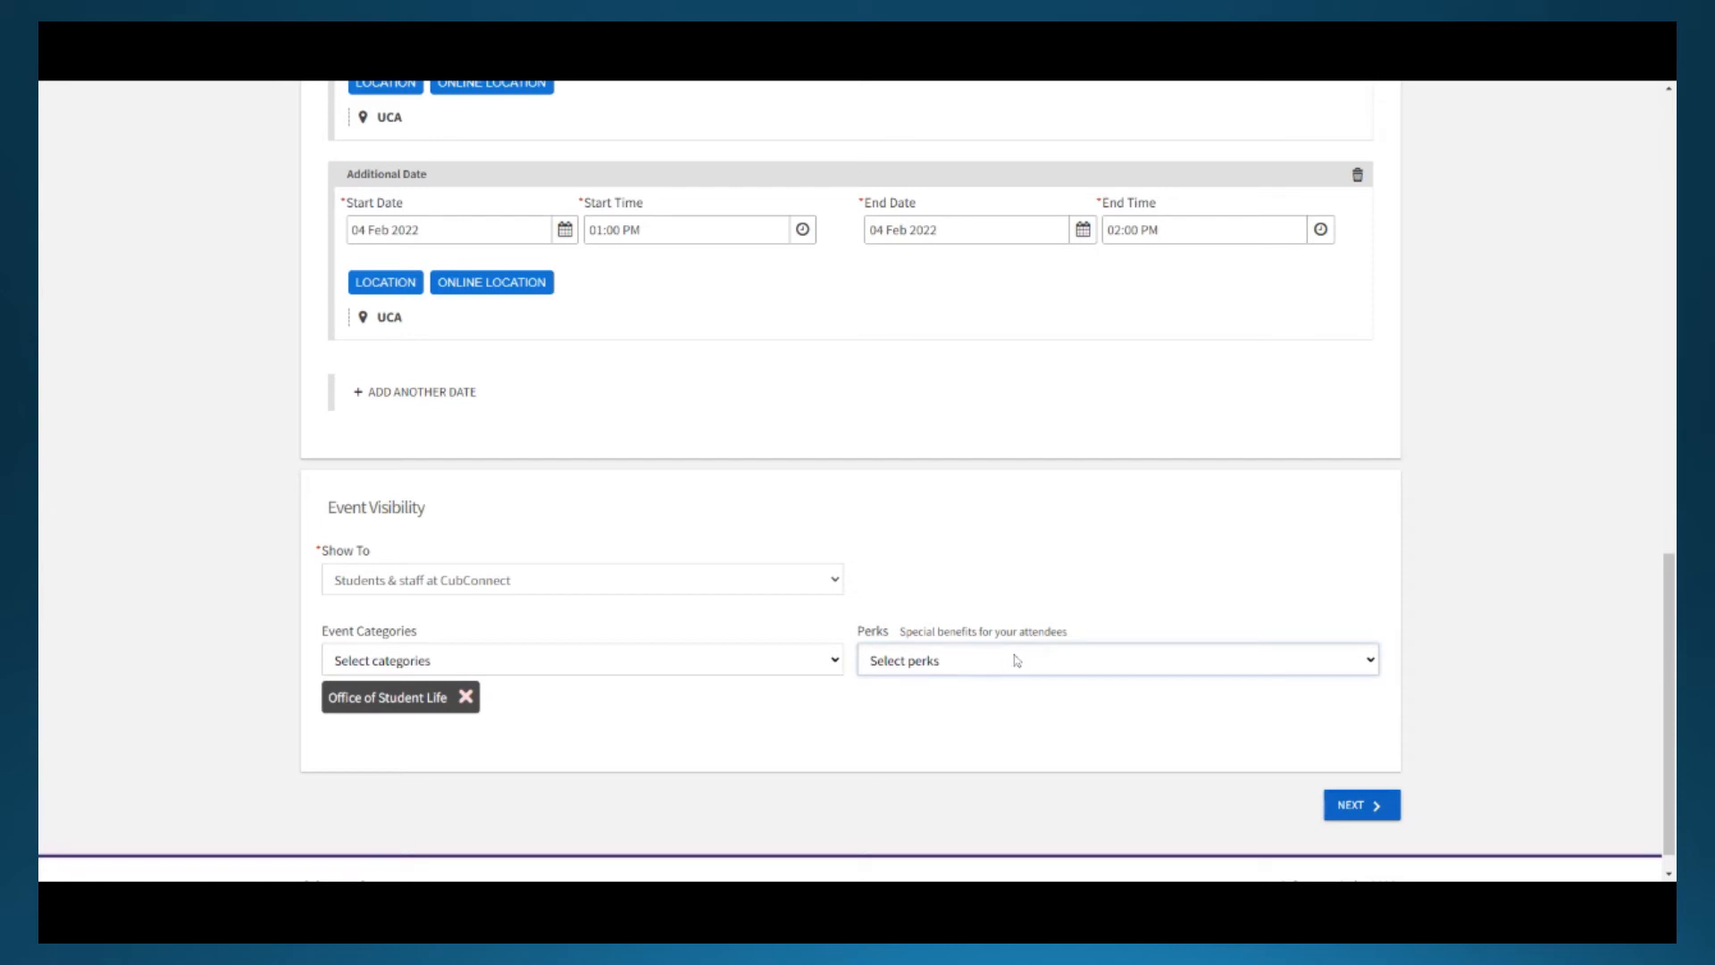
pyautogui.moveTo(1015, 660)
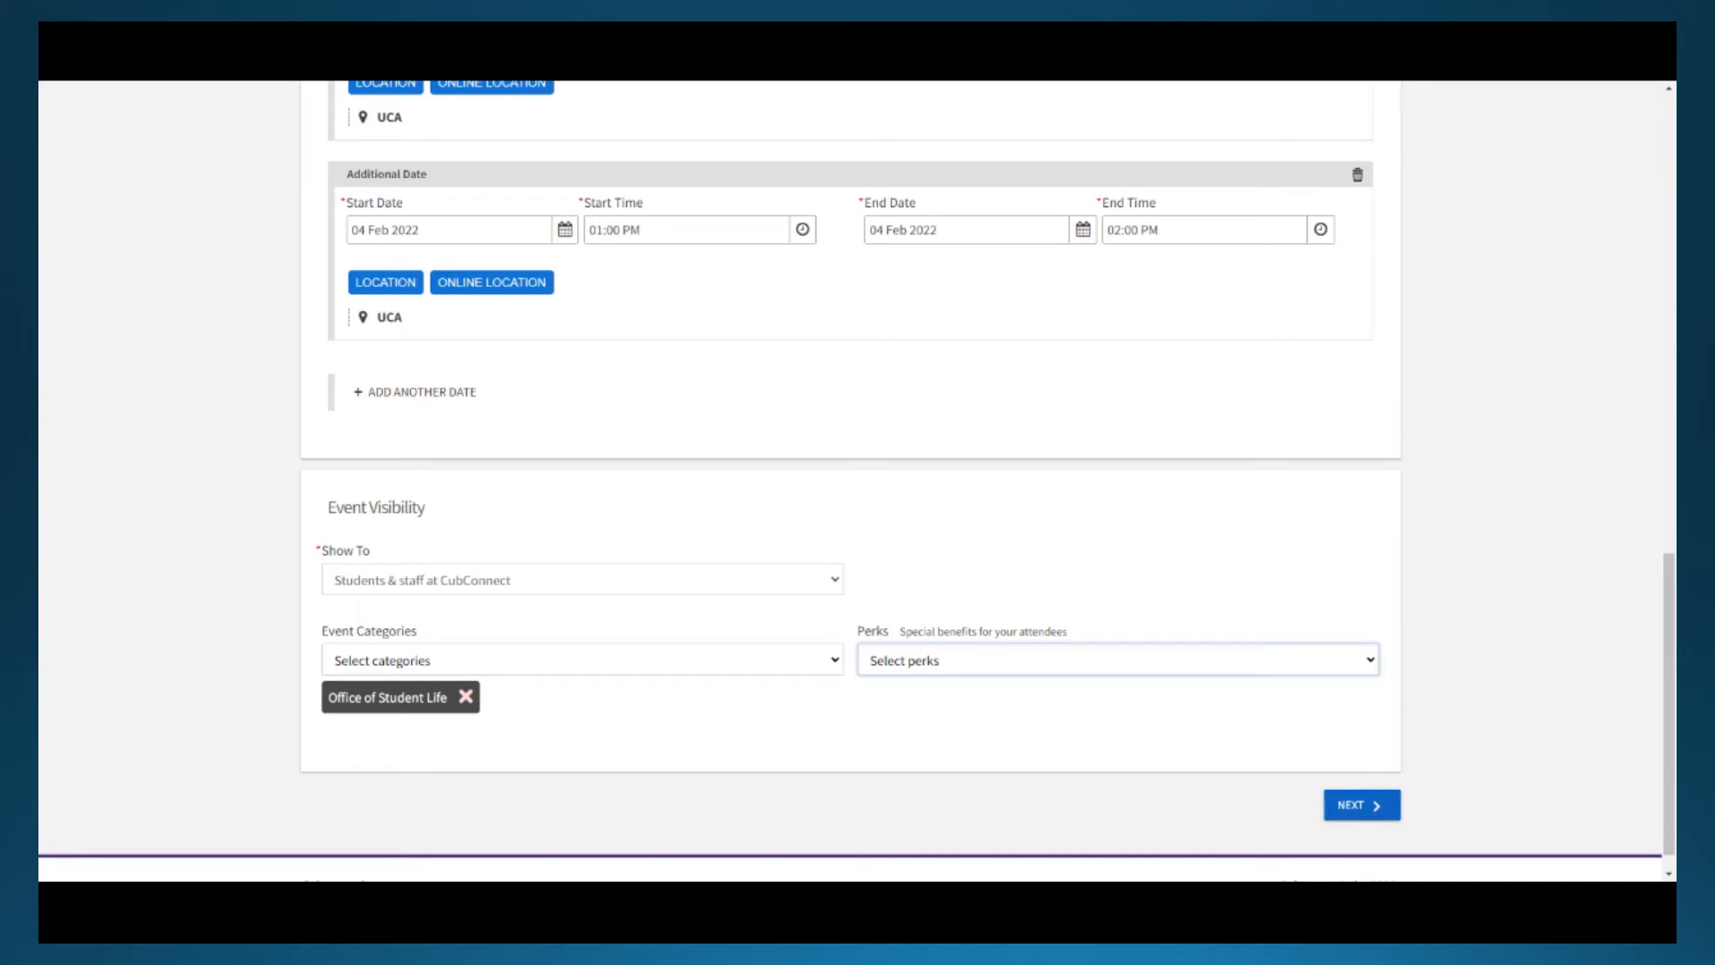
pyautogui.click(1116, 659)
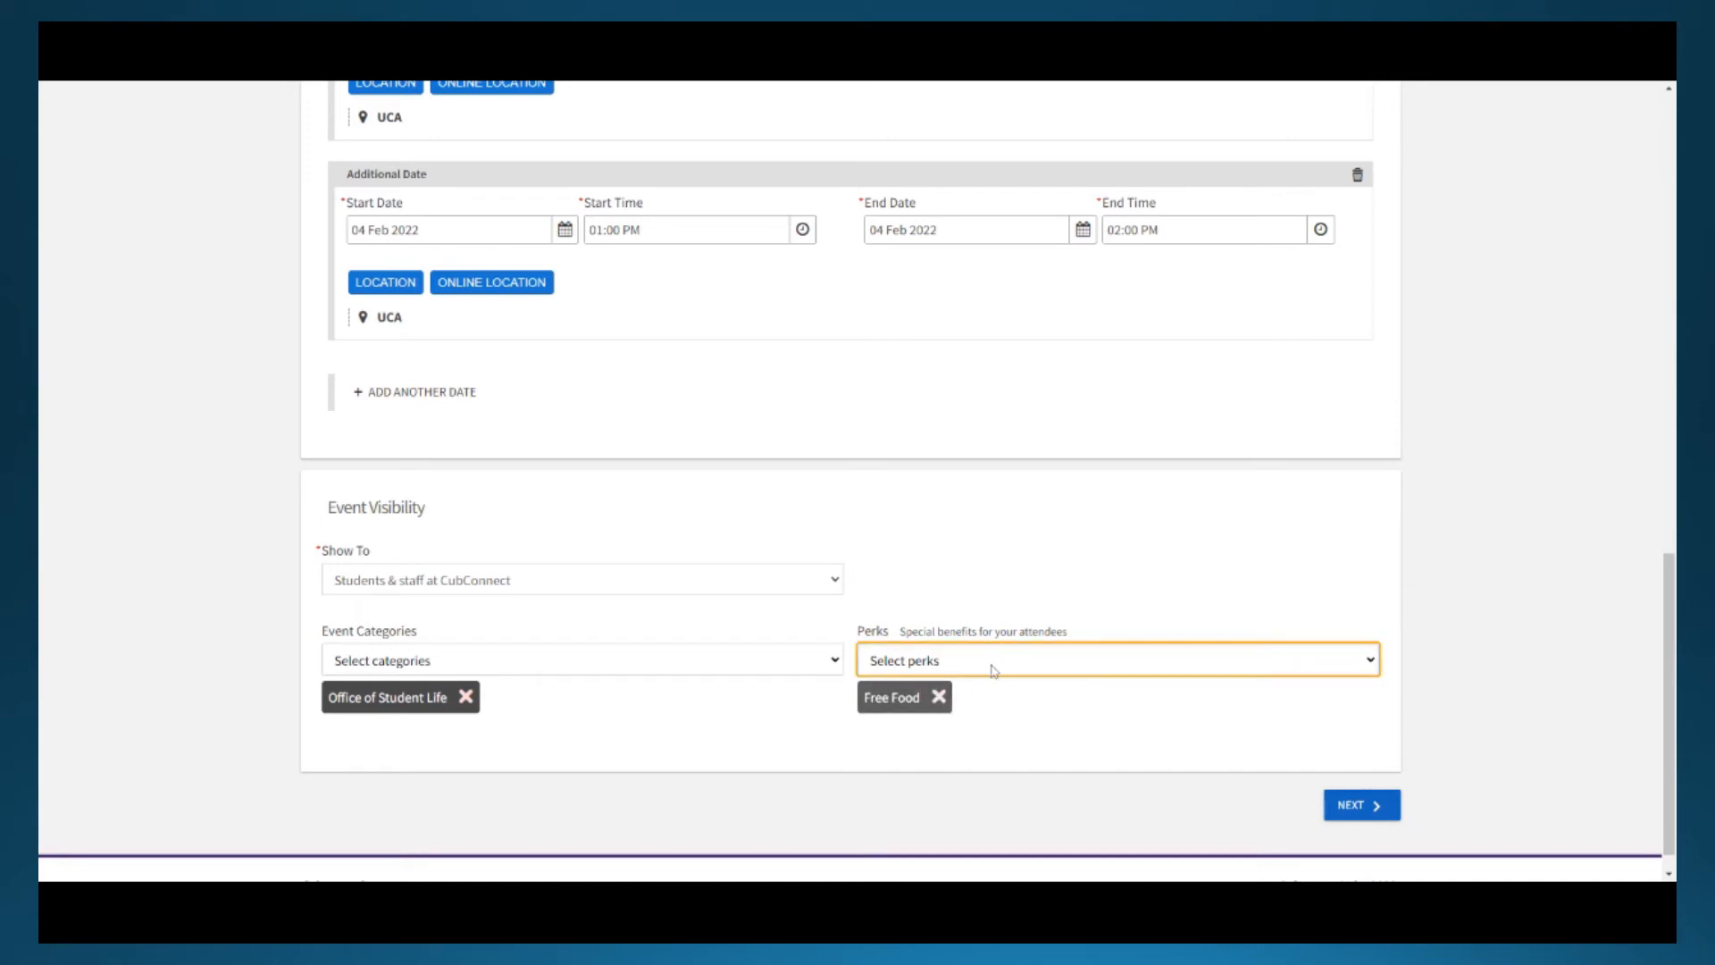
pyautogui.click(1116, 659)
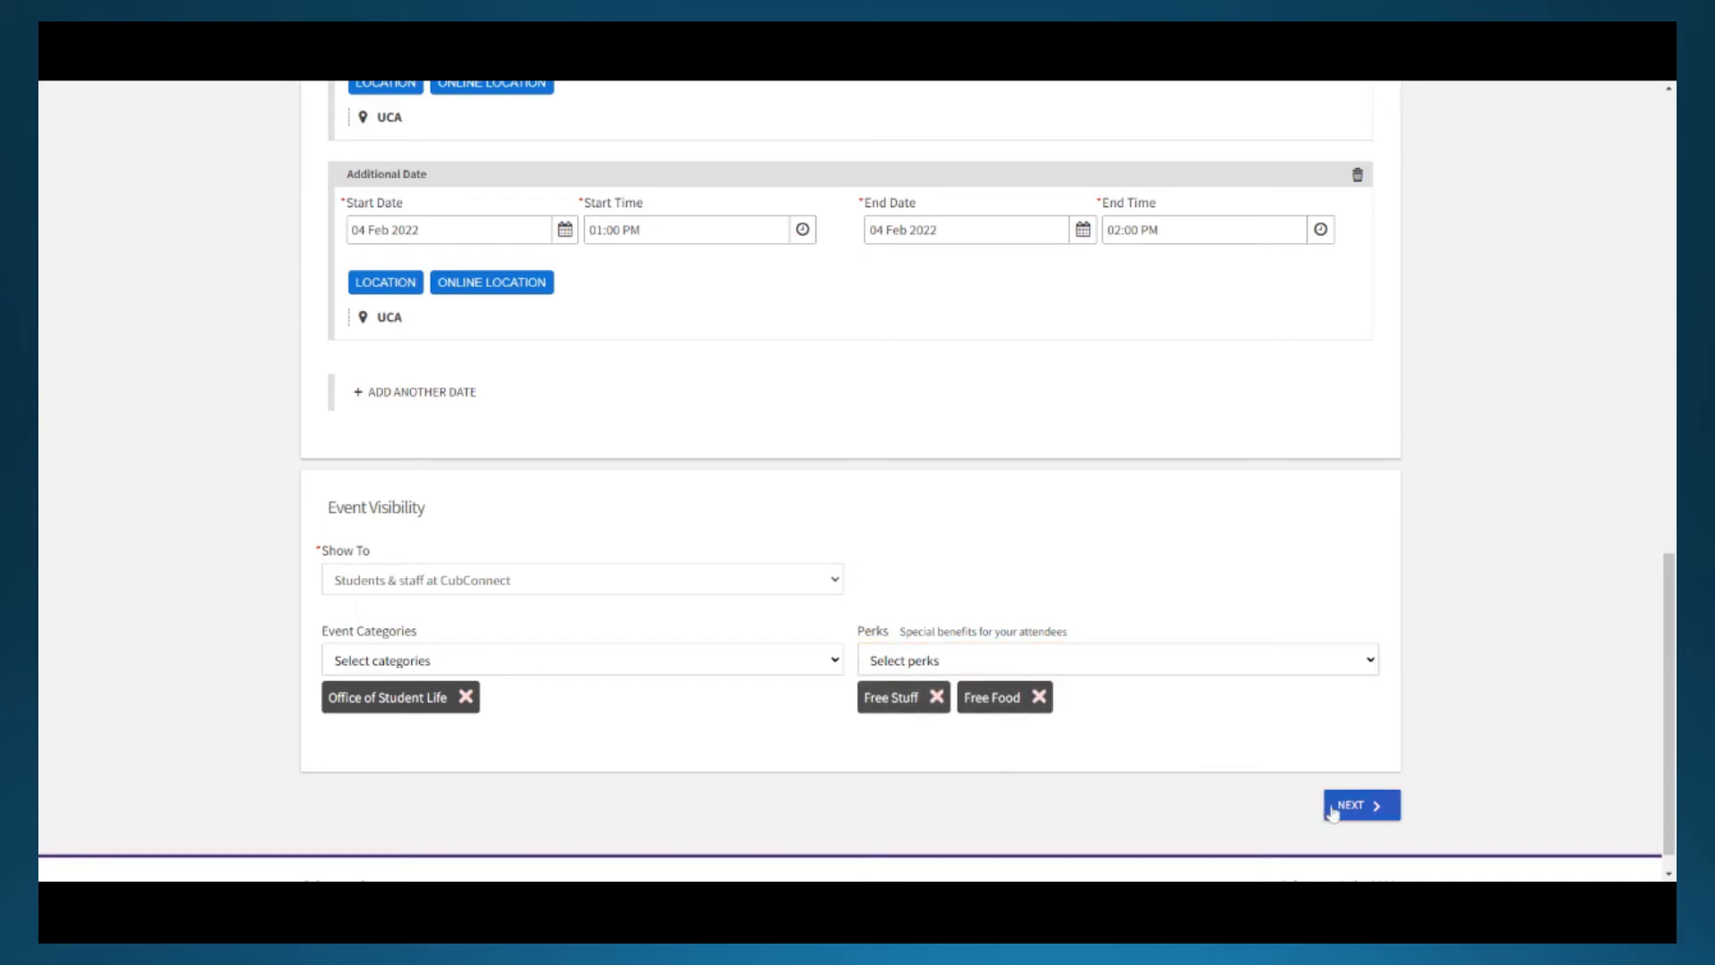
pyautogui.click(1360, 805)
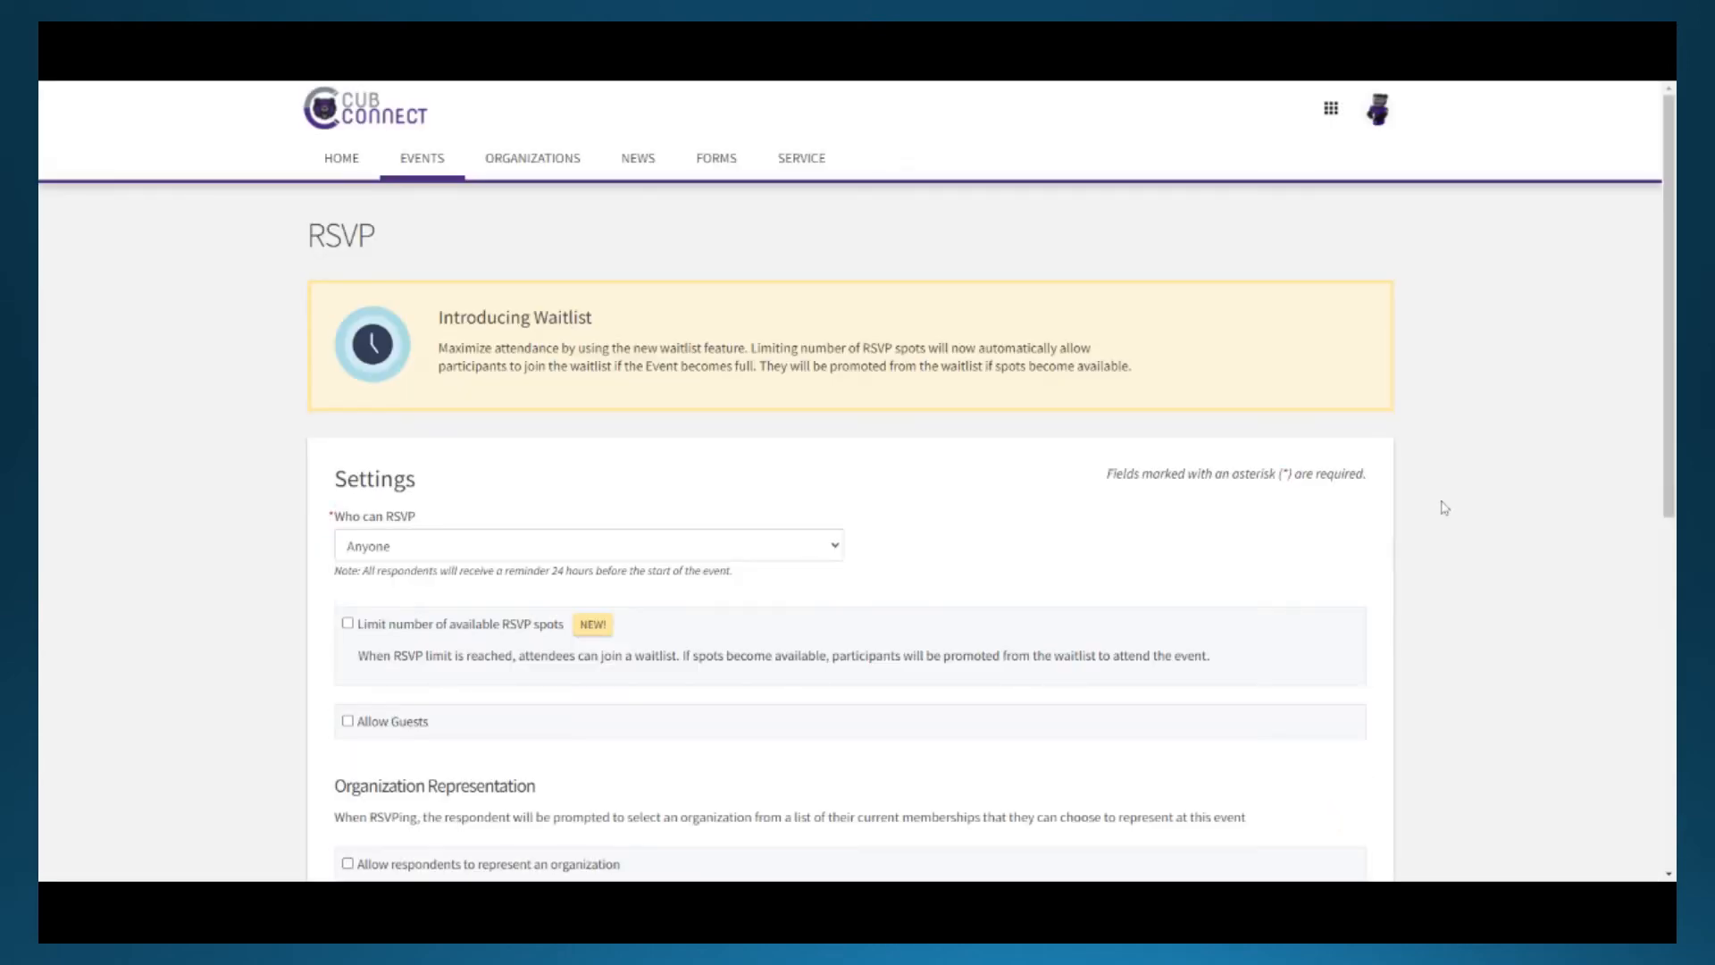
pyautogui.scroll(-3)
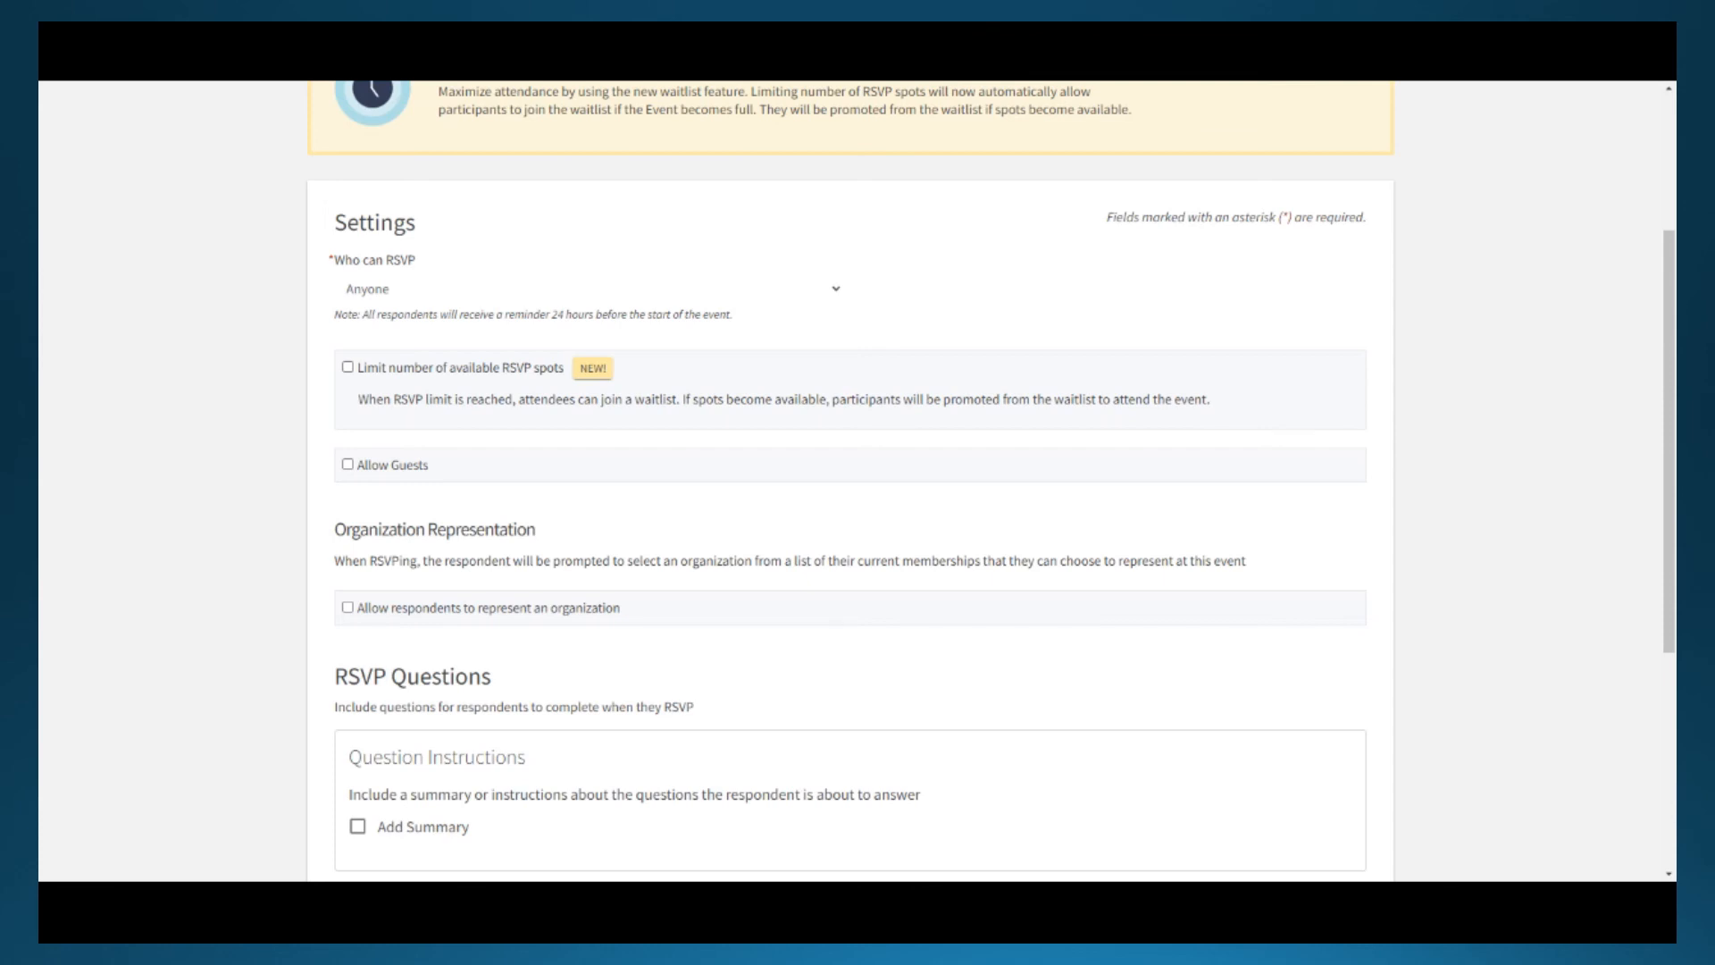
pyautogui.moveTo(216, 395)
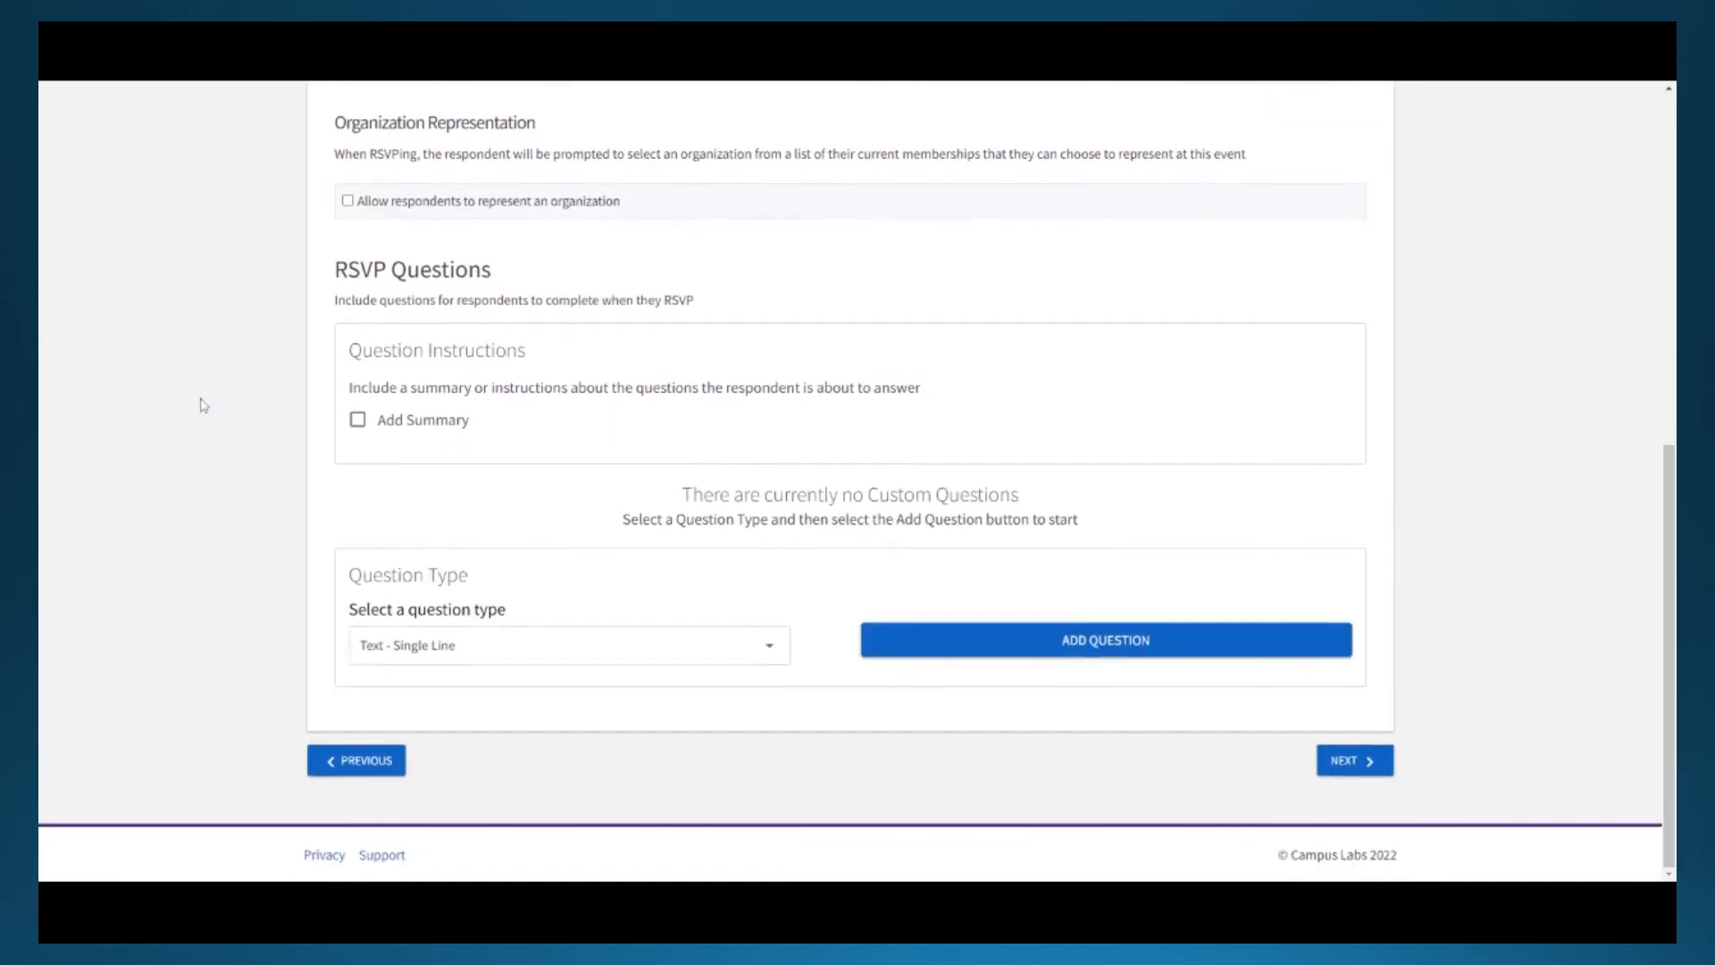
# - Add a Radio Button RSVP question 'Will you bring a guest?' with Yes/No answers
pyautogui.click(566, 645)
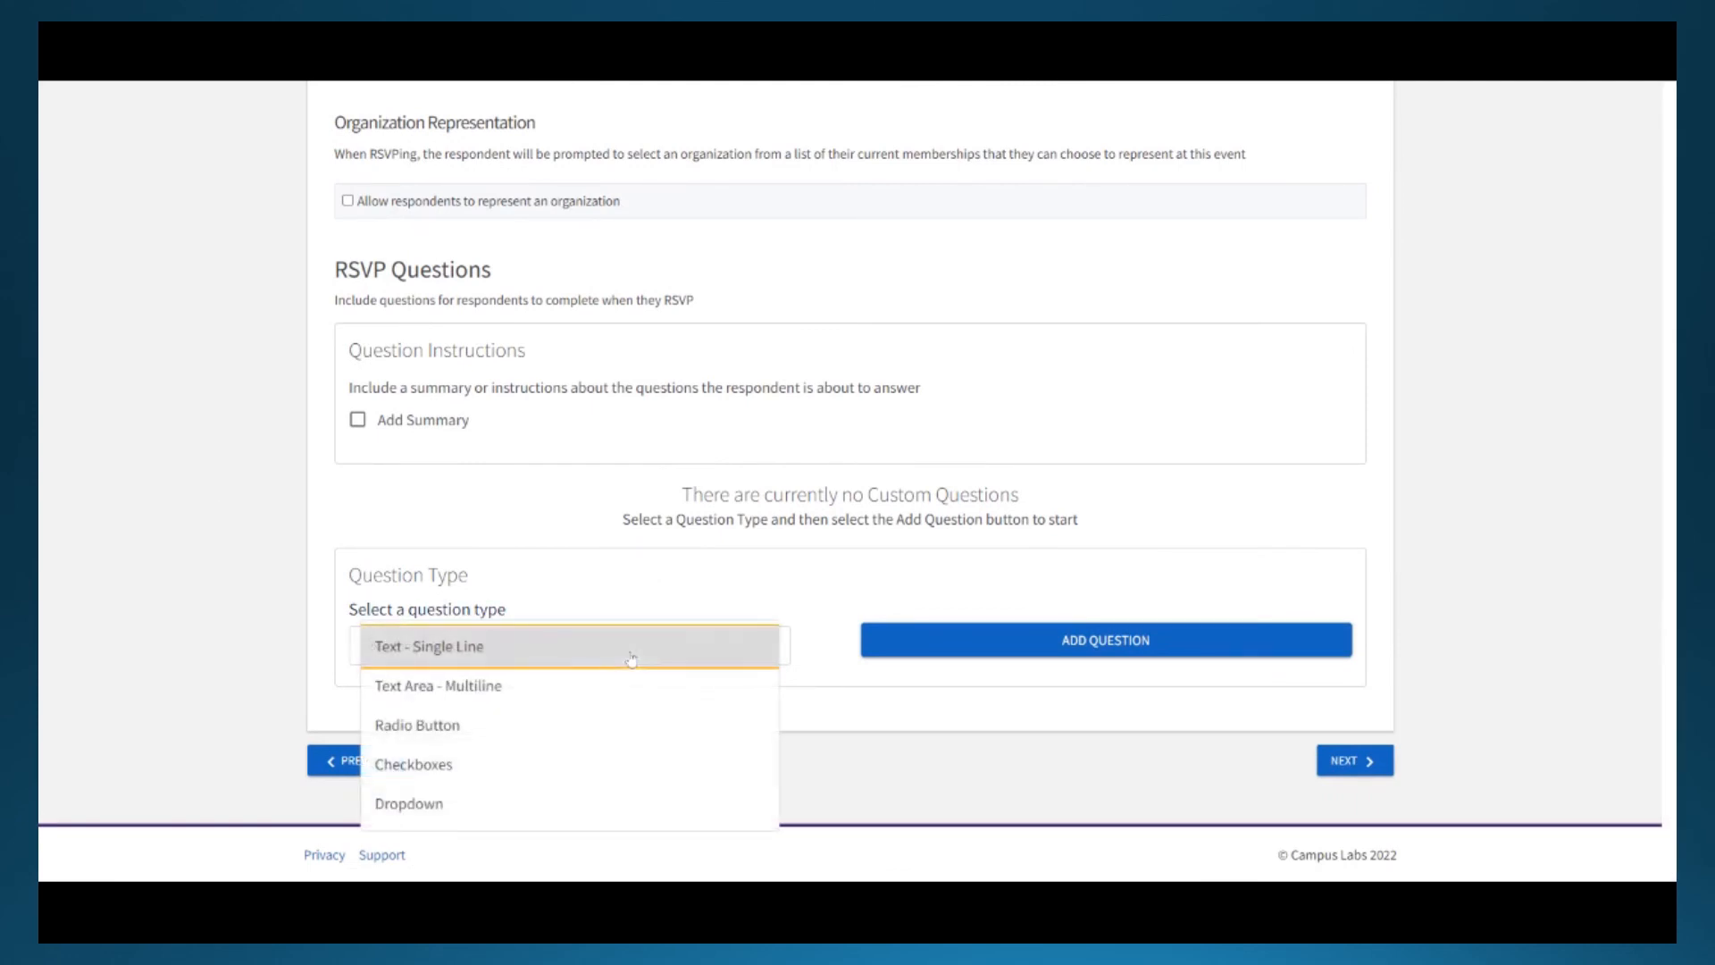
pyautogui.click(417, 724)
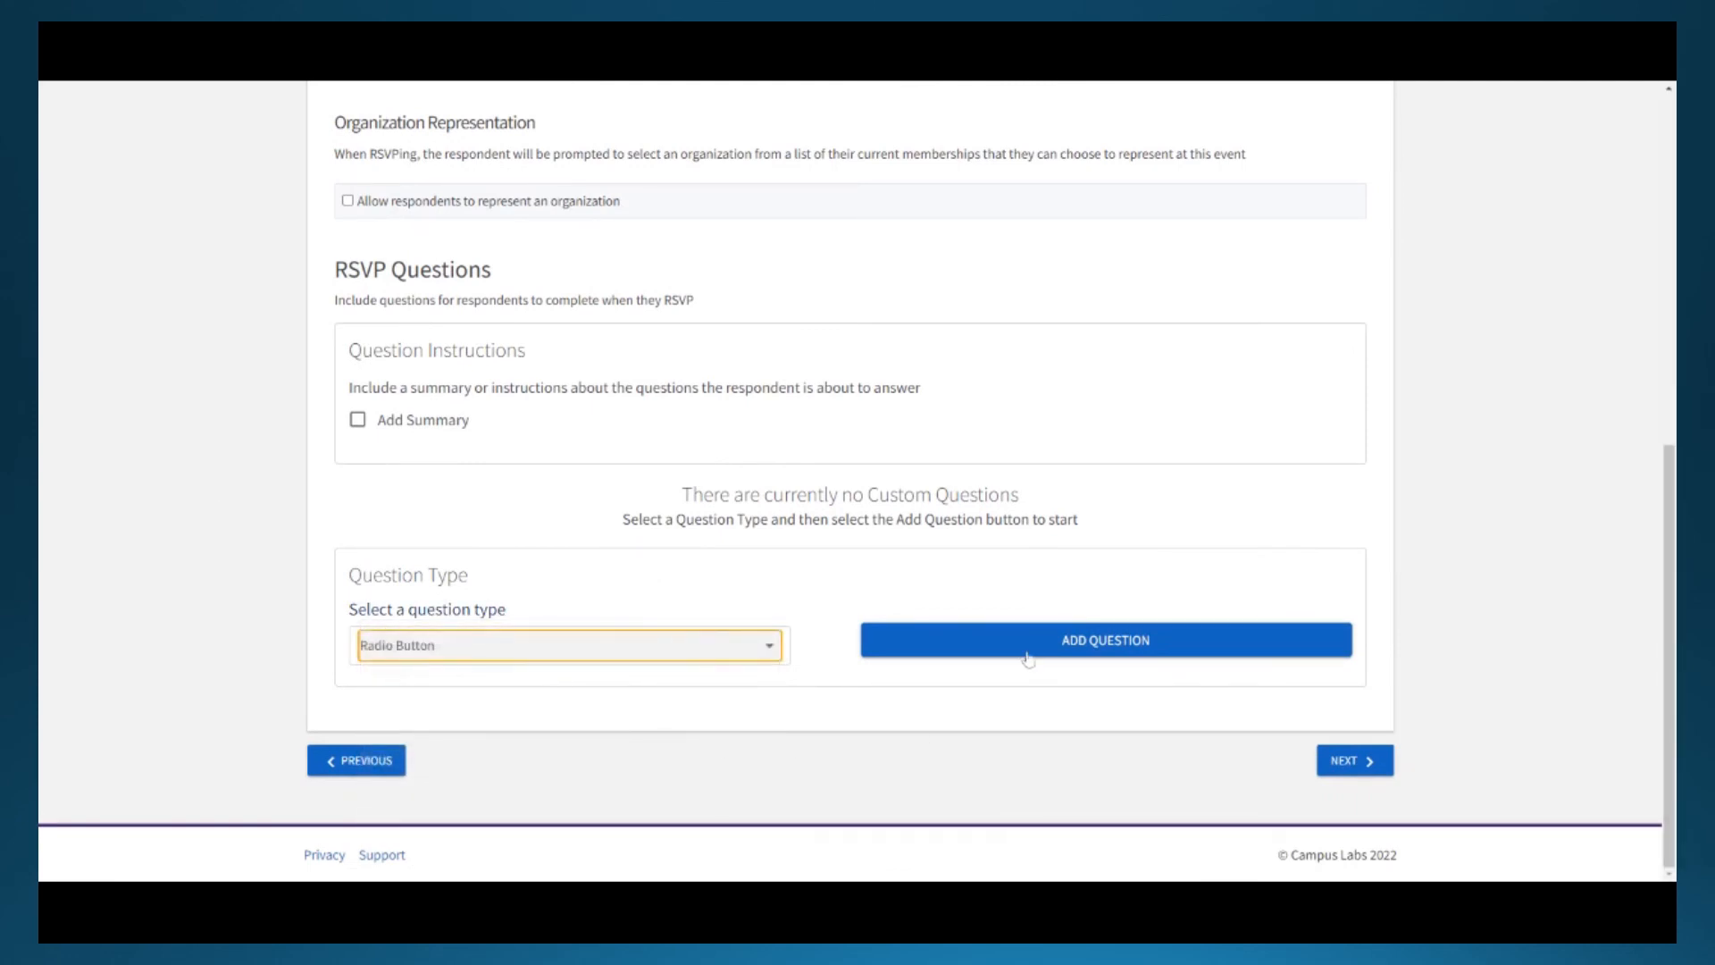
pyautogui.click(1104, 640)
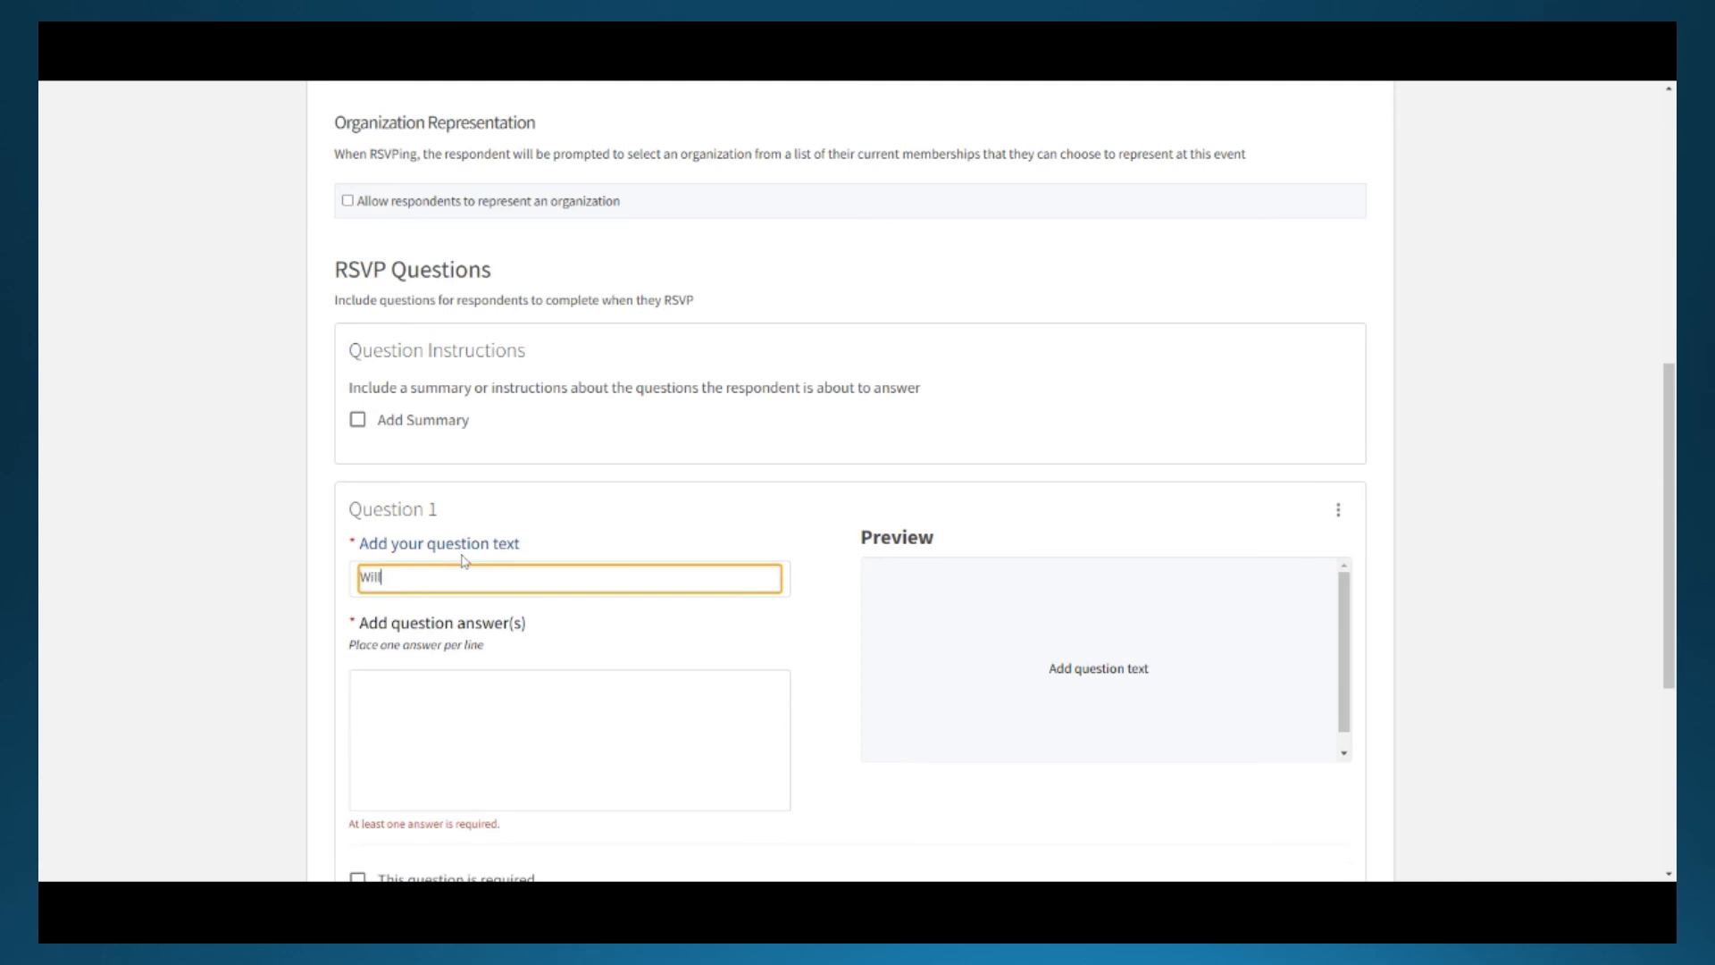
pyautogui.write('you bring a guest')
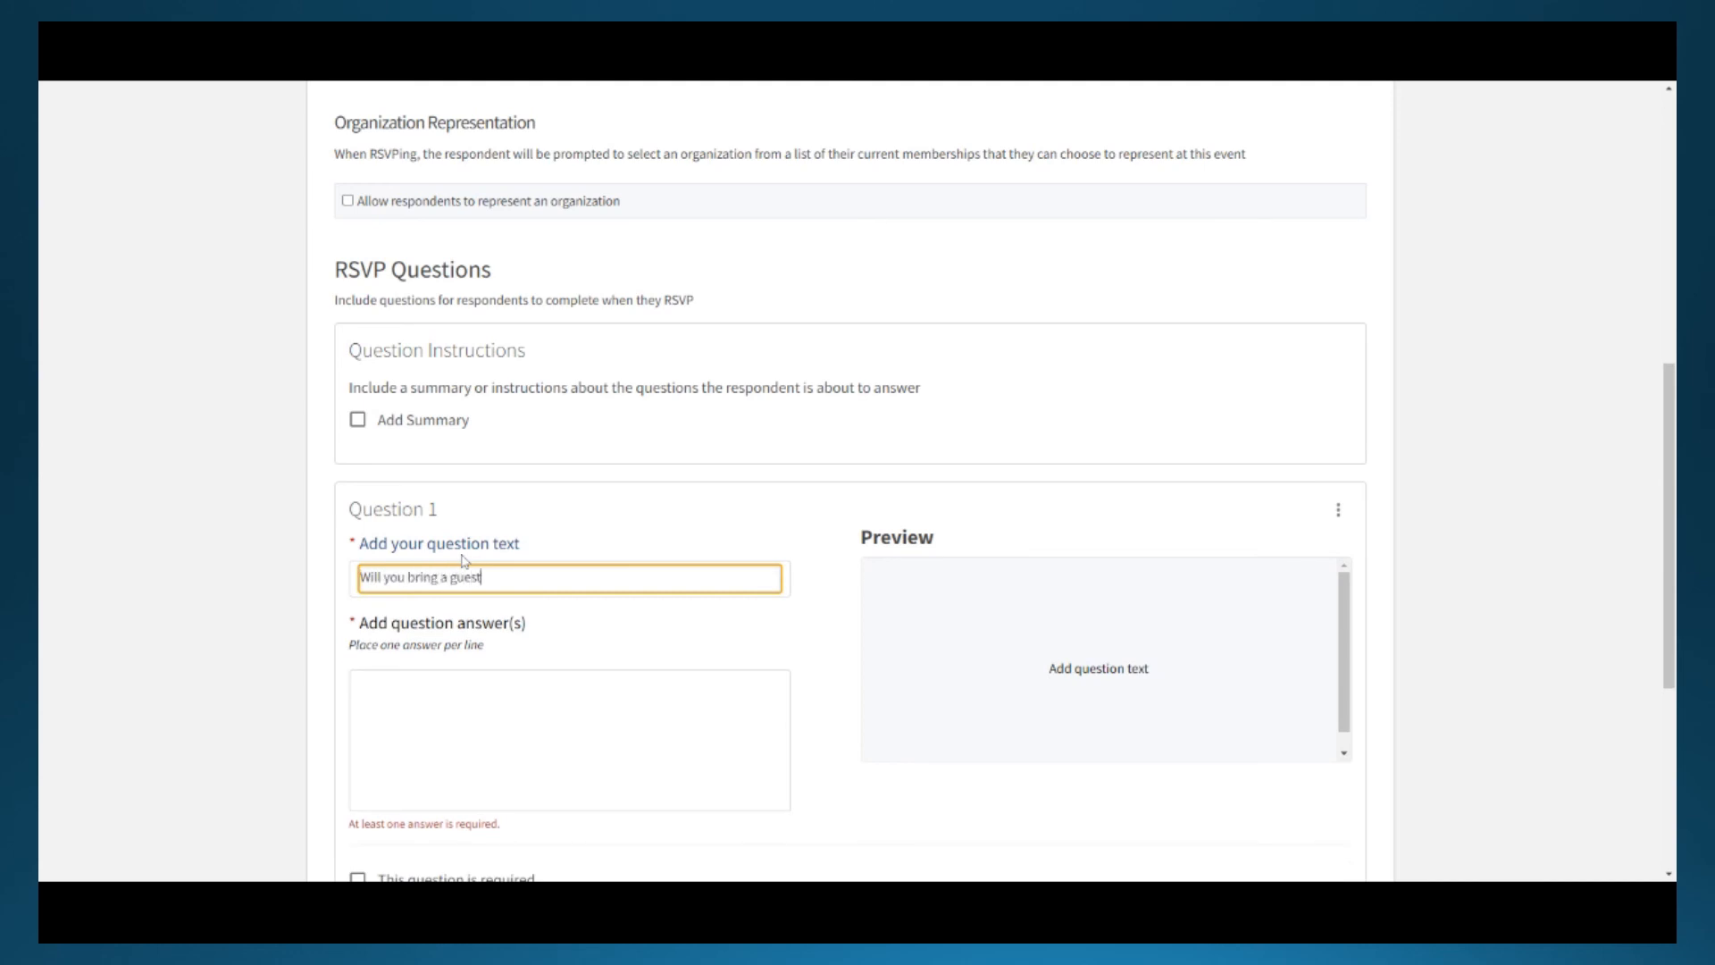
pyautogui.write('Yes')
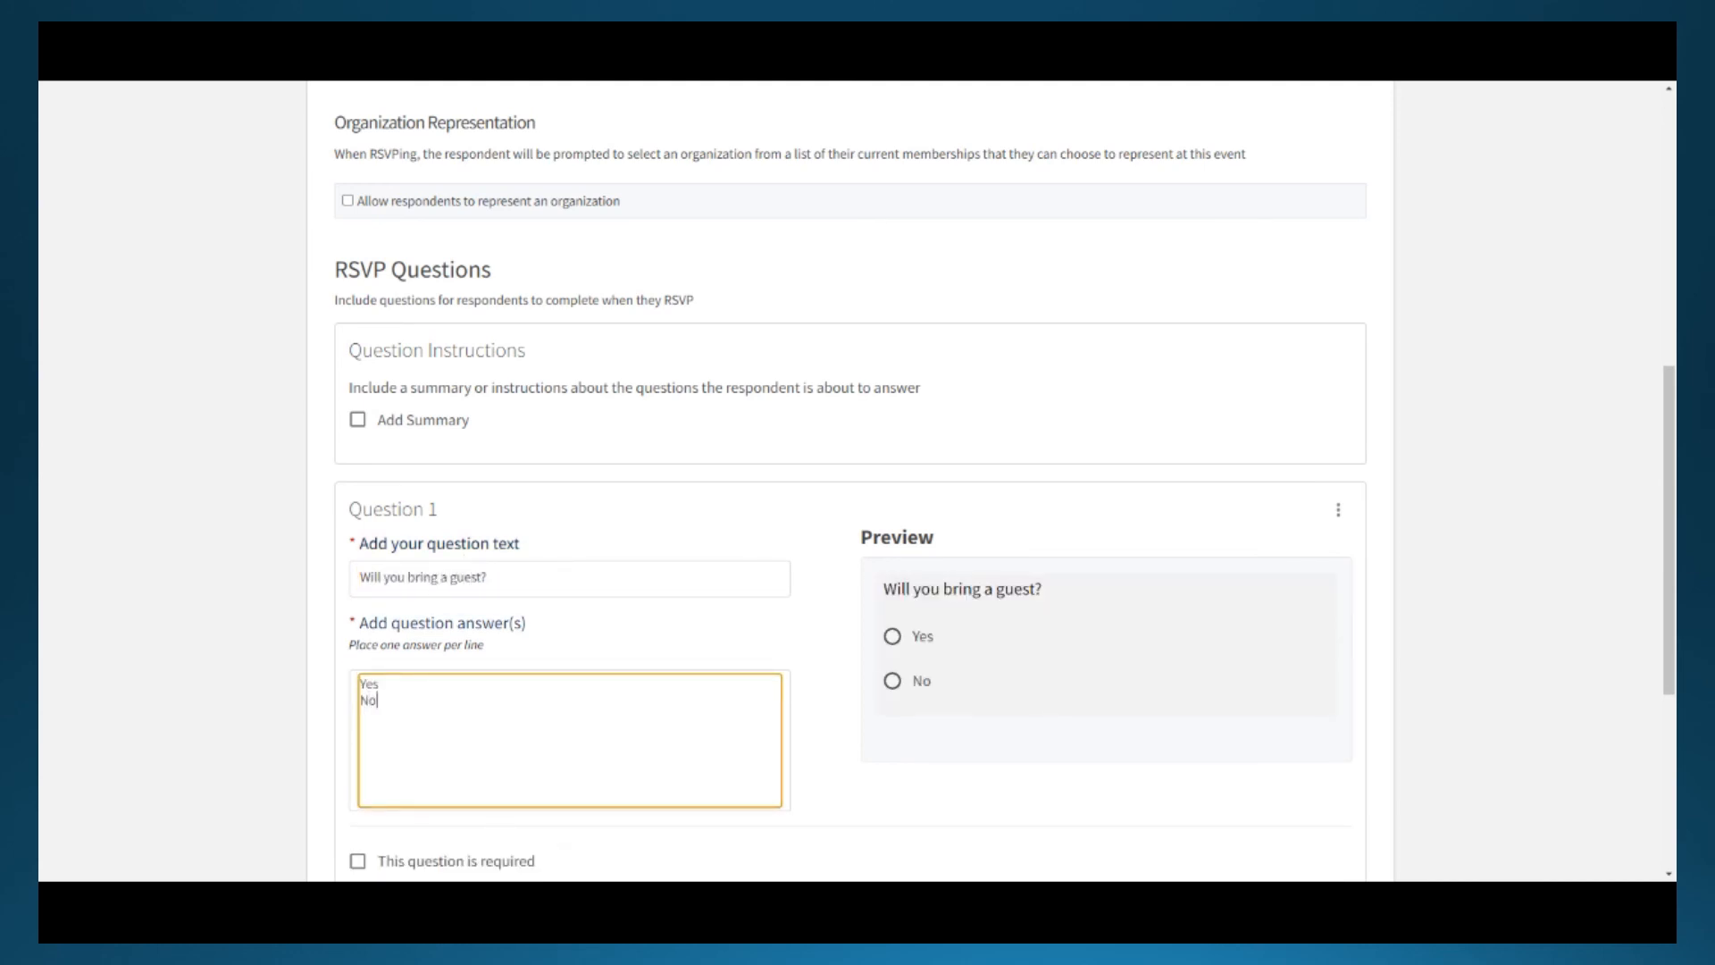
pyautogui.scroll(-3)
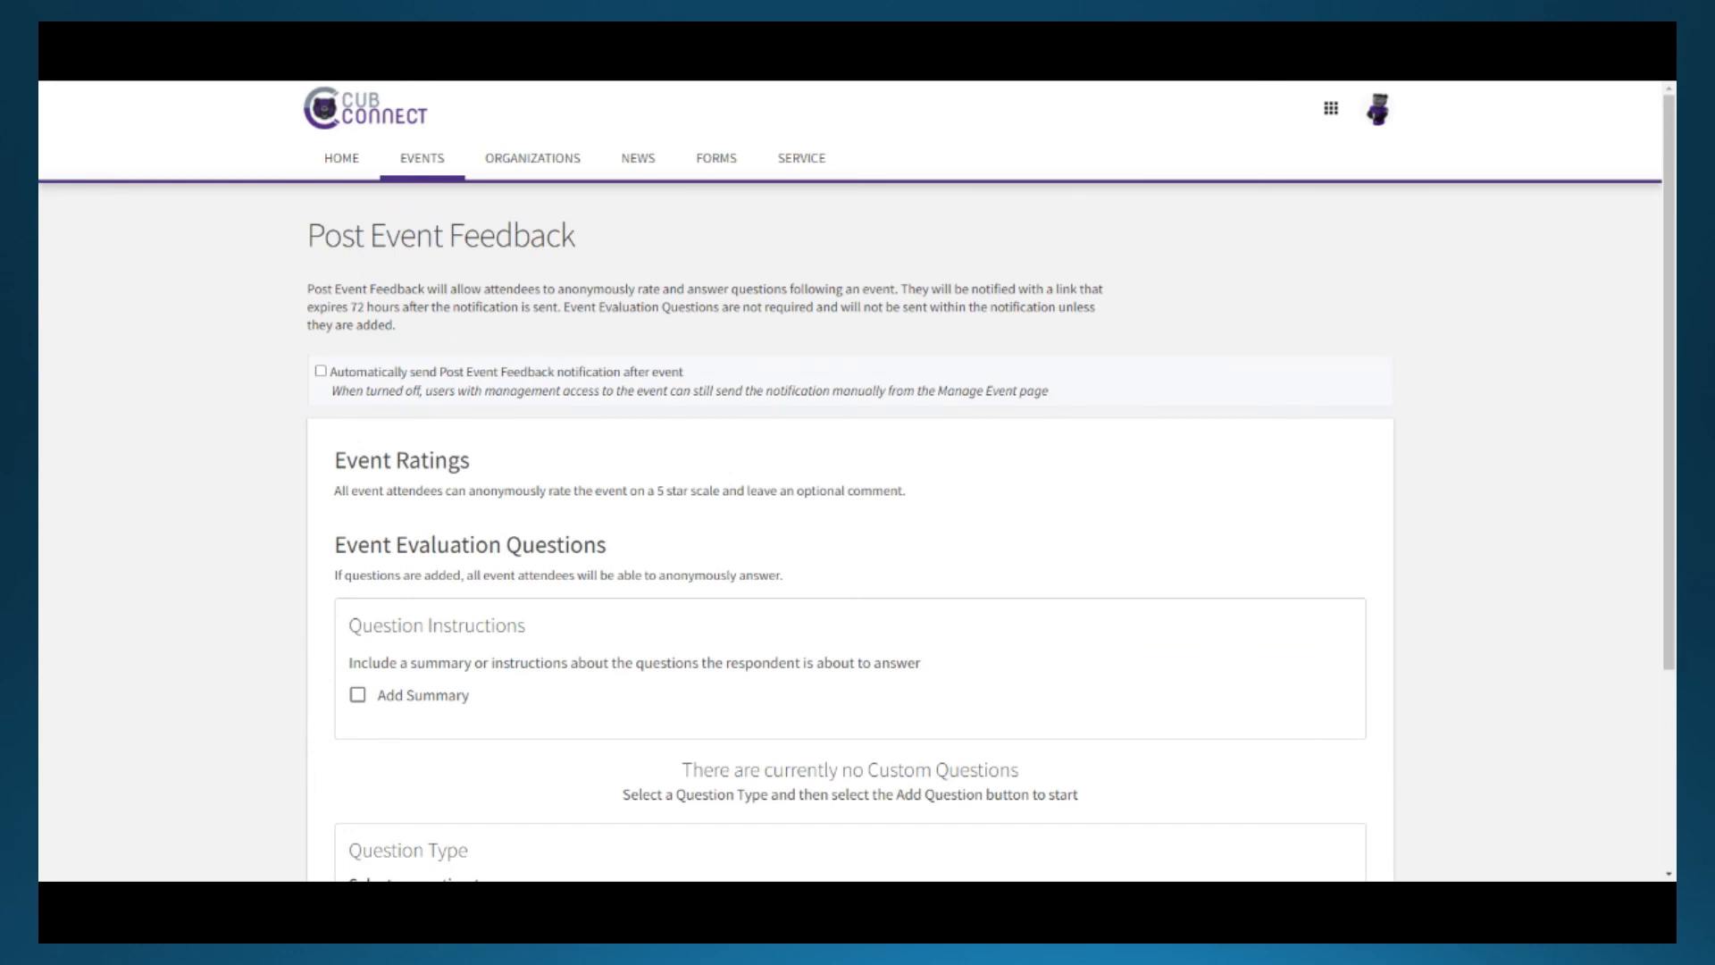
# - Leave Post Event Feedback with no custom questions and continue to Event Cover Photo
pyautogui.scroll(-3)
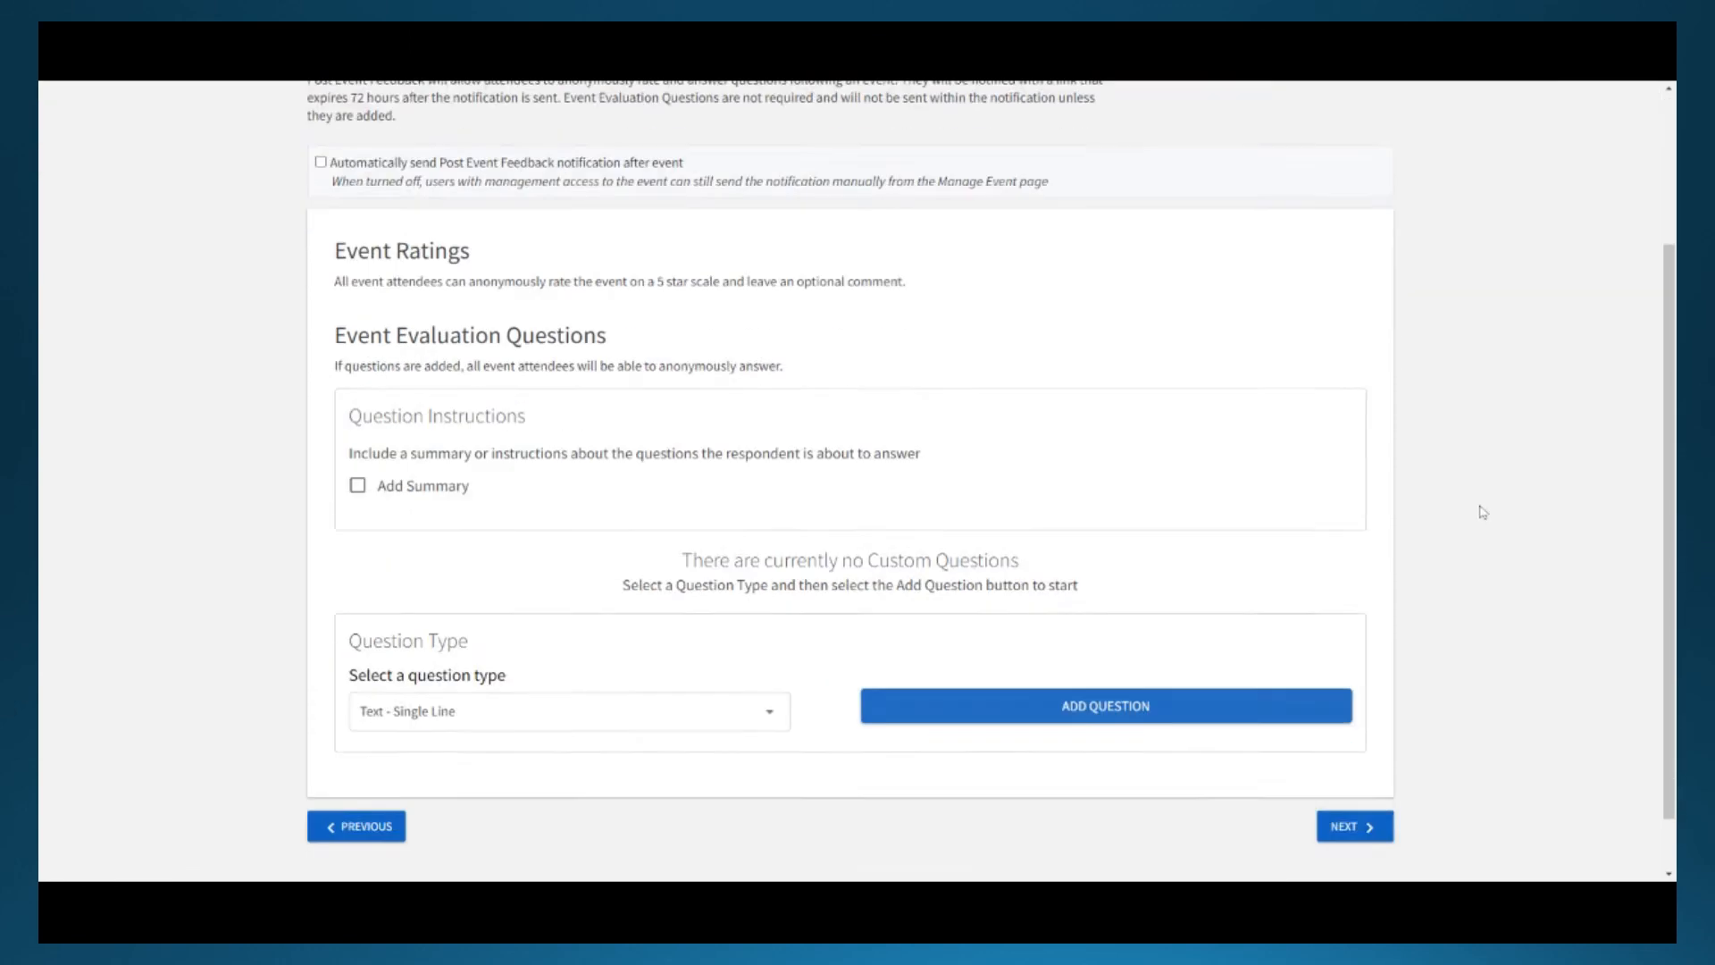
pyautogui.scroll(-3)
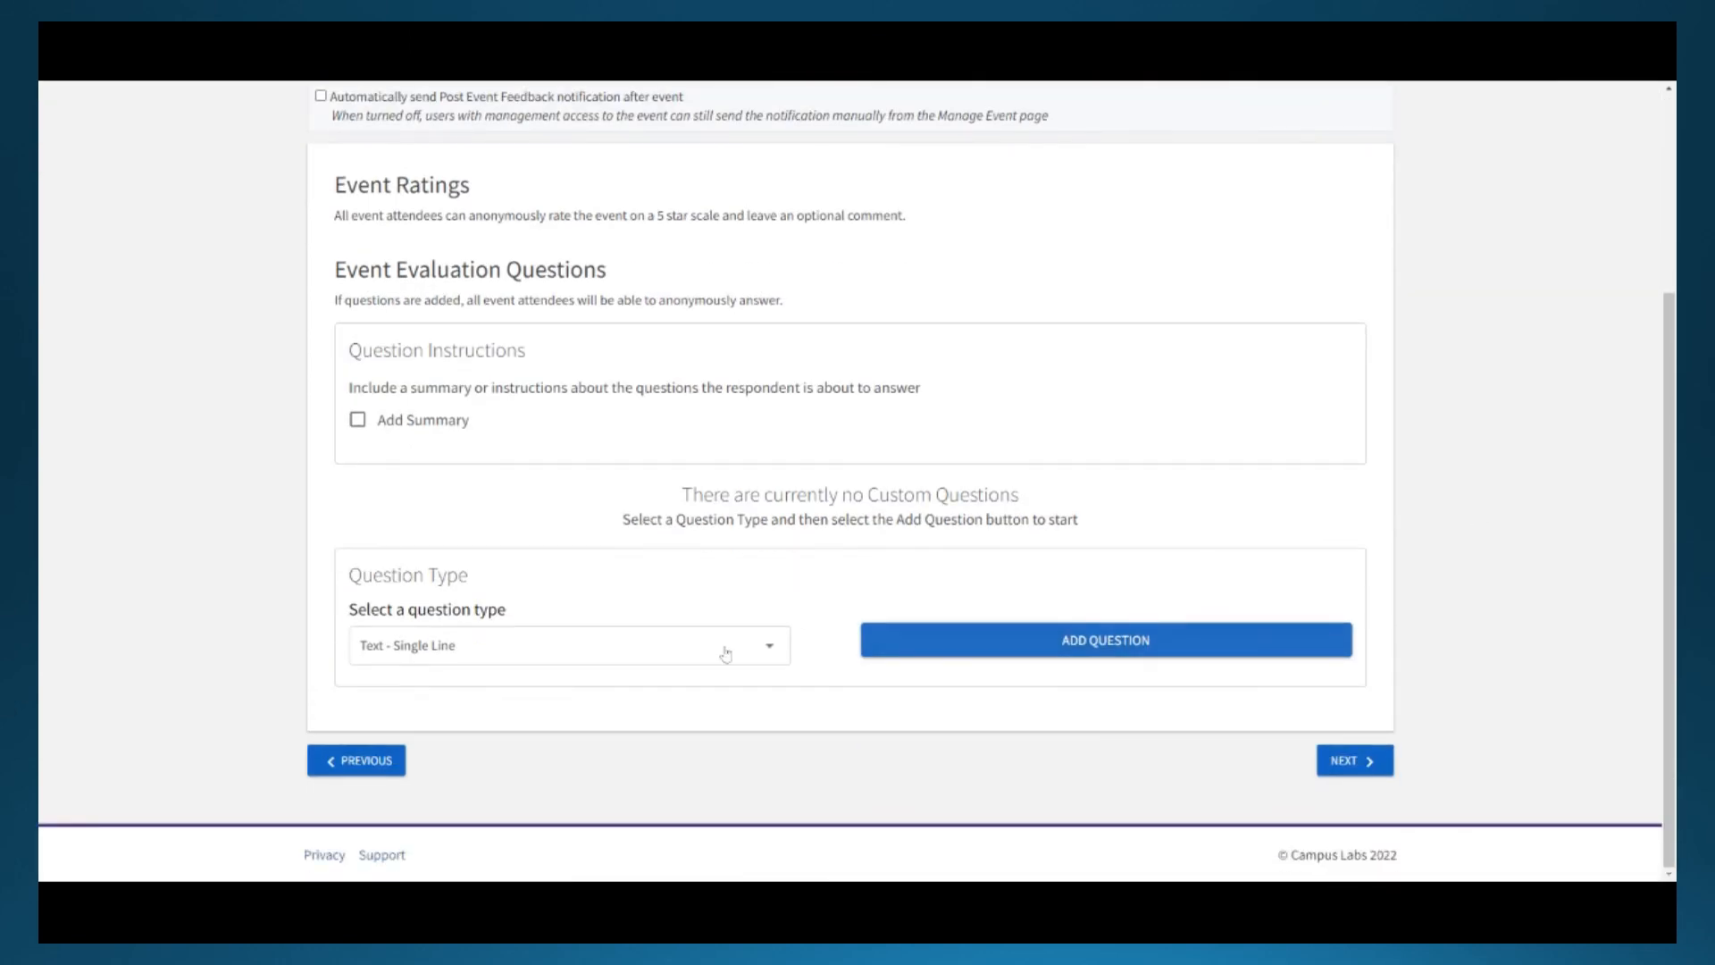
pyautogui.click(568, 644)
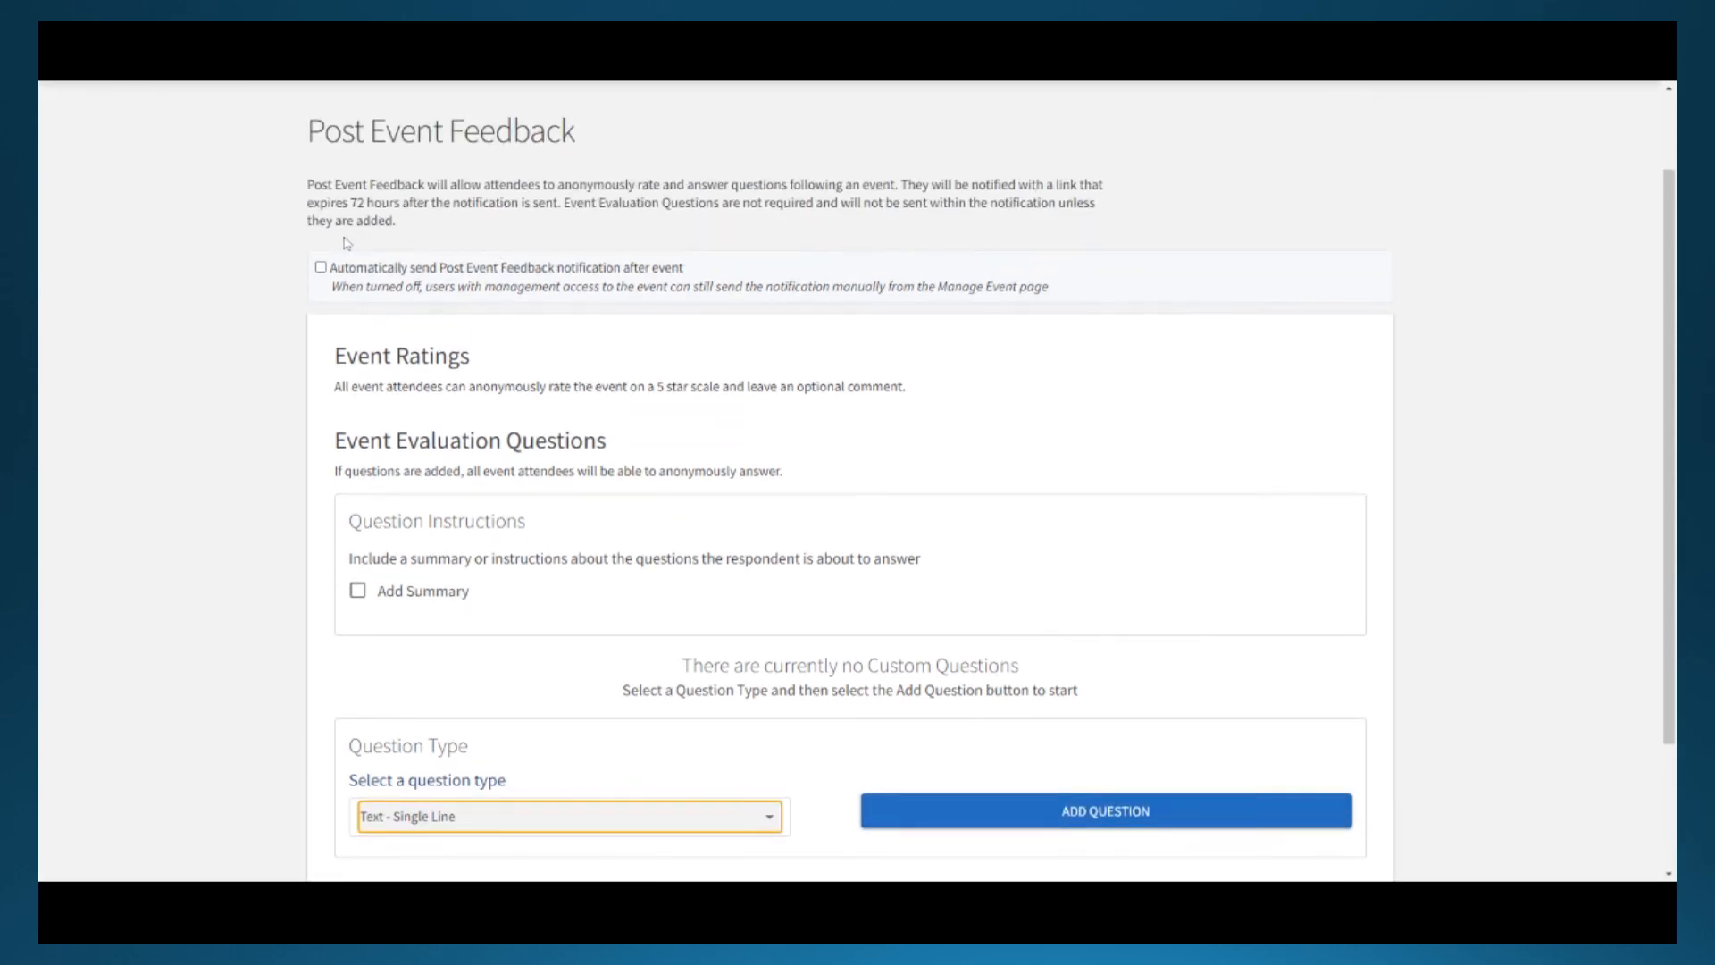
pyautogui.moveTo(1523, 468)
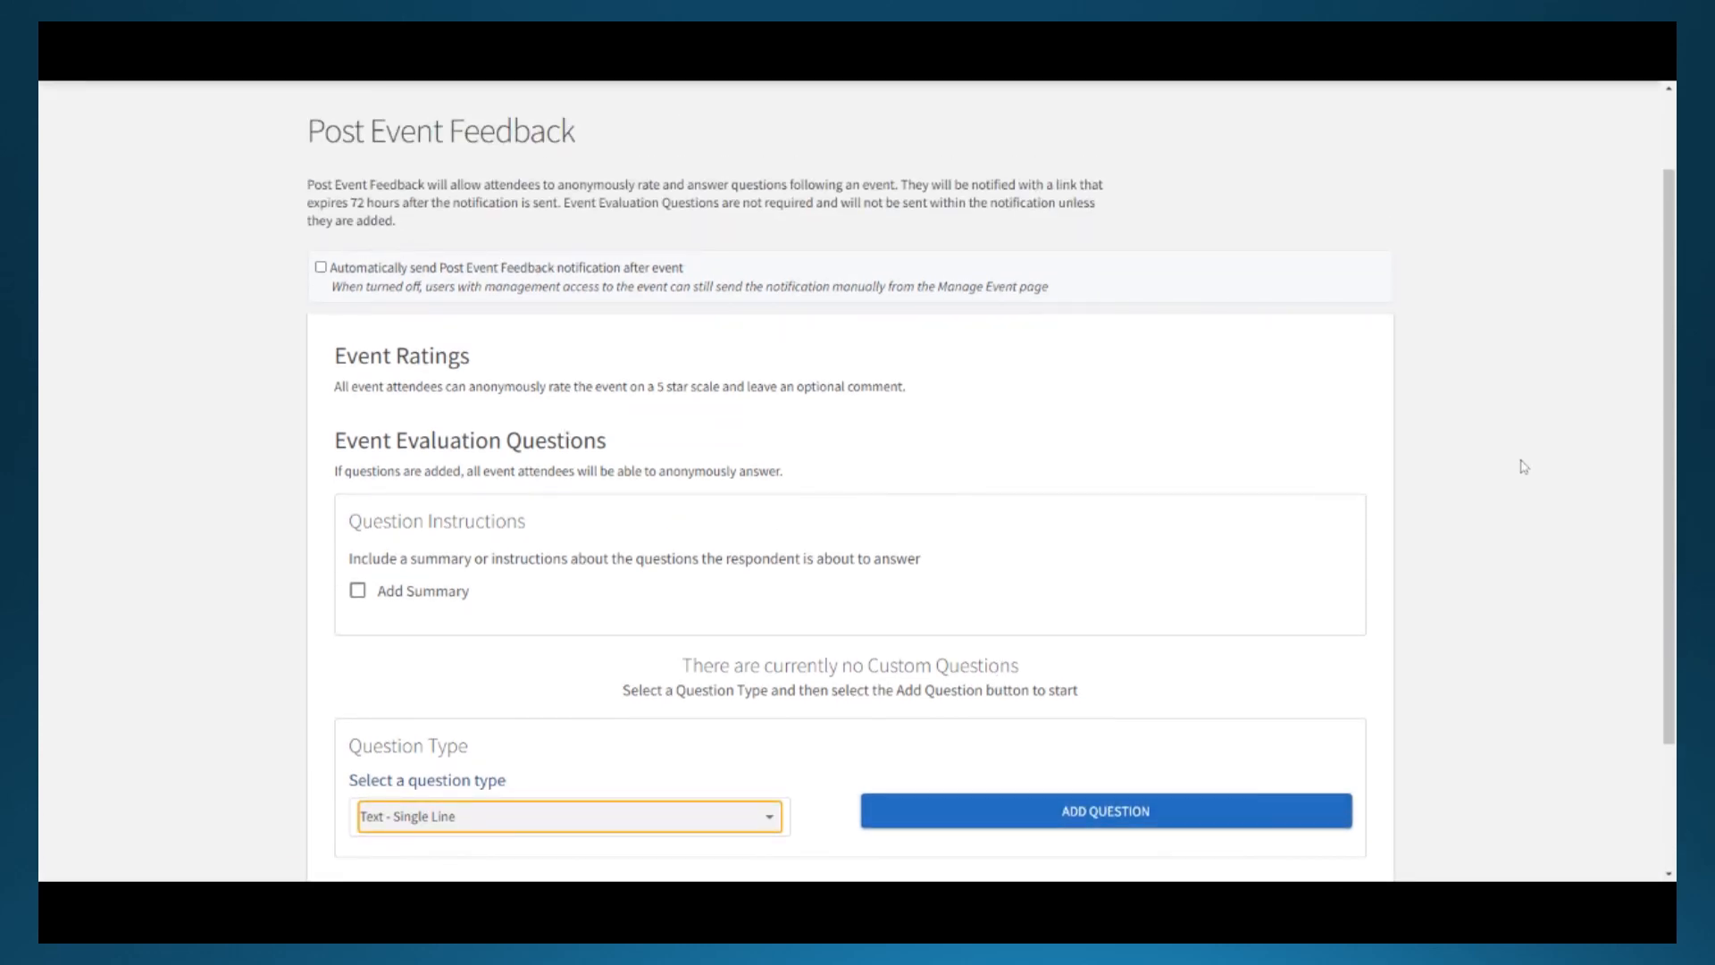
pyautogui.scroll(-3)
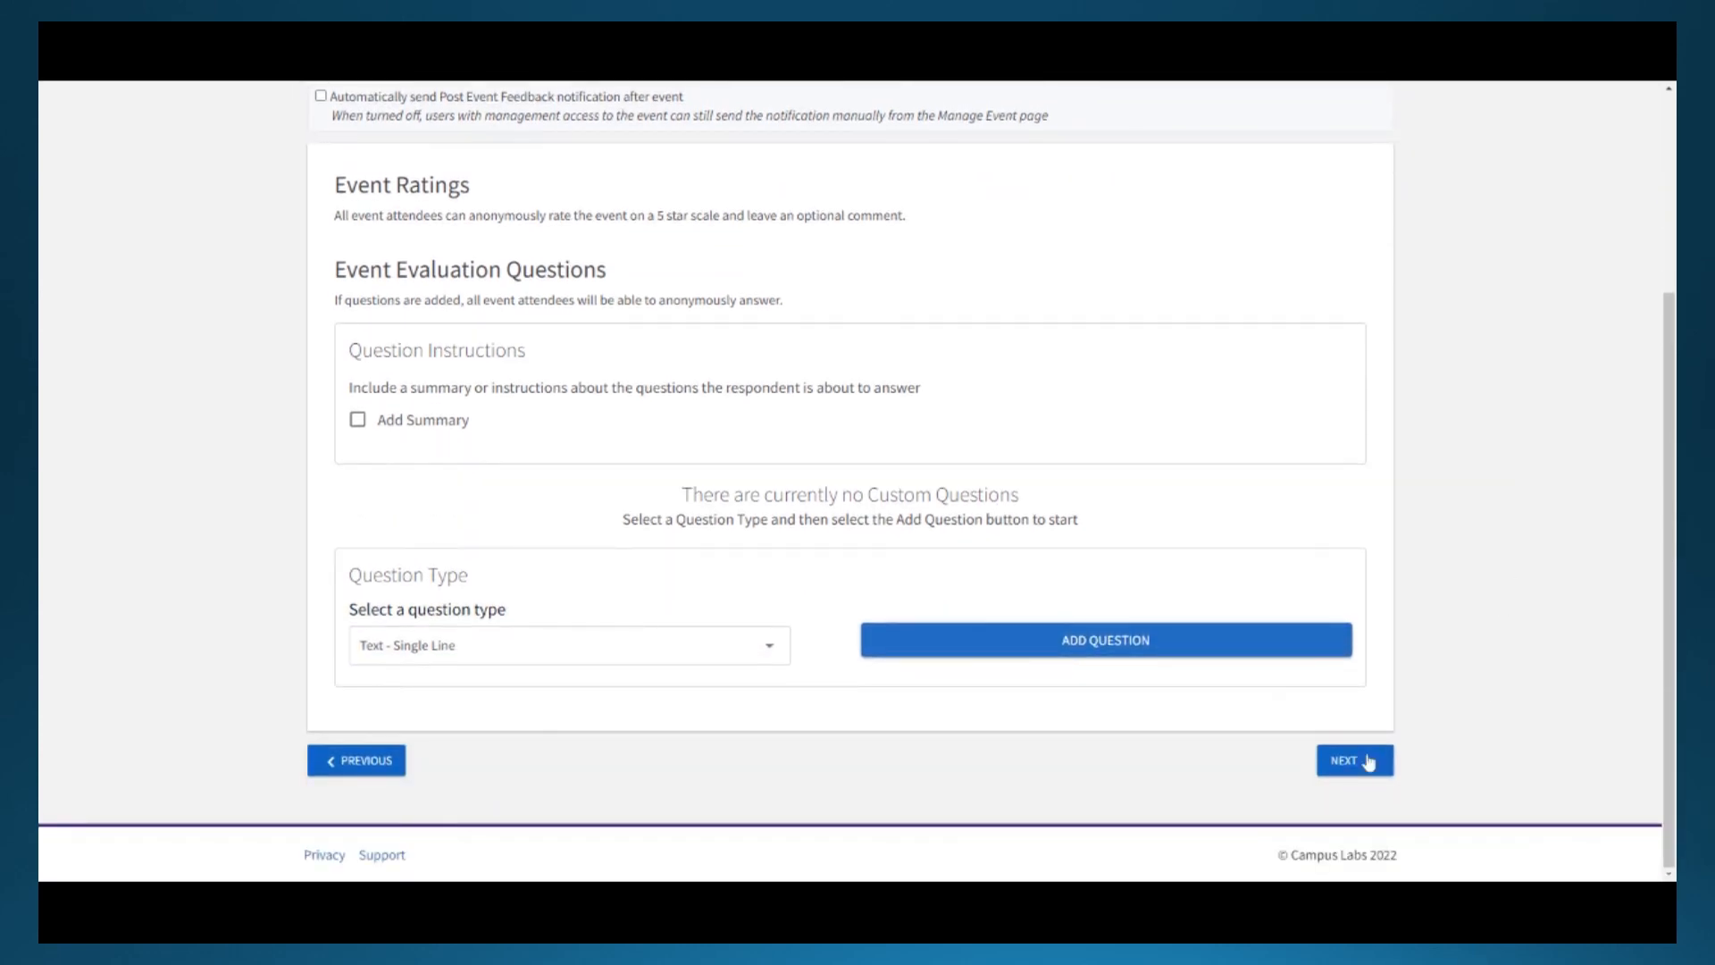
pyautogui.click(1353, 759)
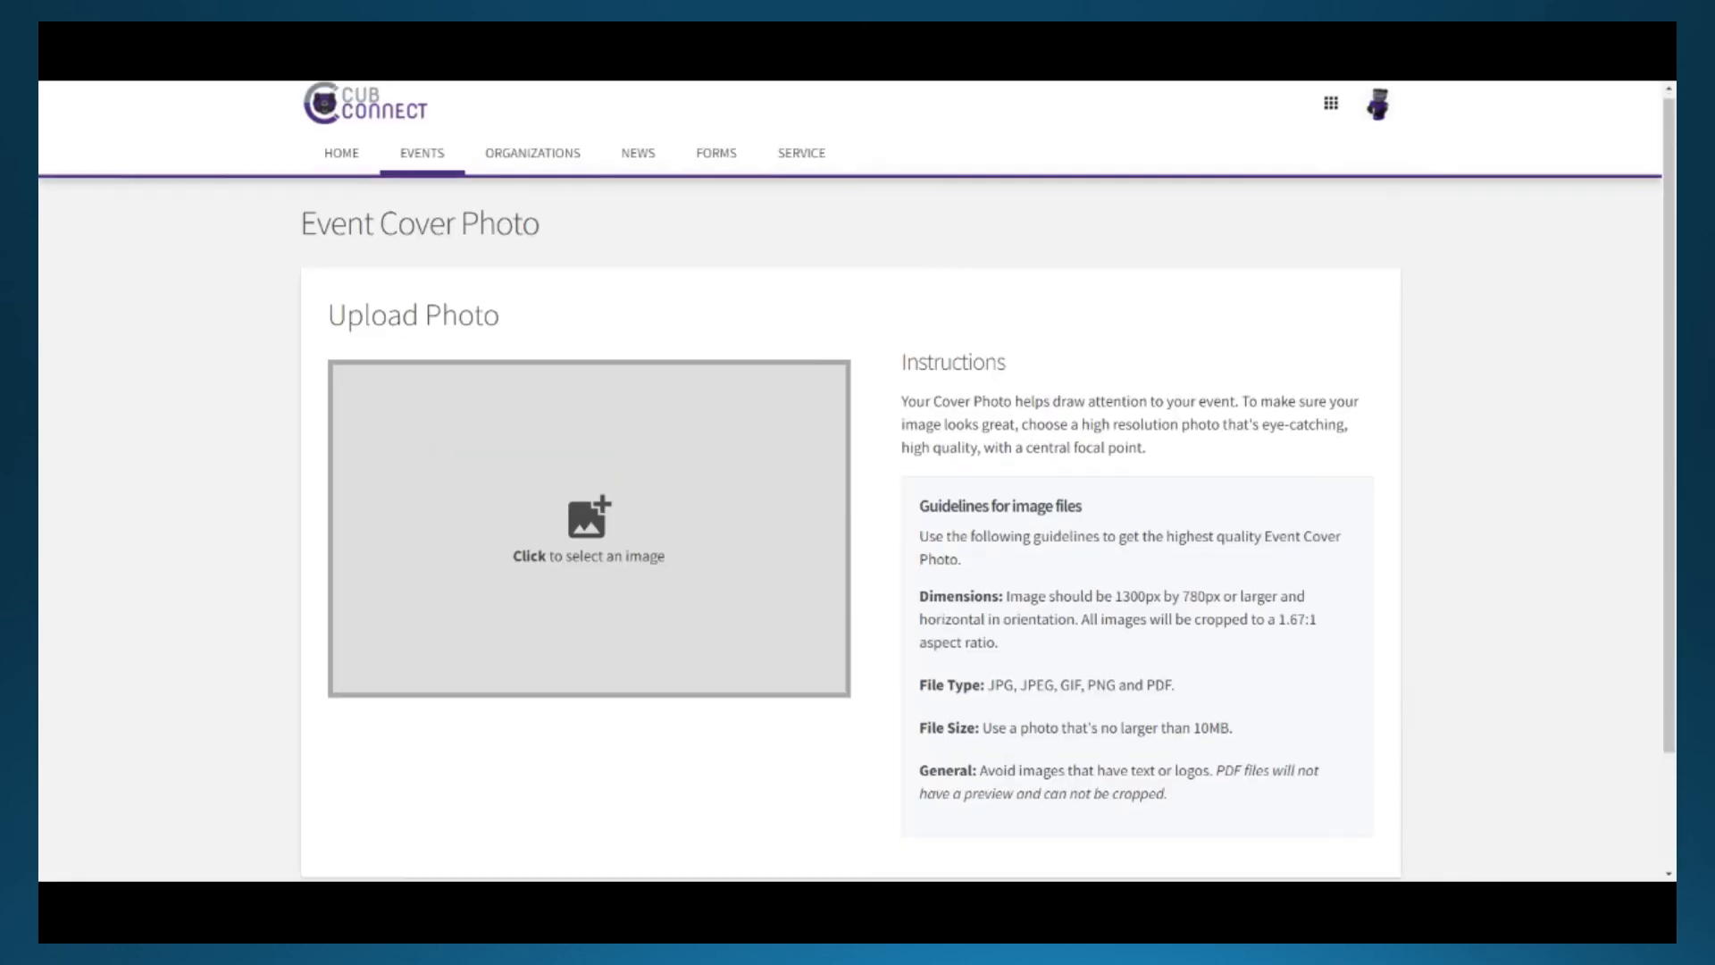
pyautogui.scroll(-3)
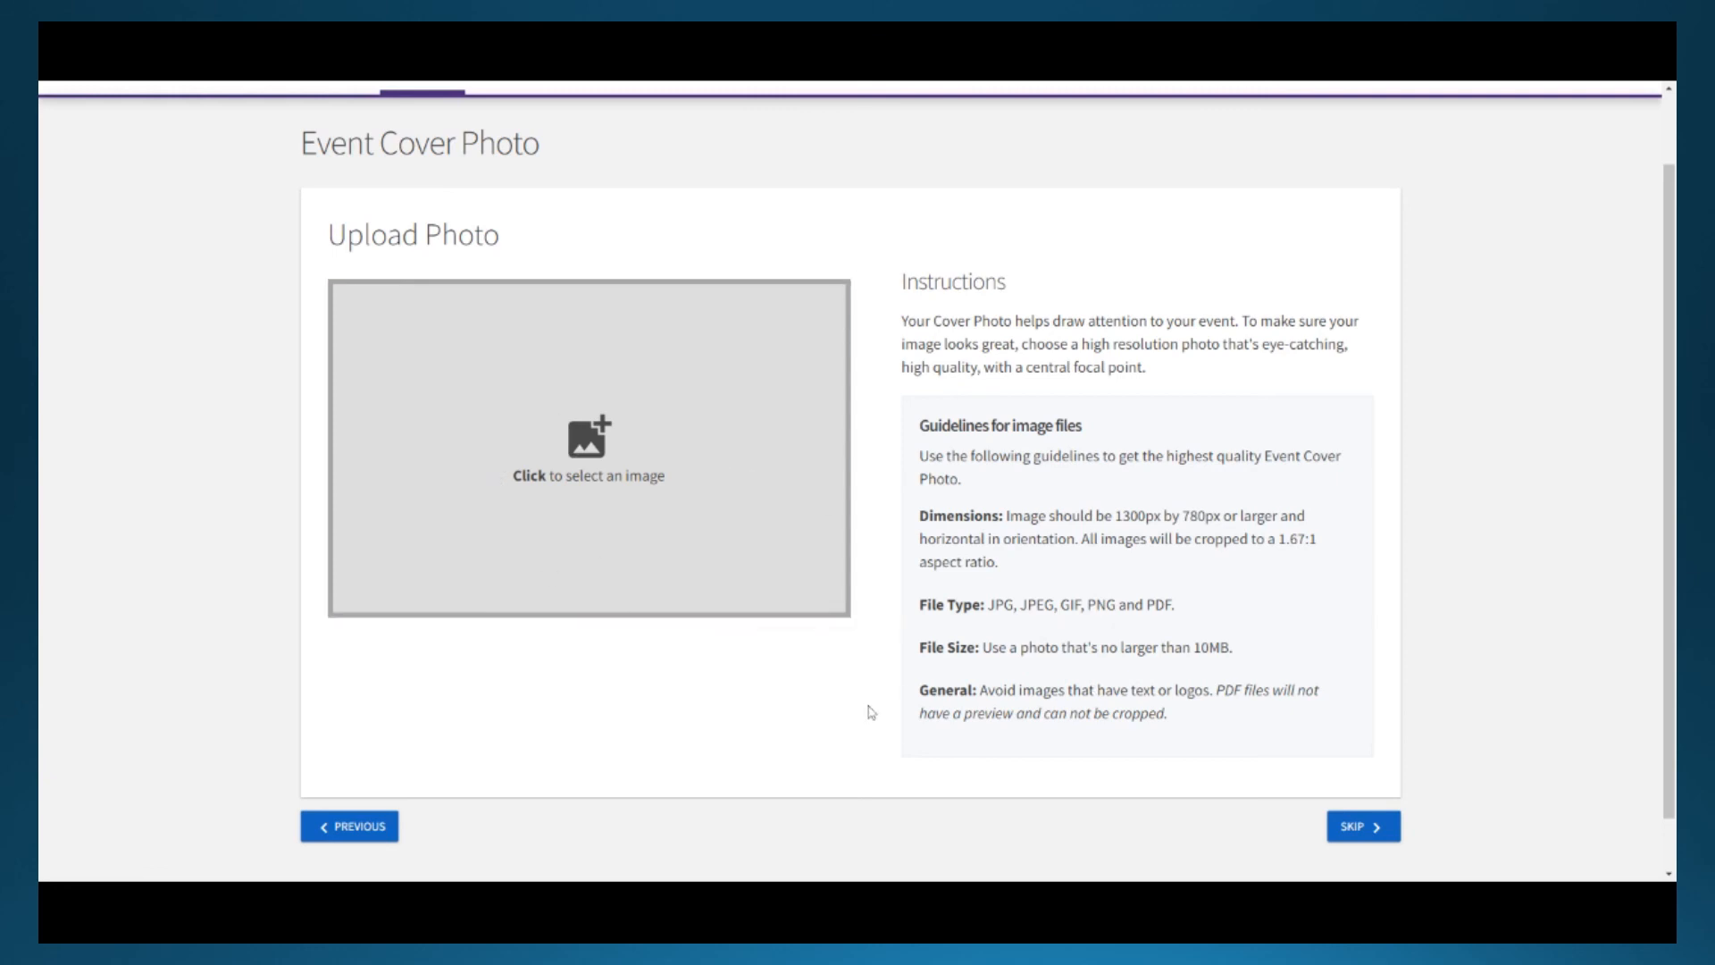
pyautogui.moveTo(859, 729)
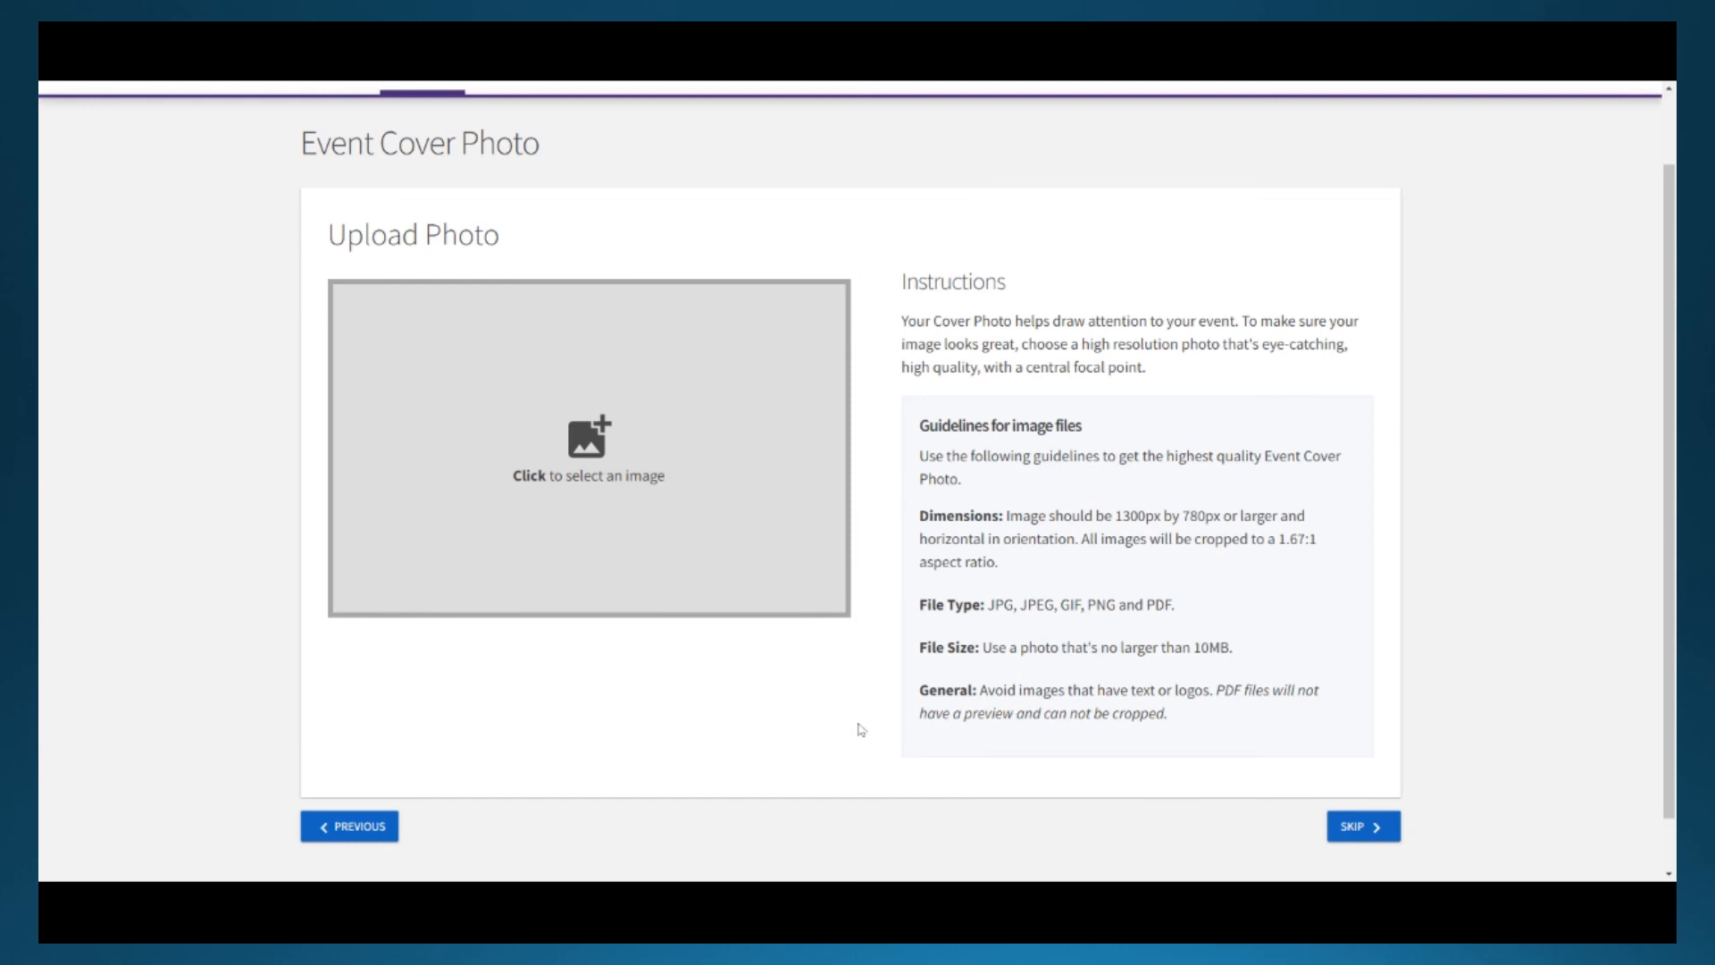